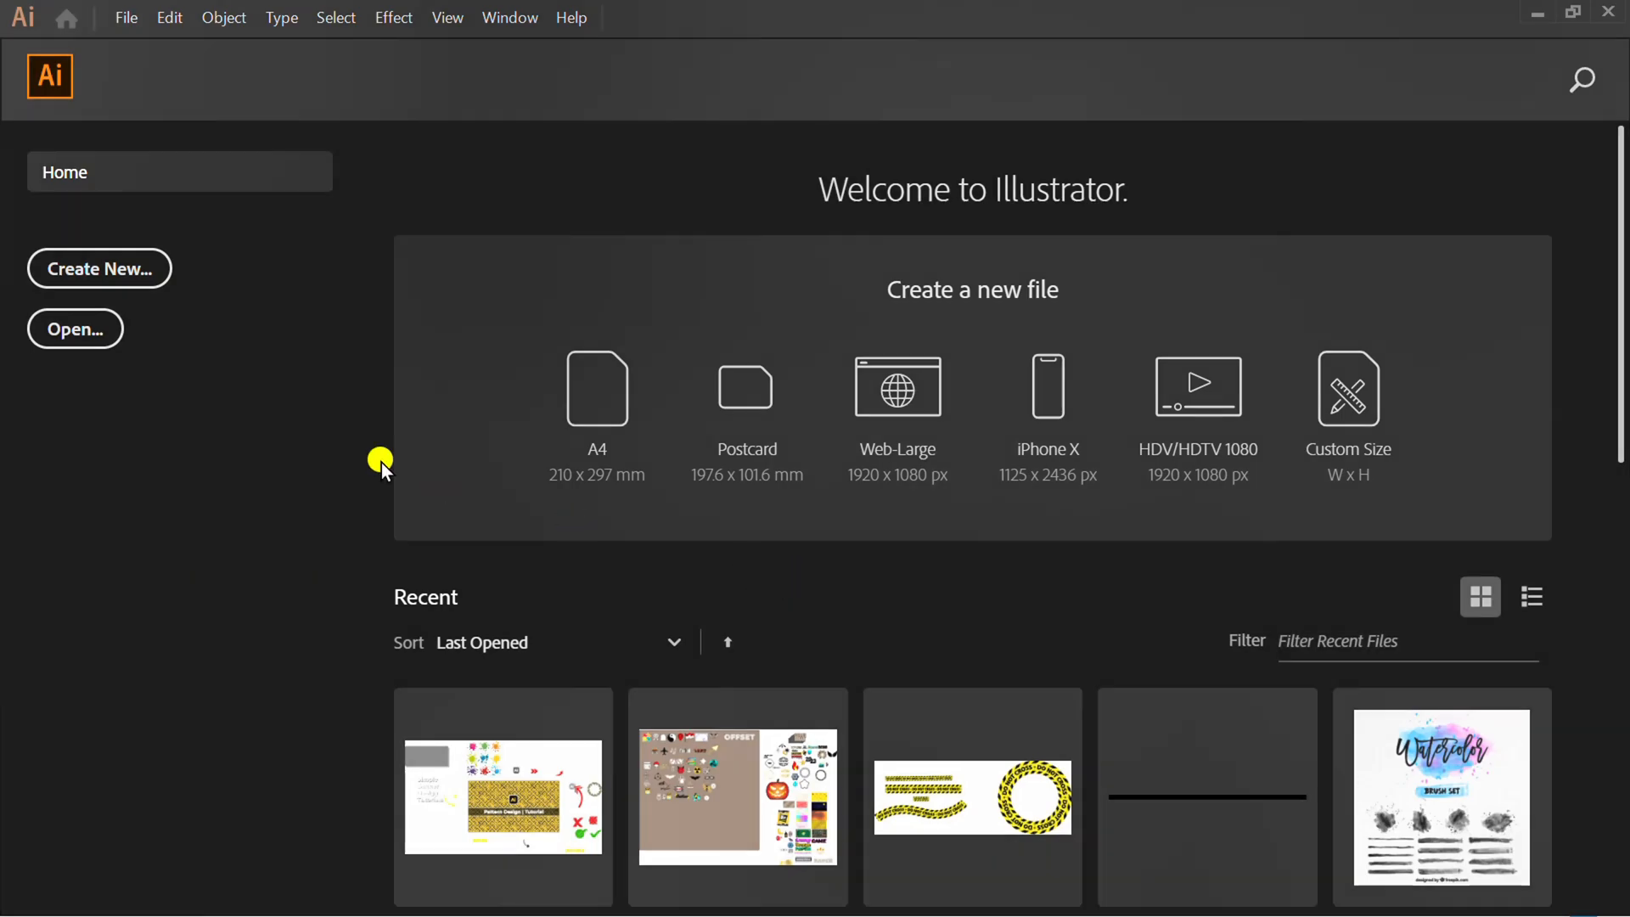
# Step: Create a new 1280 × 720 pt landscape document
pyautogui.click(98, 268)
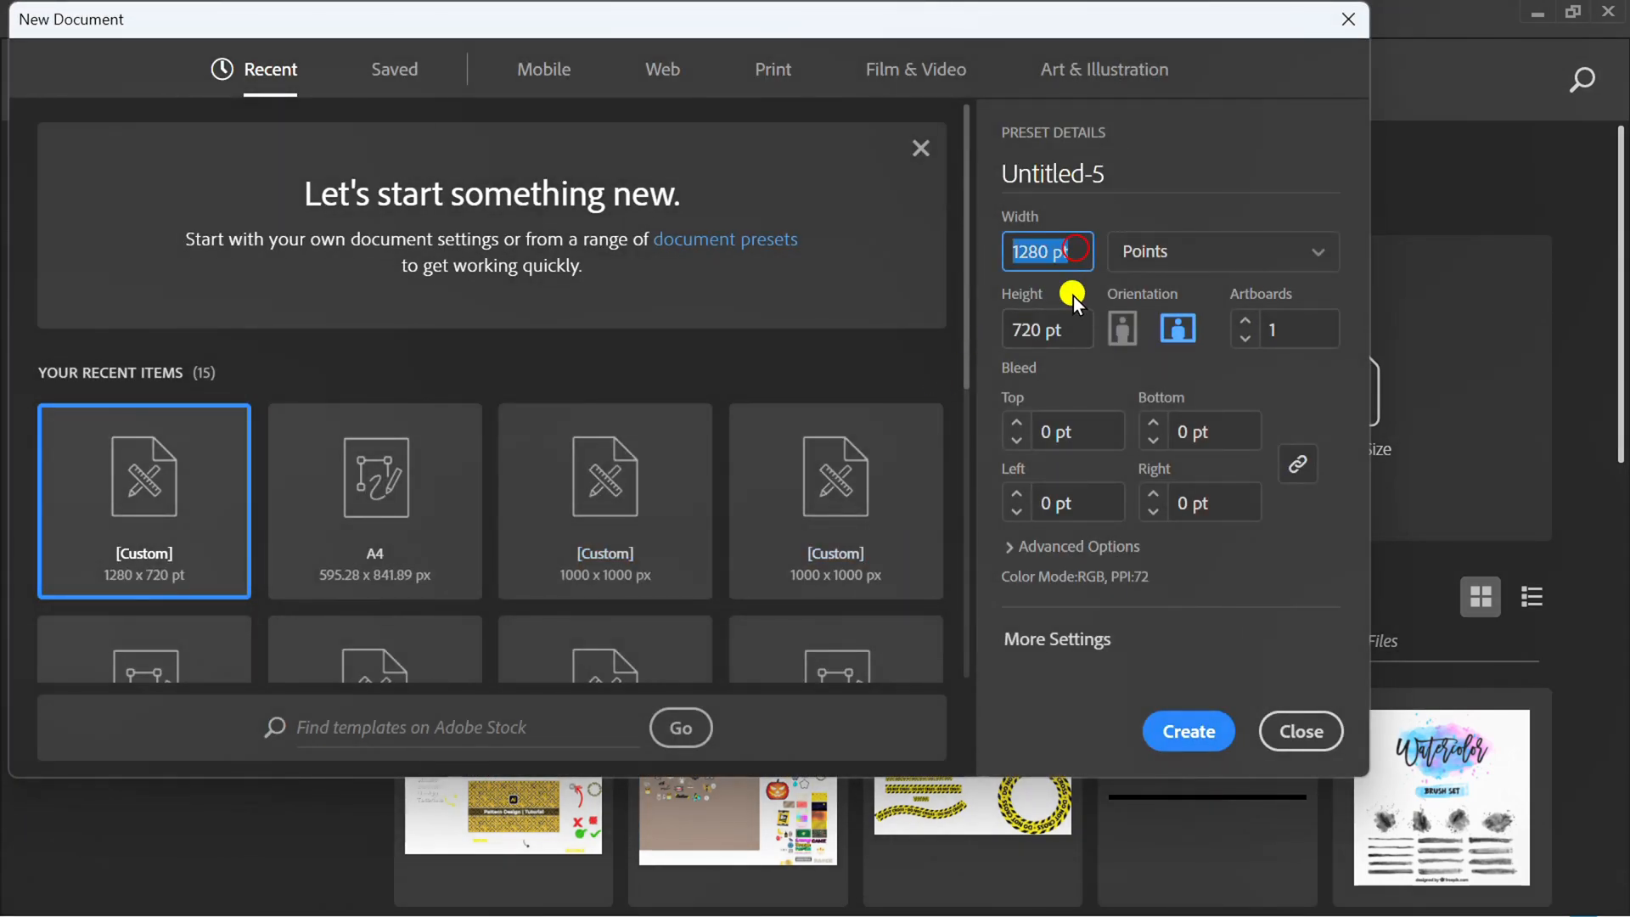
pyautogui.click(1045, 328)
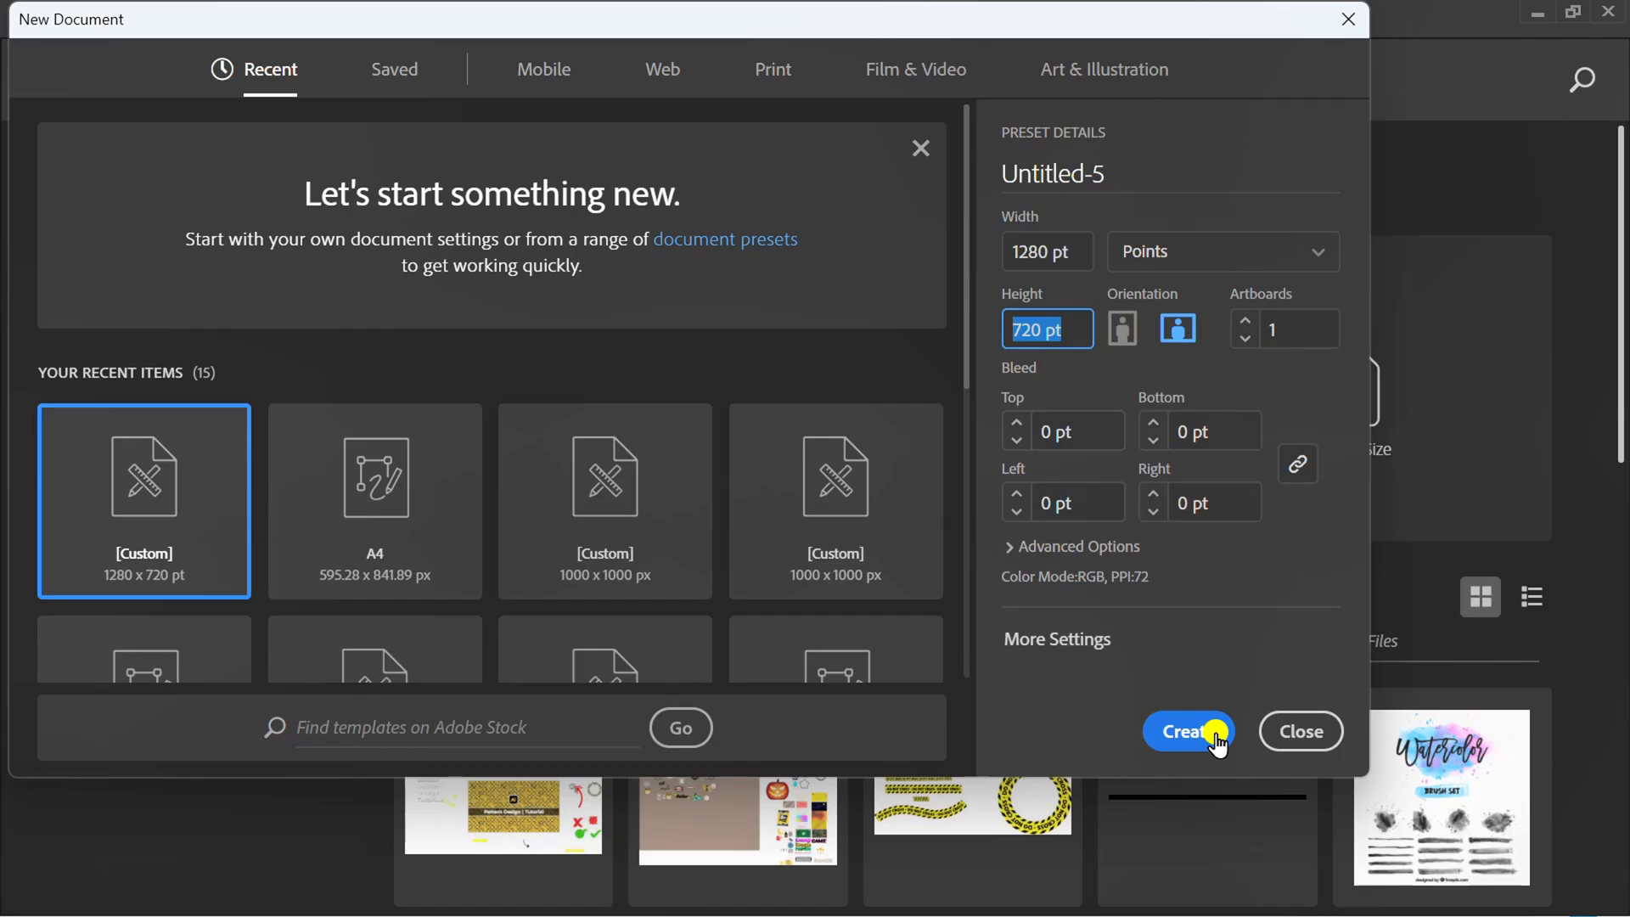
pyautogui.click(1189, 730)
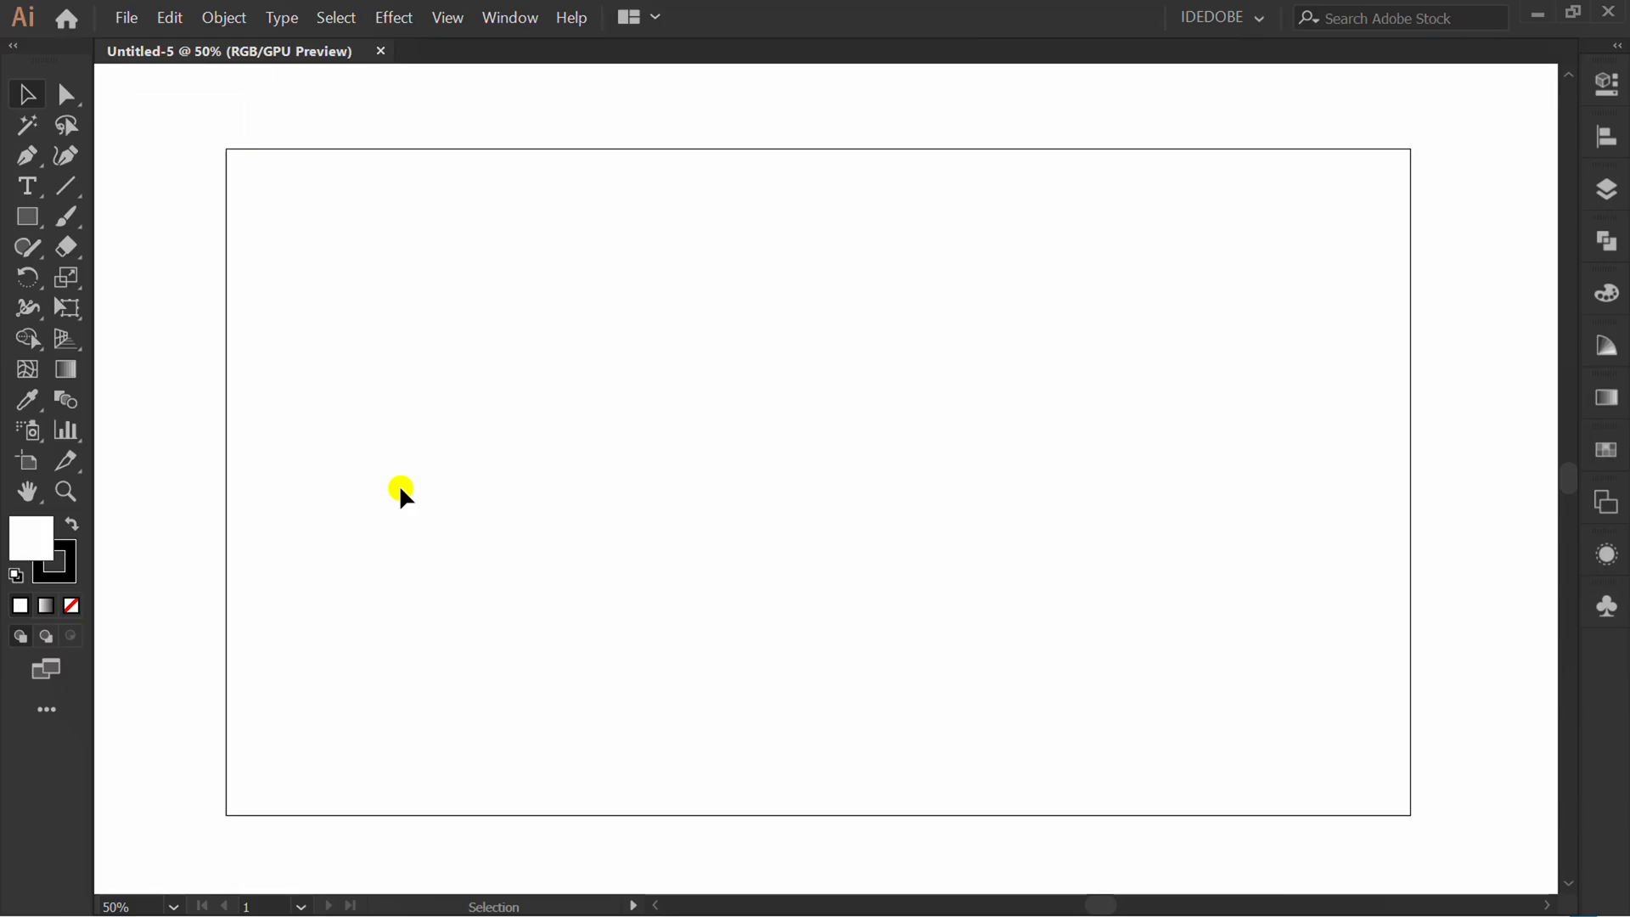
# Step: Draw a 100 × 500 pt rectangle and duplicate it edge to edge beside itself
pyautogui.click(27, 217)
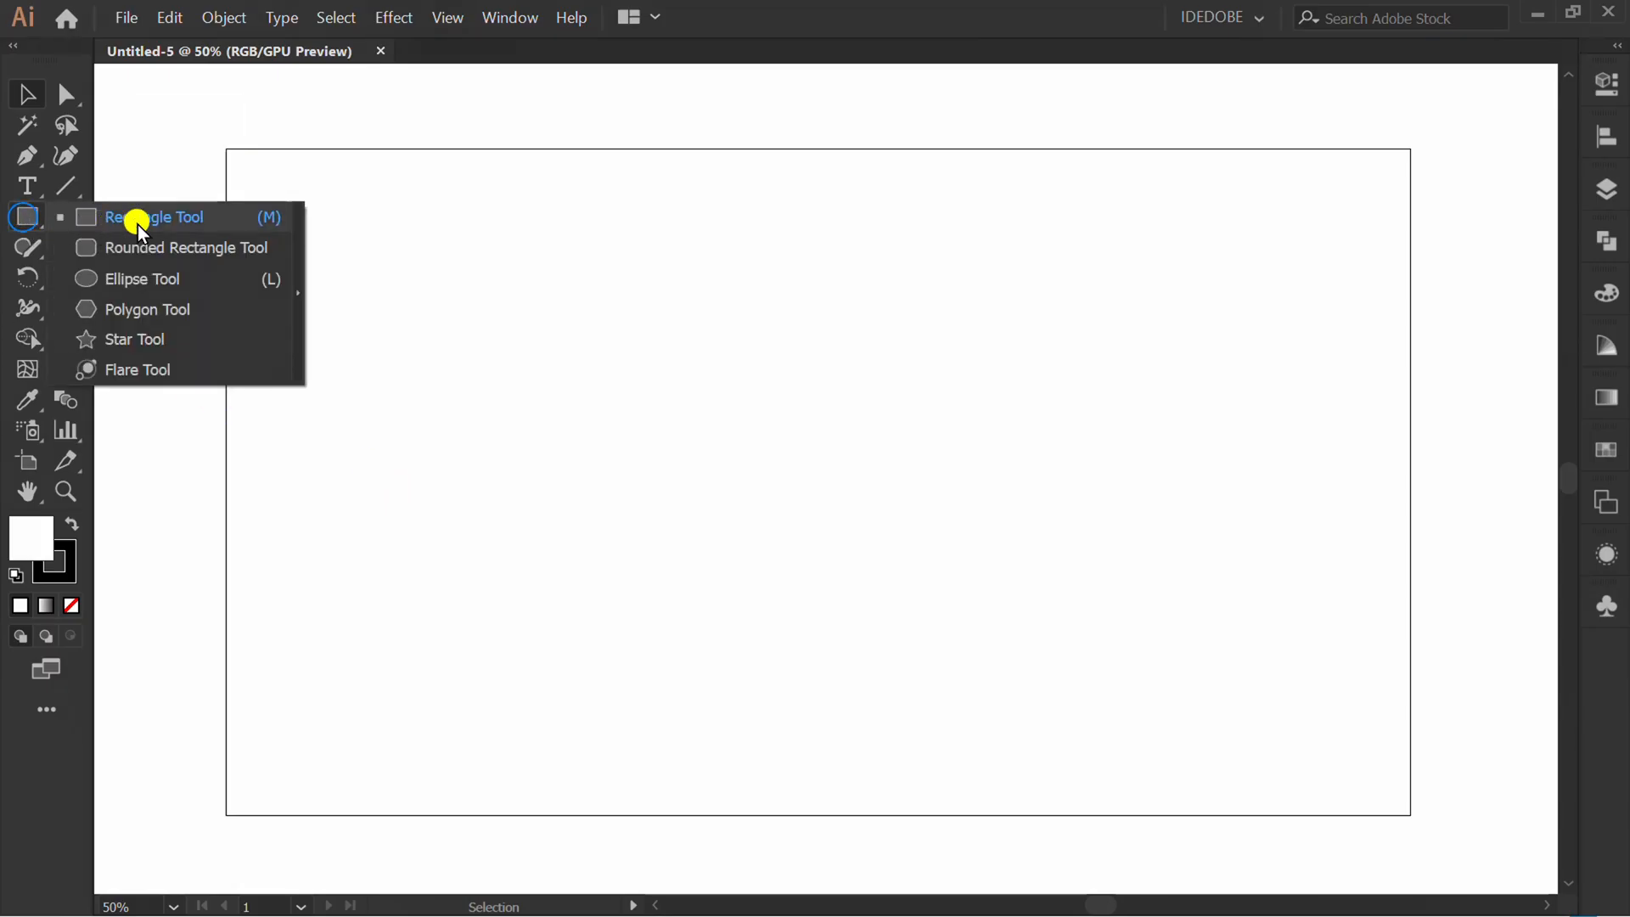
pyautogui.click(154, 216)
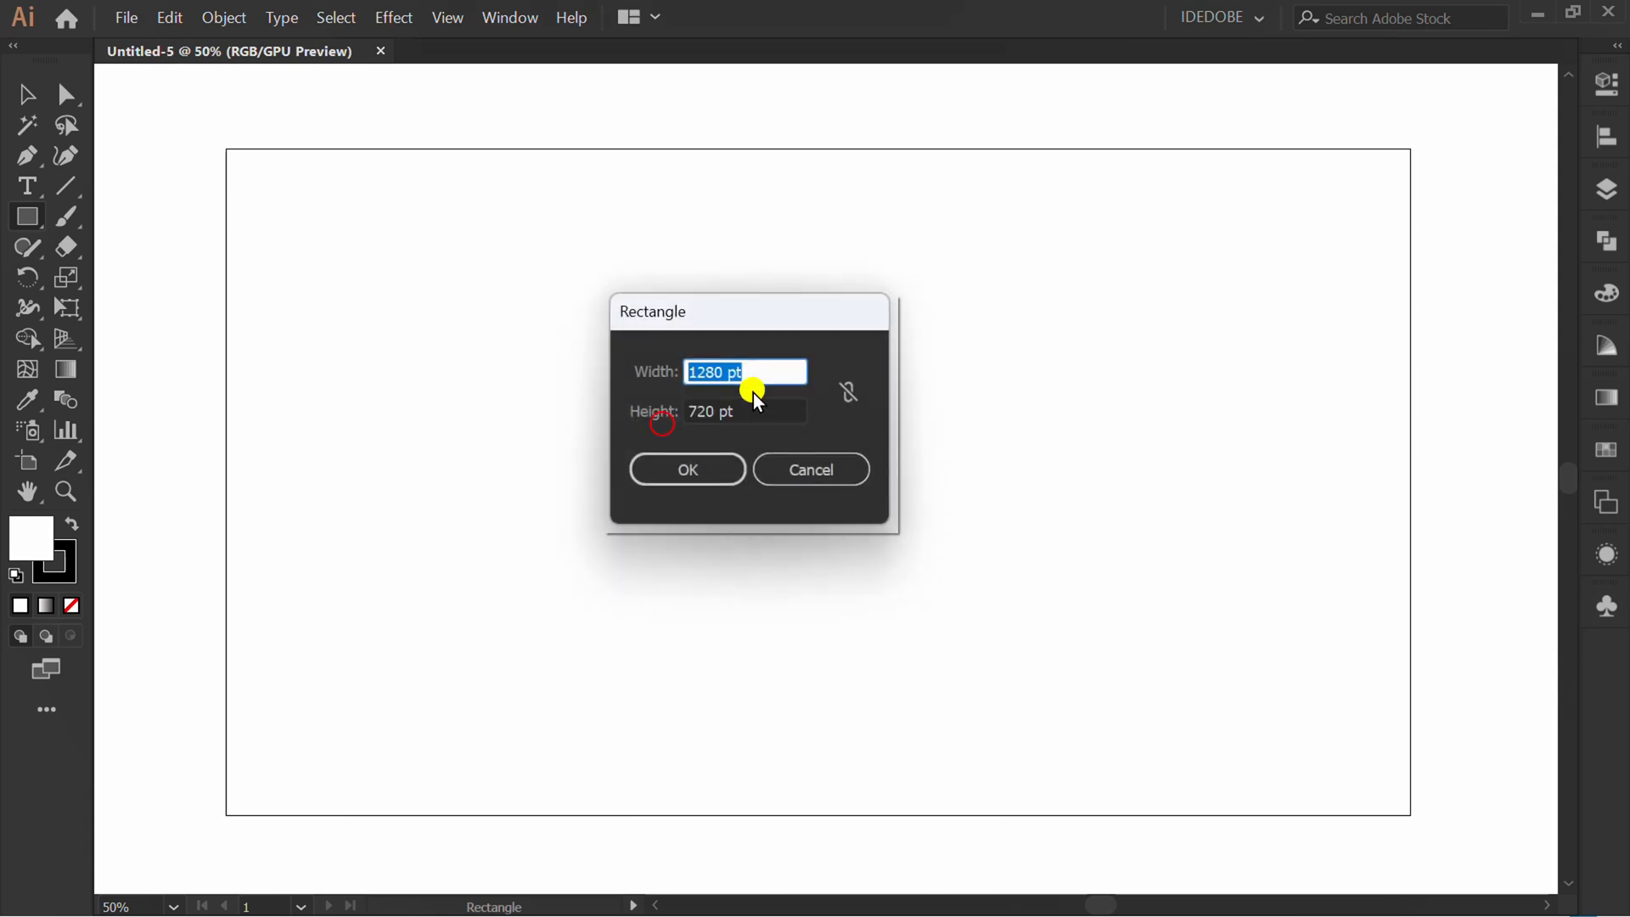
pyautogui.write('500')
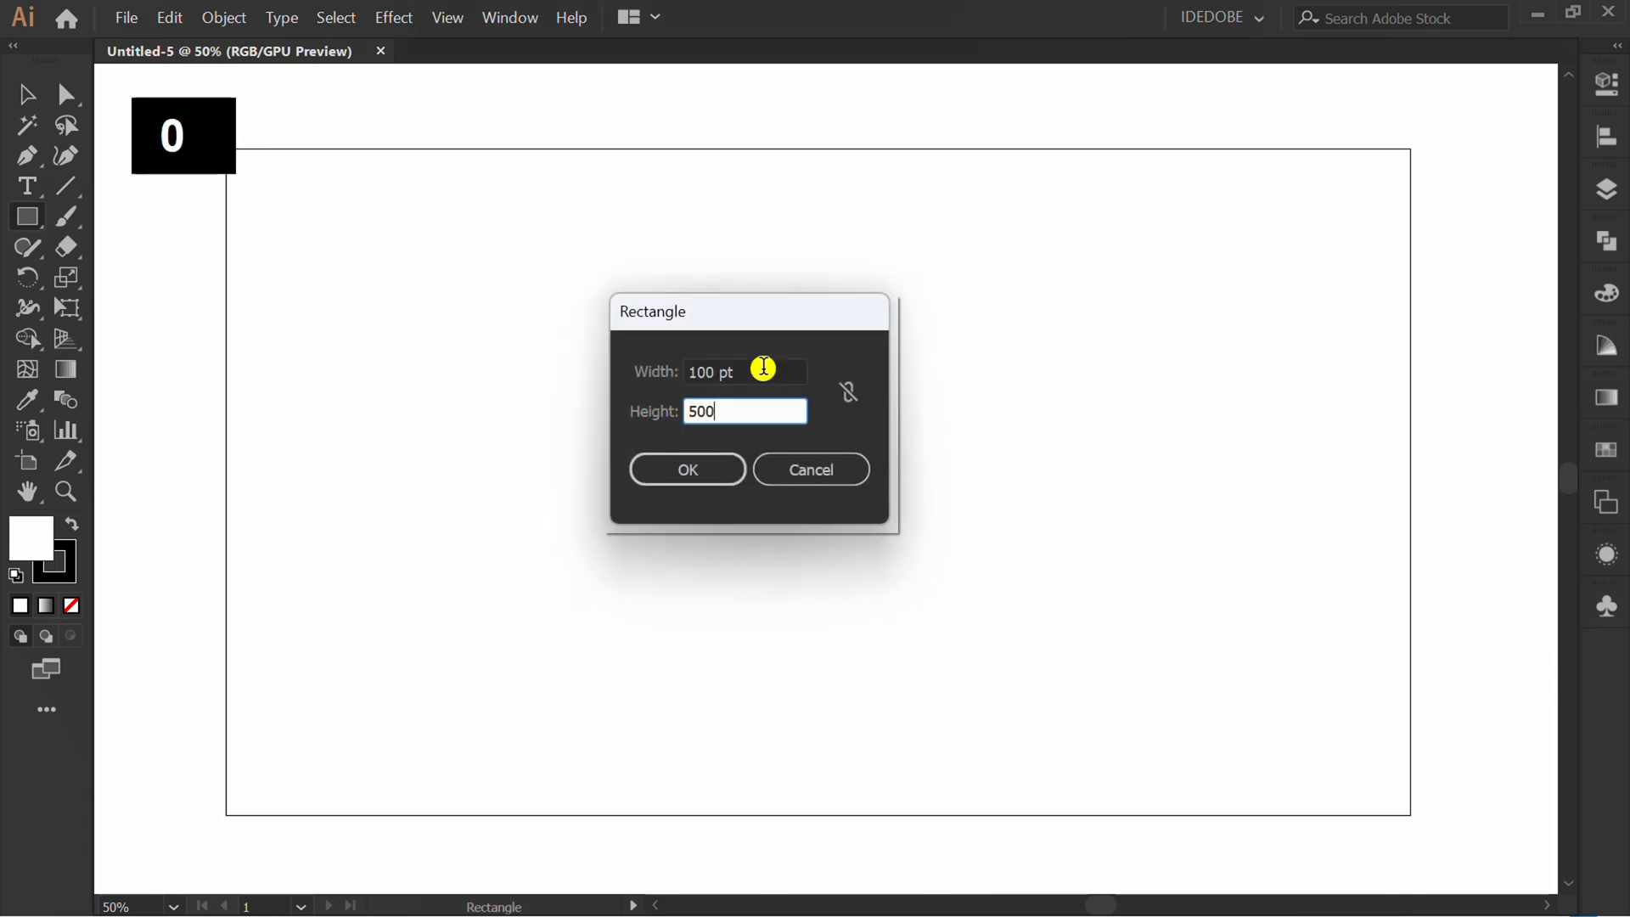
pyautogui.click(686, 469)
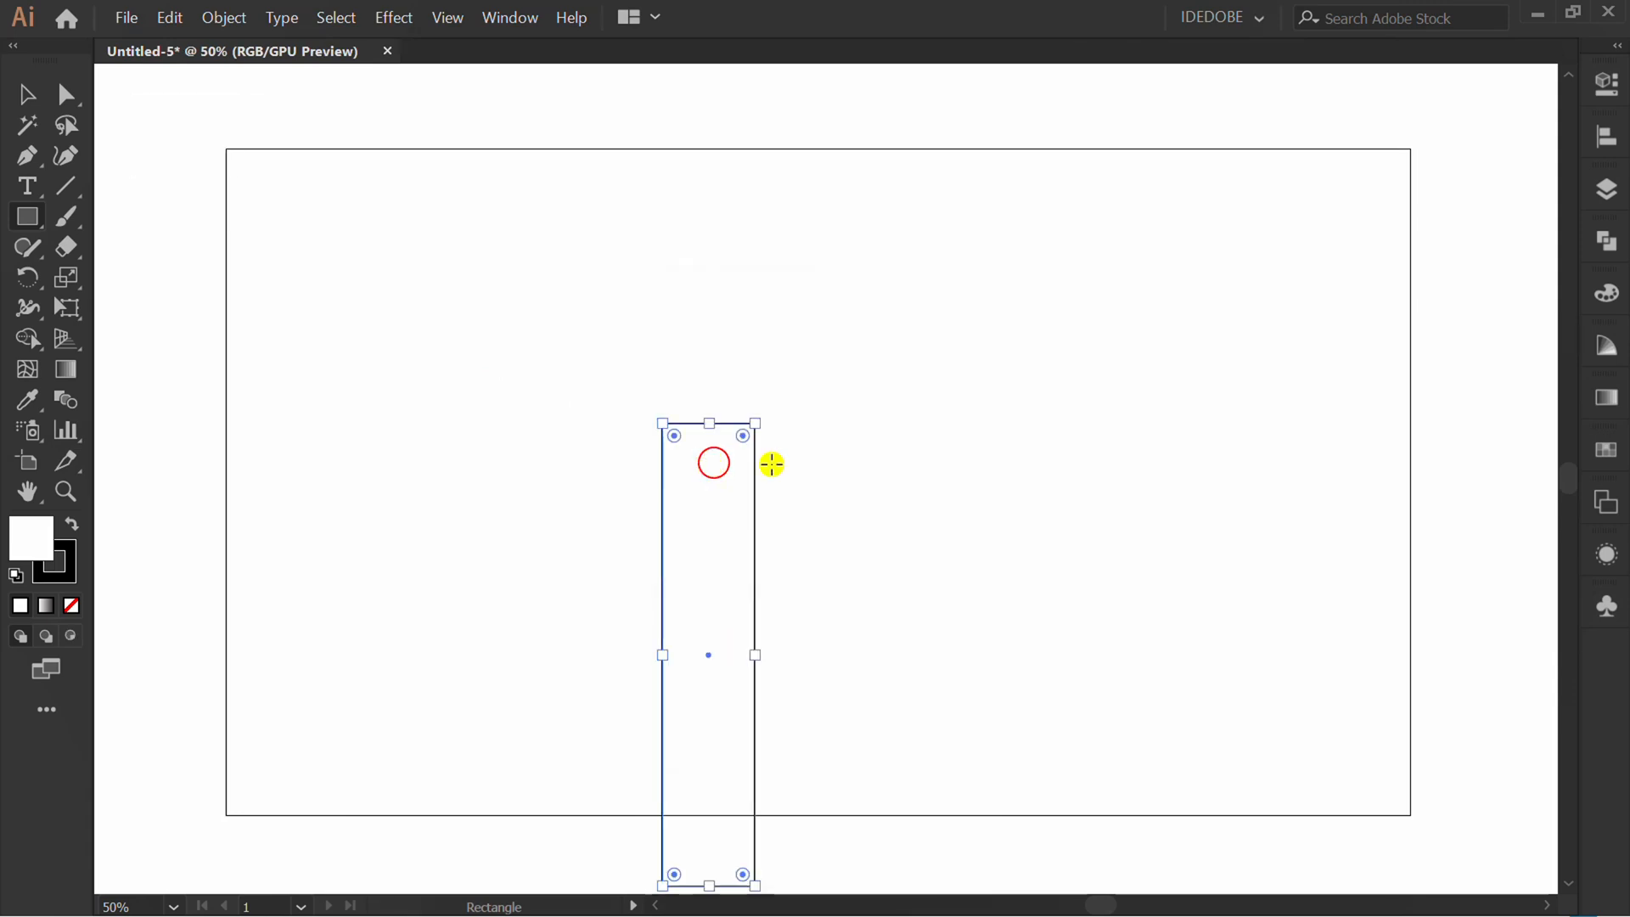
pyautogui.click(1353, 180)
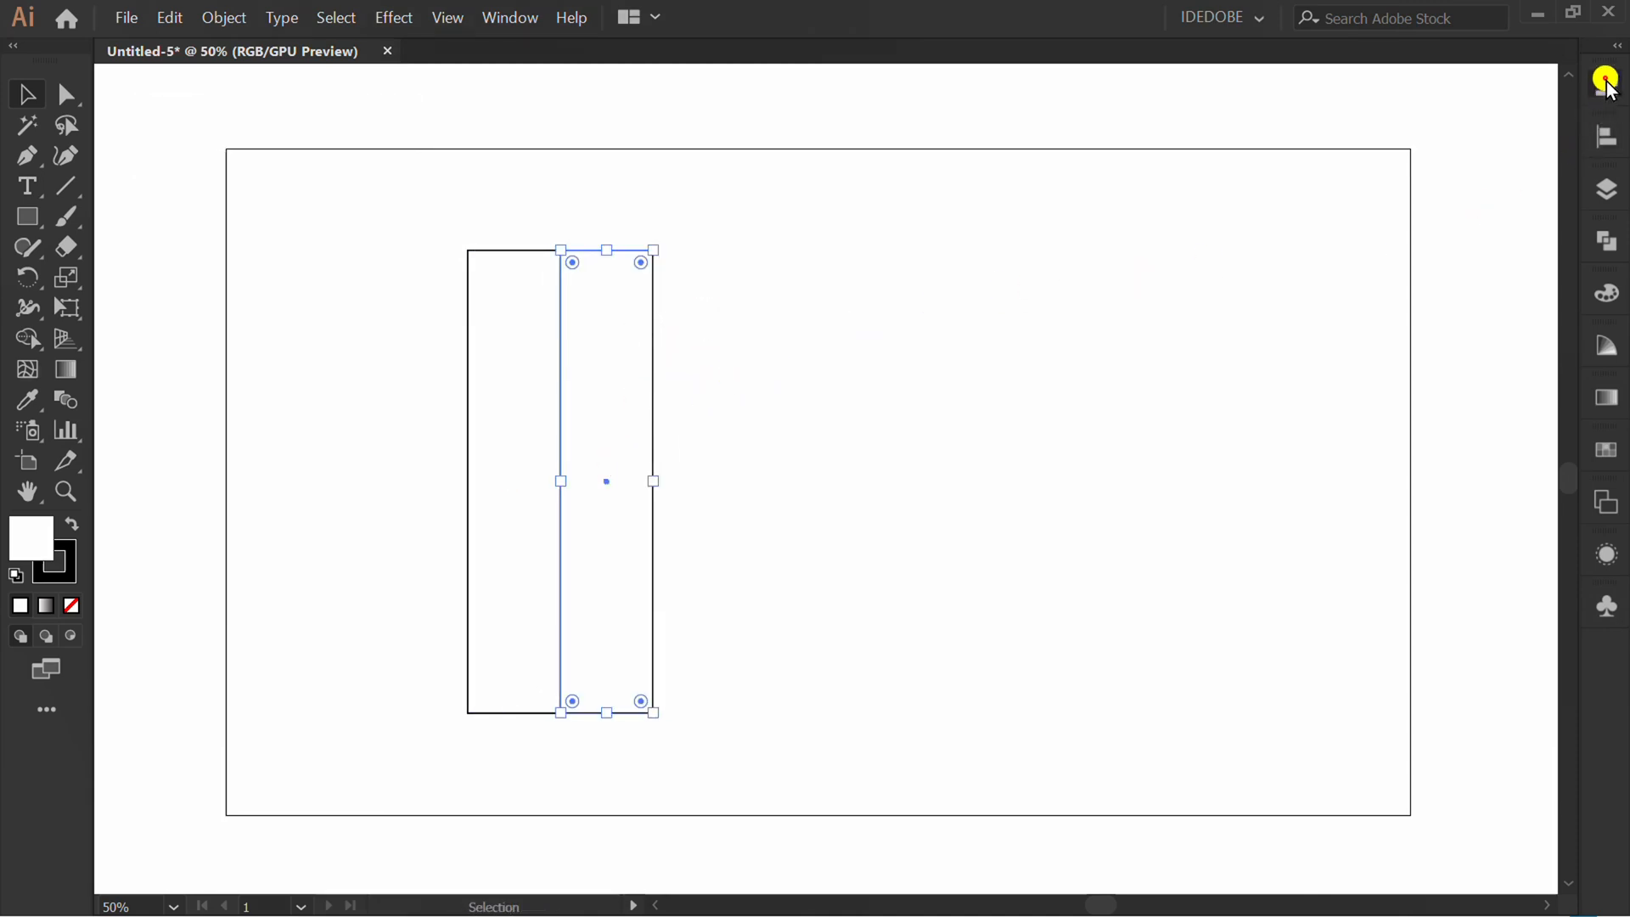
# Step: Fill the second rectangle teal and repeat-duplicate the white-teal pair into eight stripes
pyautogui.click(1283, 336)
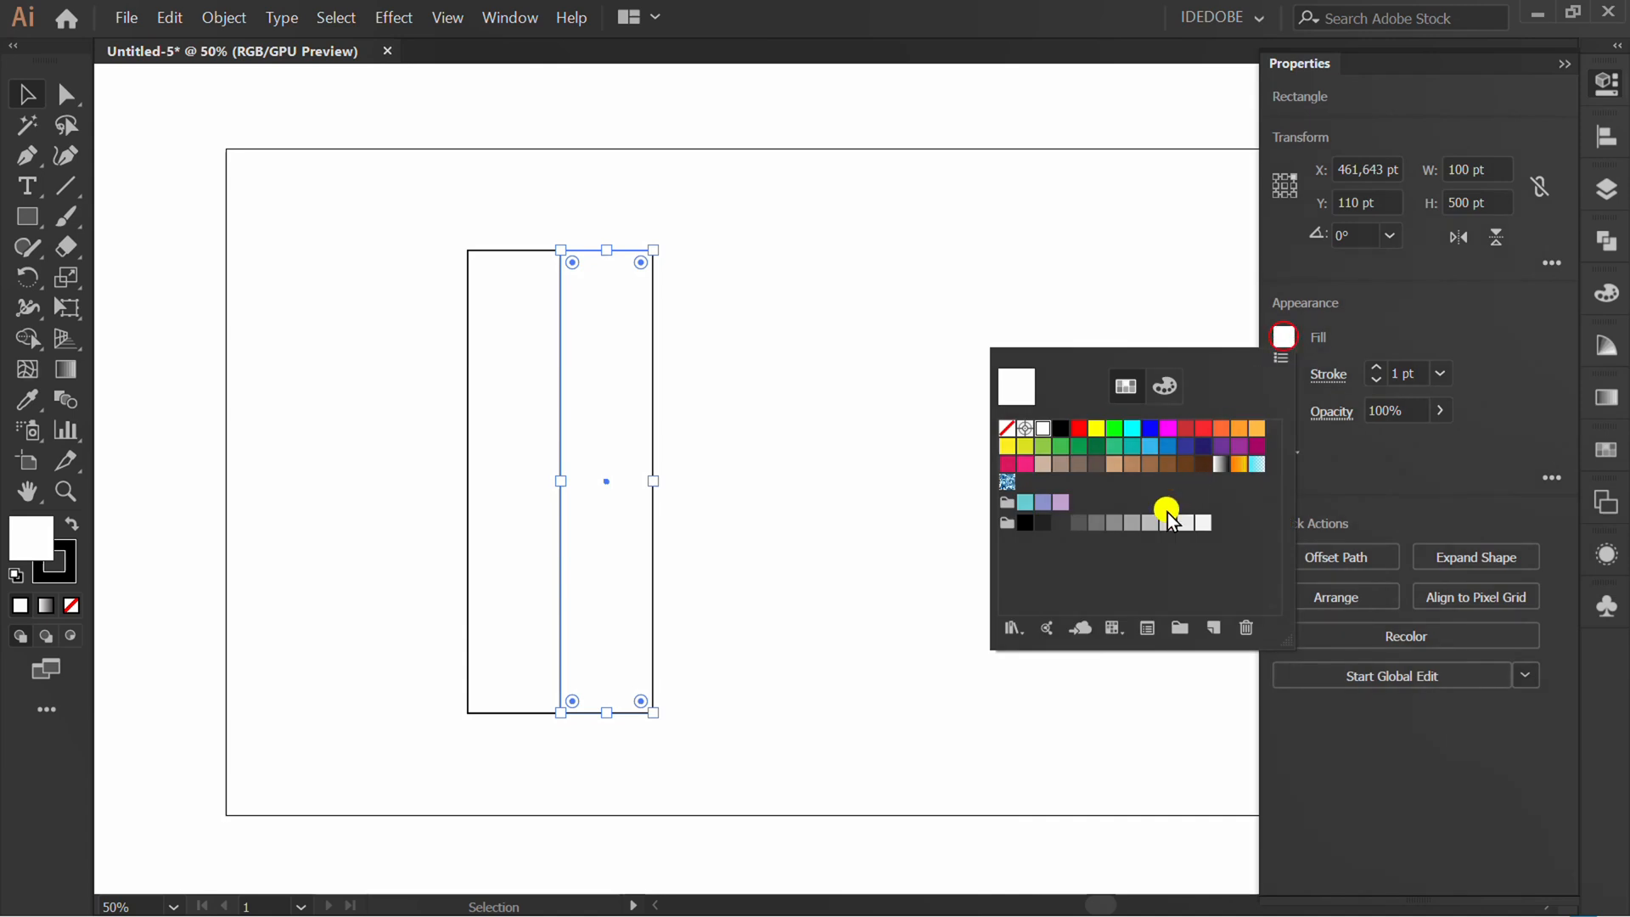
pyautogui.click(1024, 502)
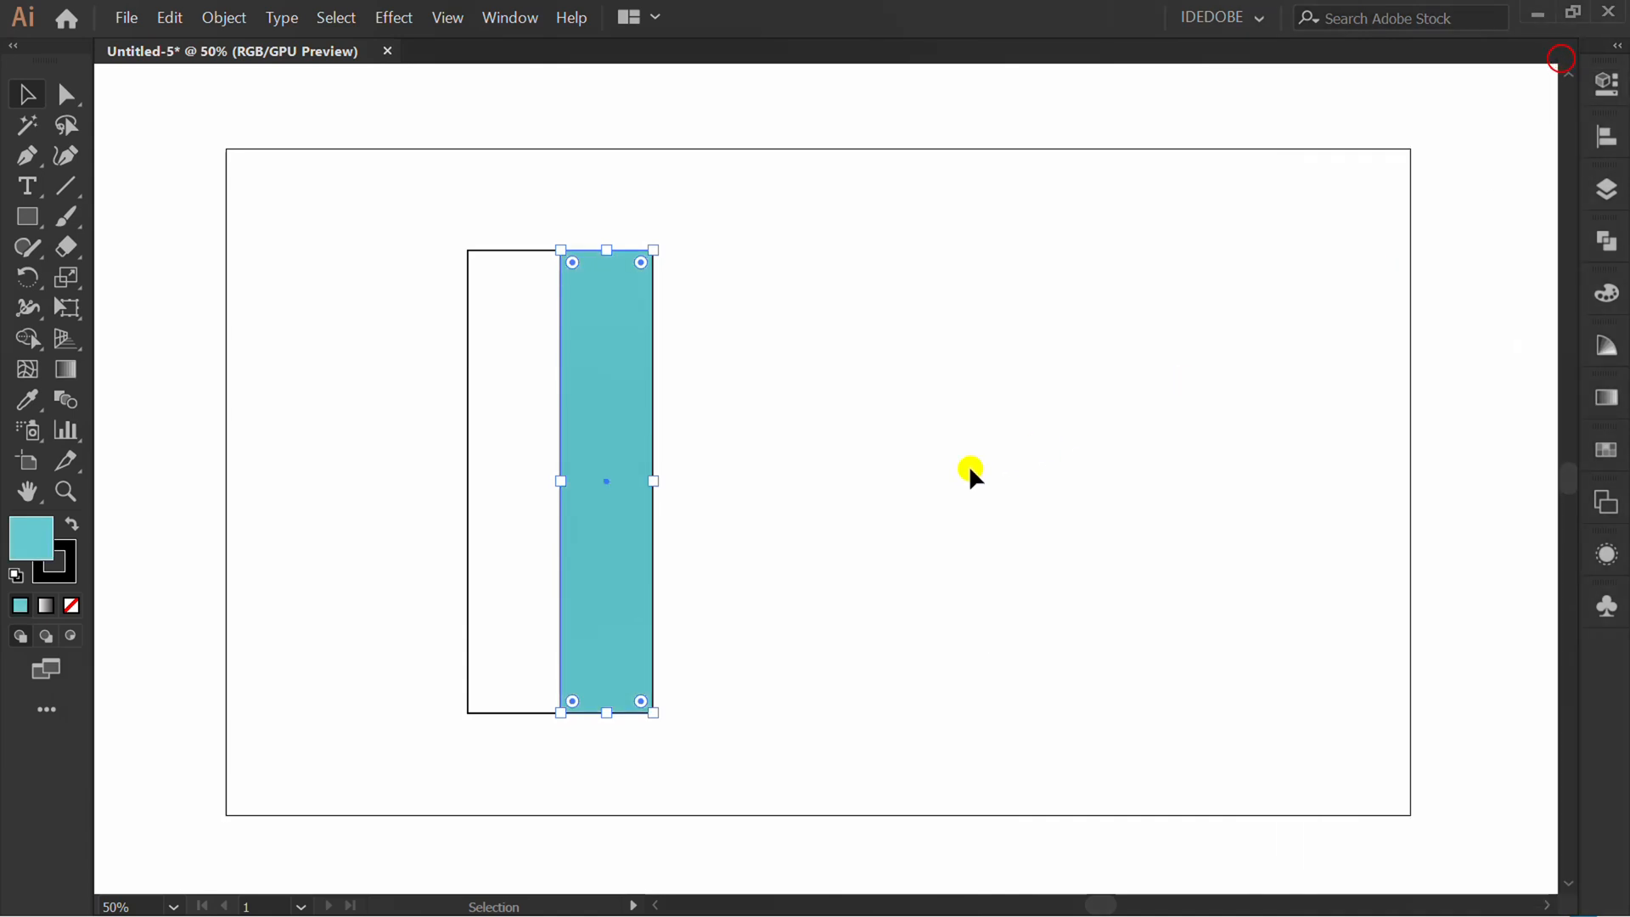
pyautogui.click(509, 483)
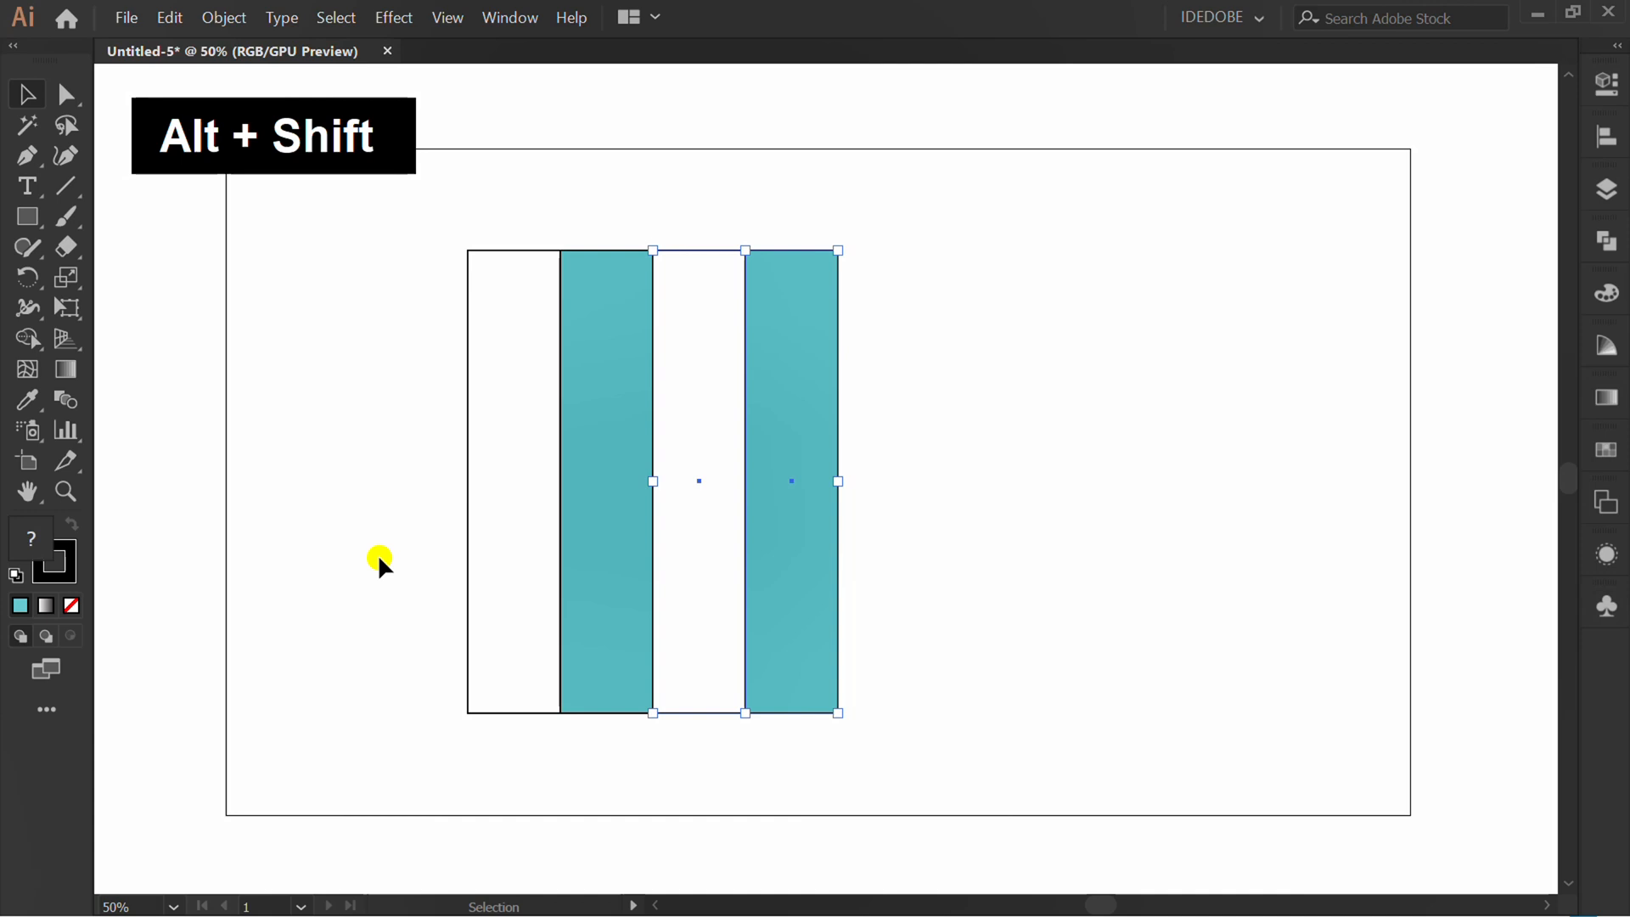
pyautogui.press('Ctrl+D')
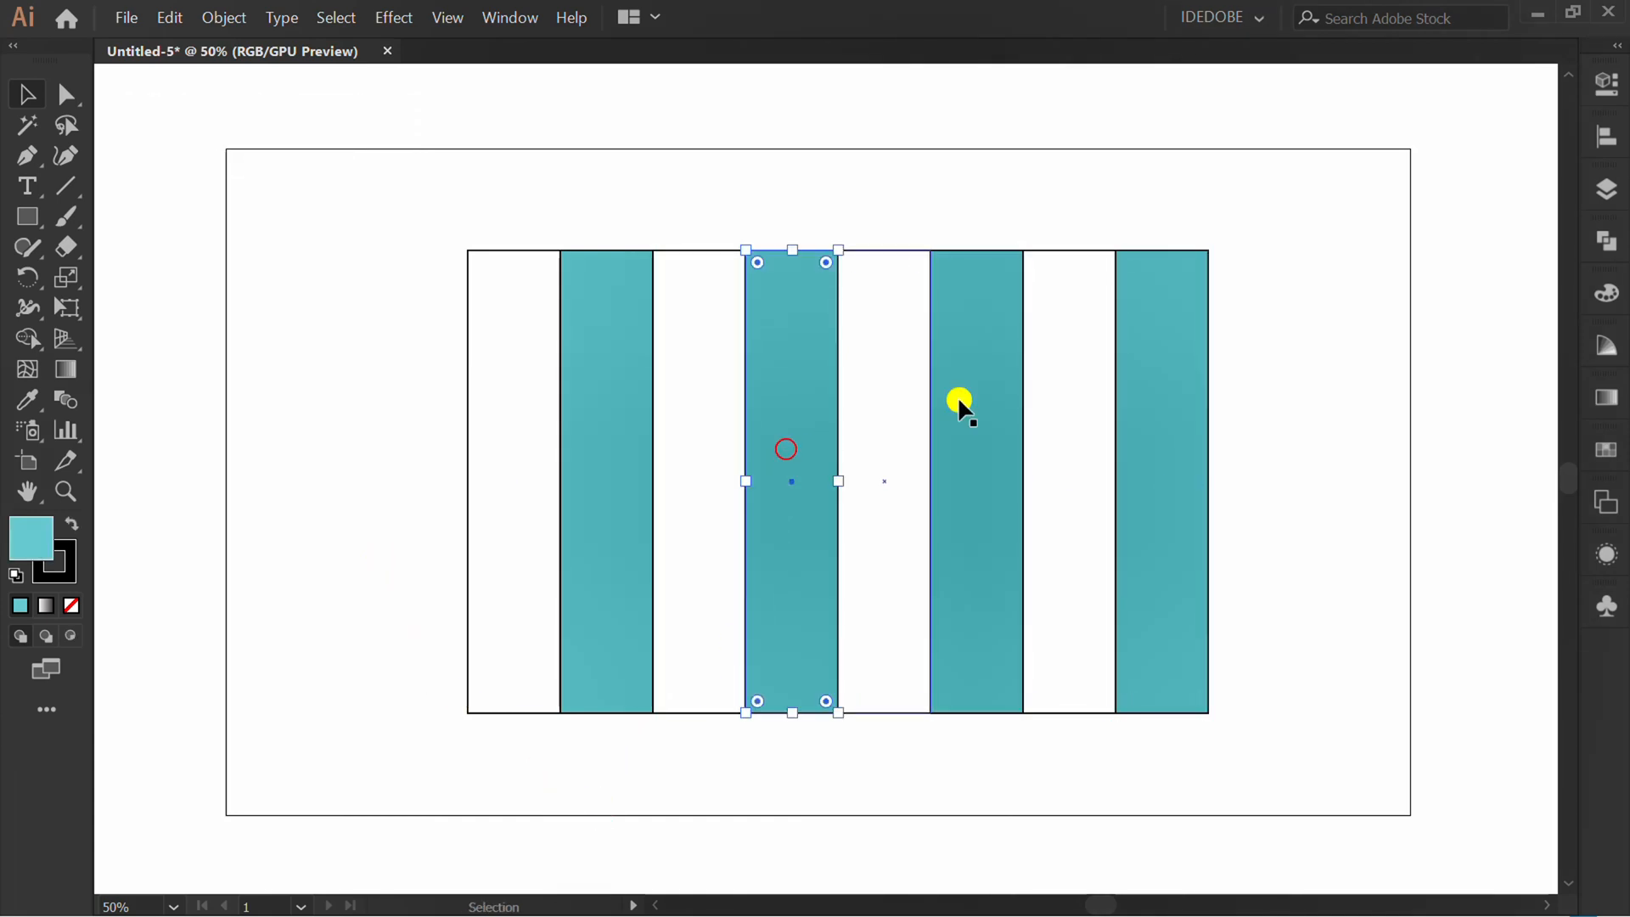
# Step: Recolor the fourth, sixth and last stripes green, yellow and orange-red
pyautogui.click(1606, 82)
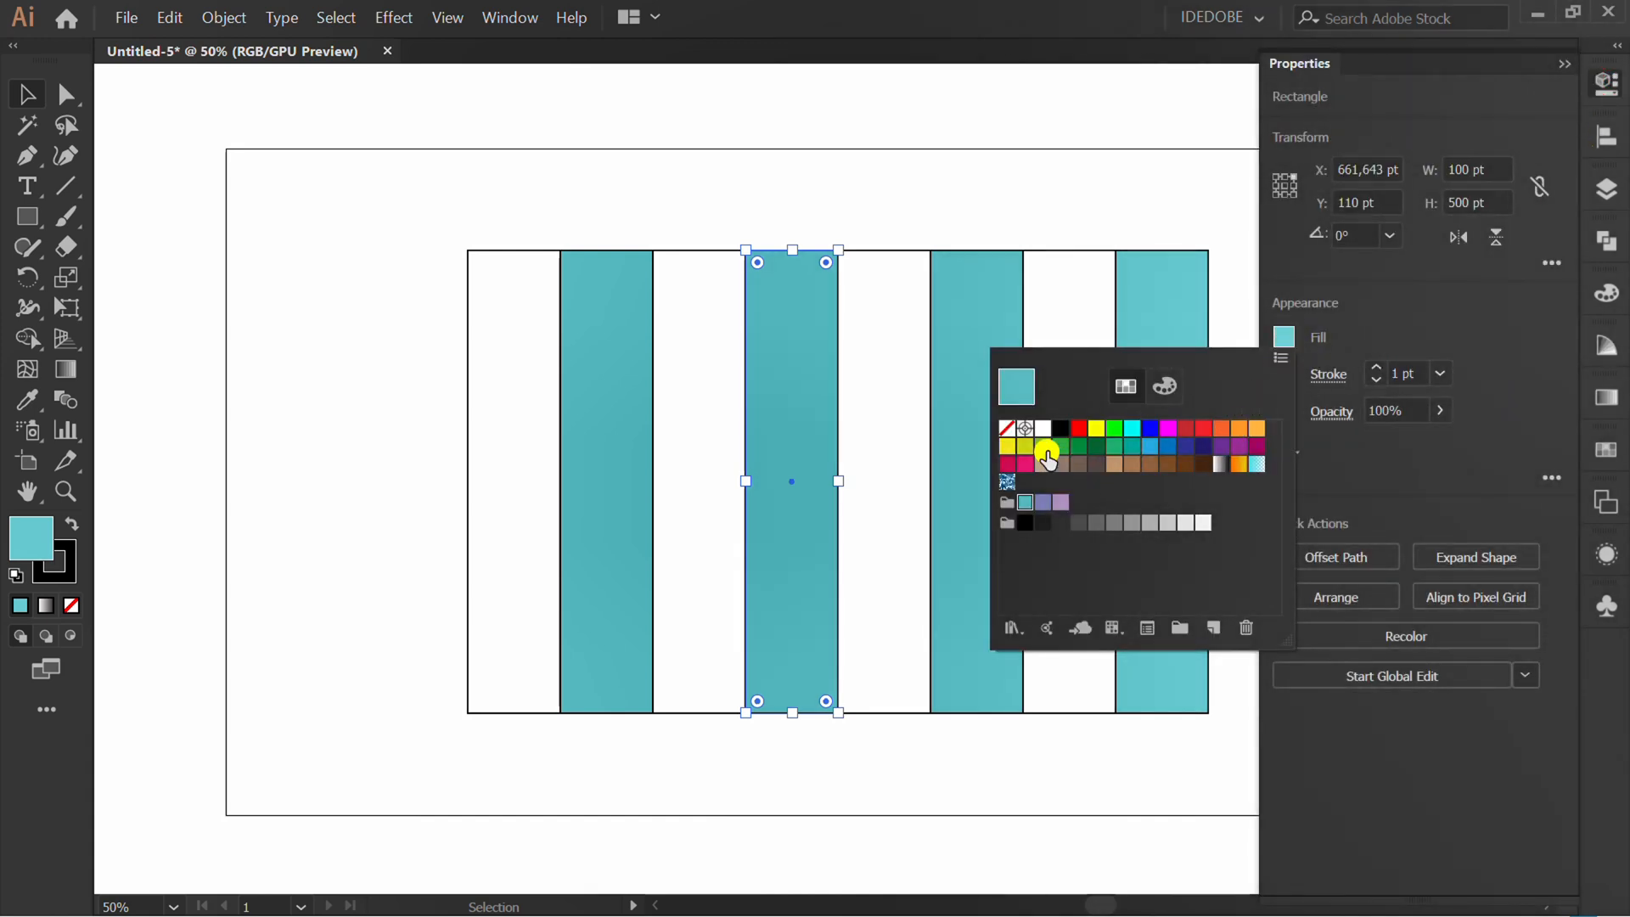
pyautogui.click(1047, 444)
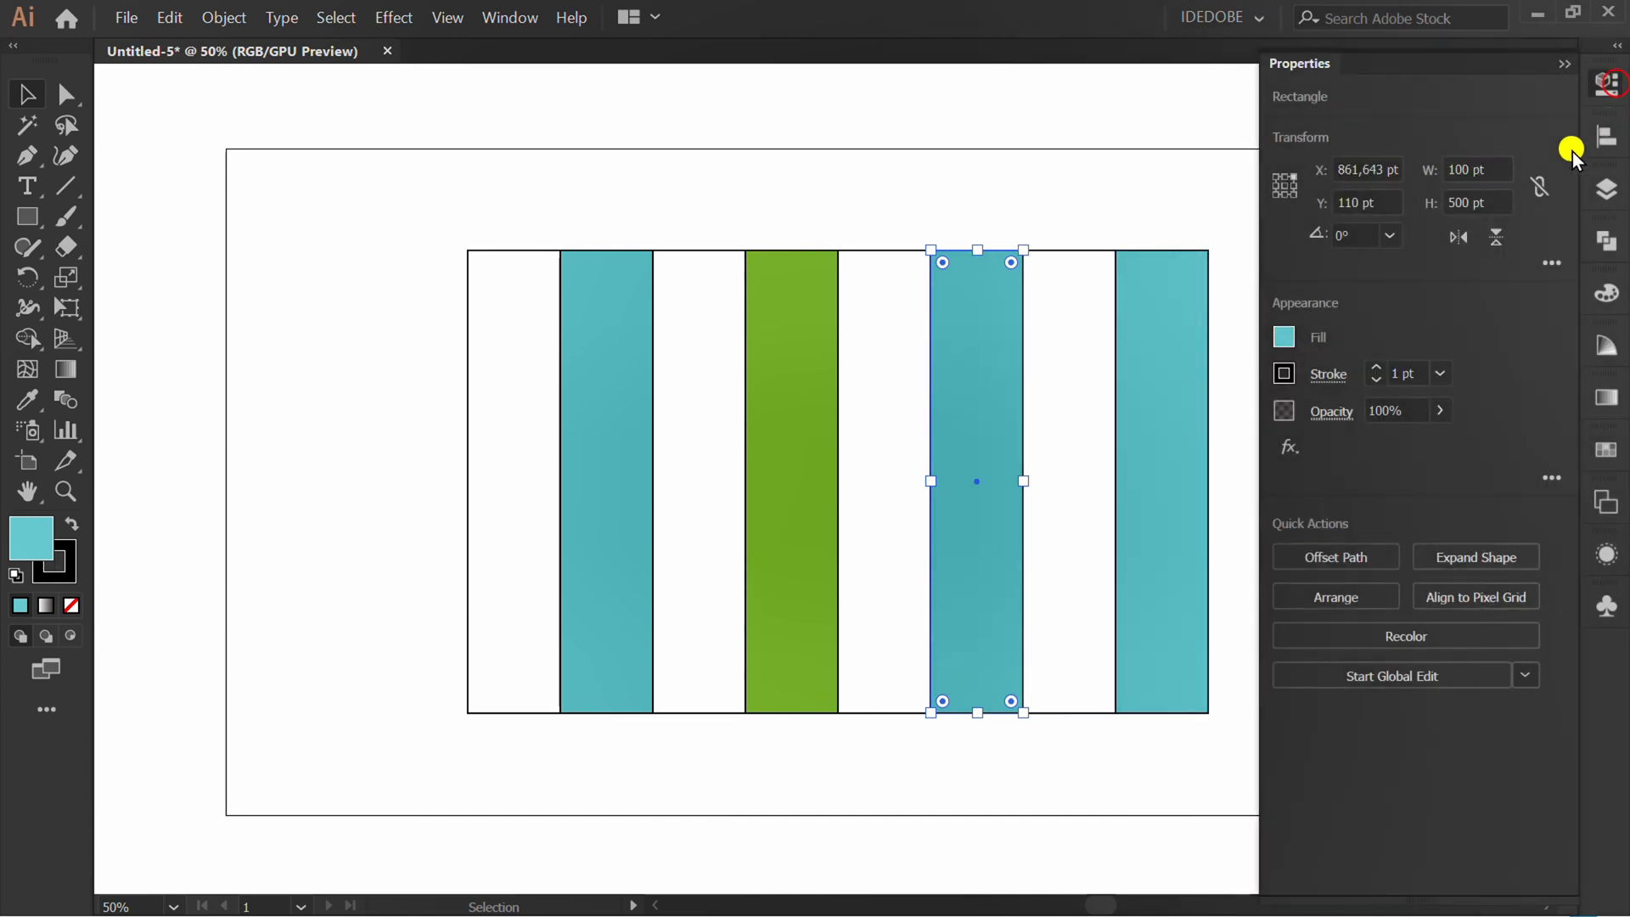
pyautogui.click(1282, 336)
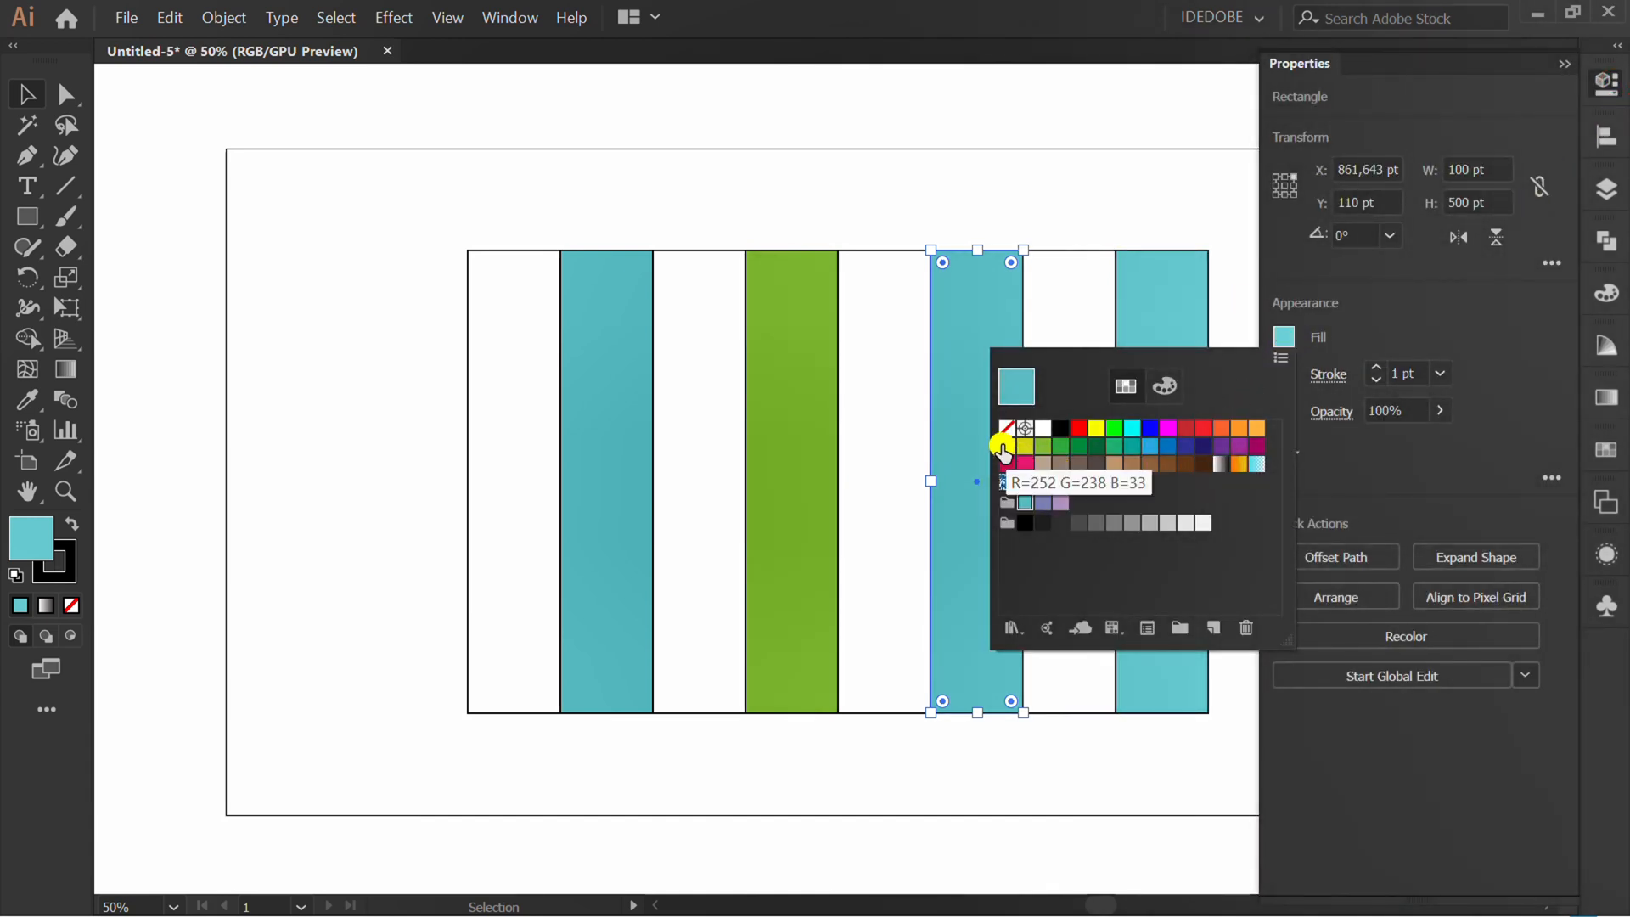
pyautogui.click(1004, 445)
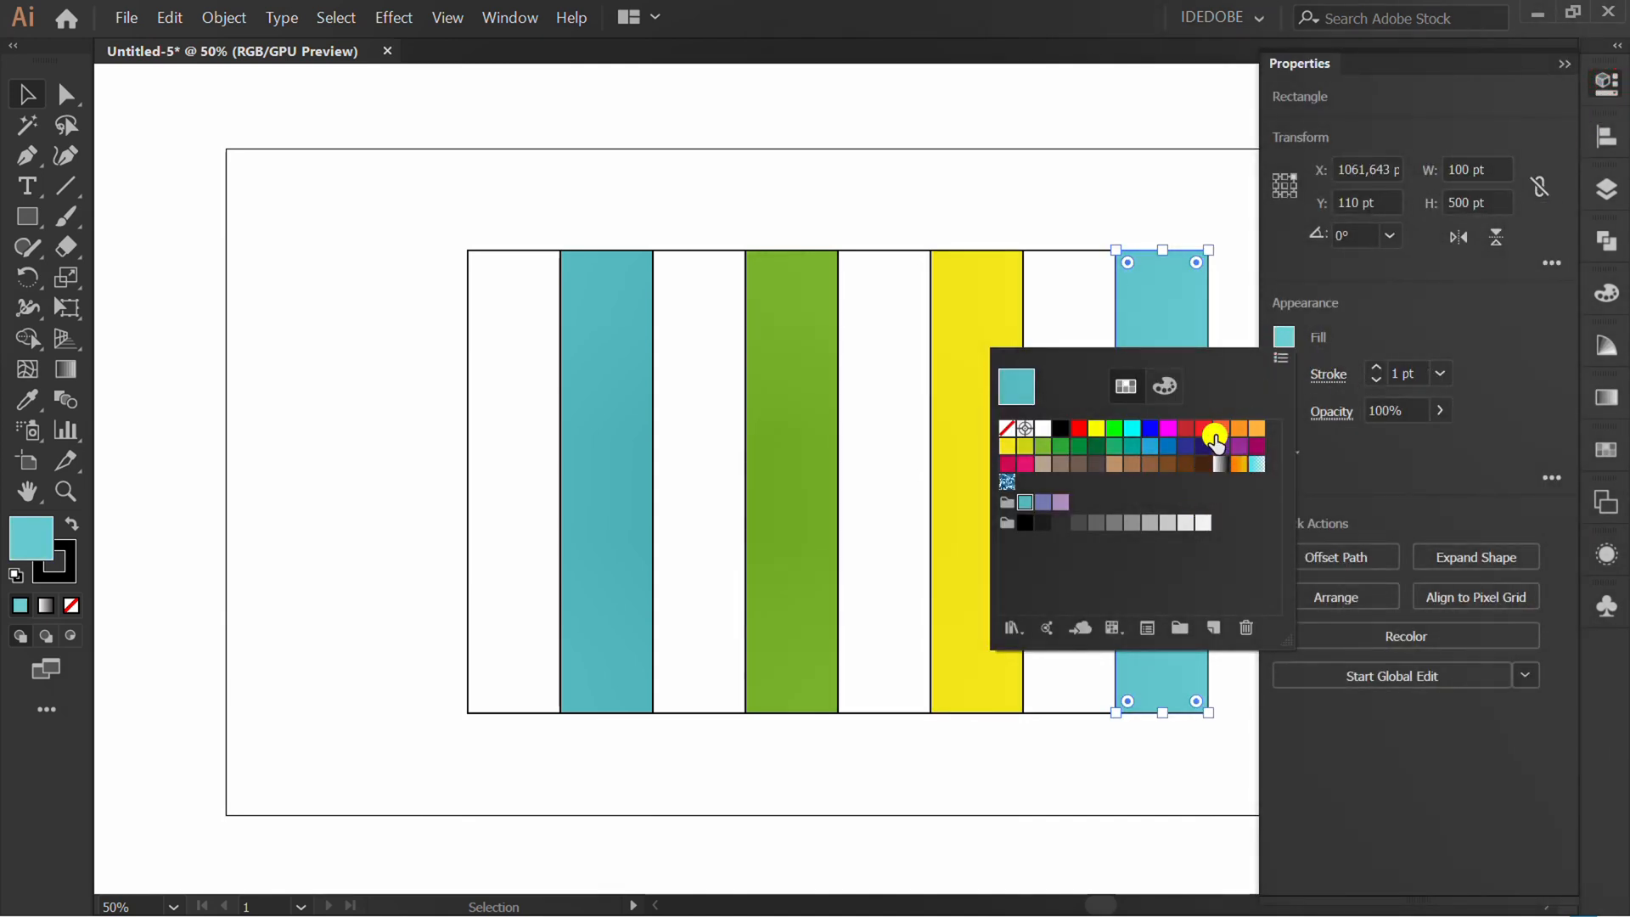
pyautogui.click(1216, 437)
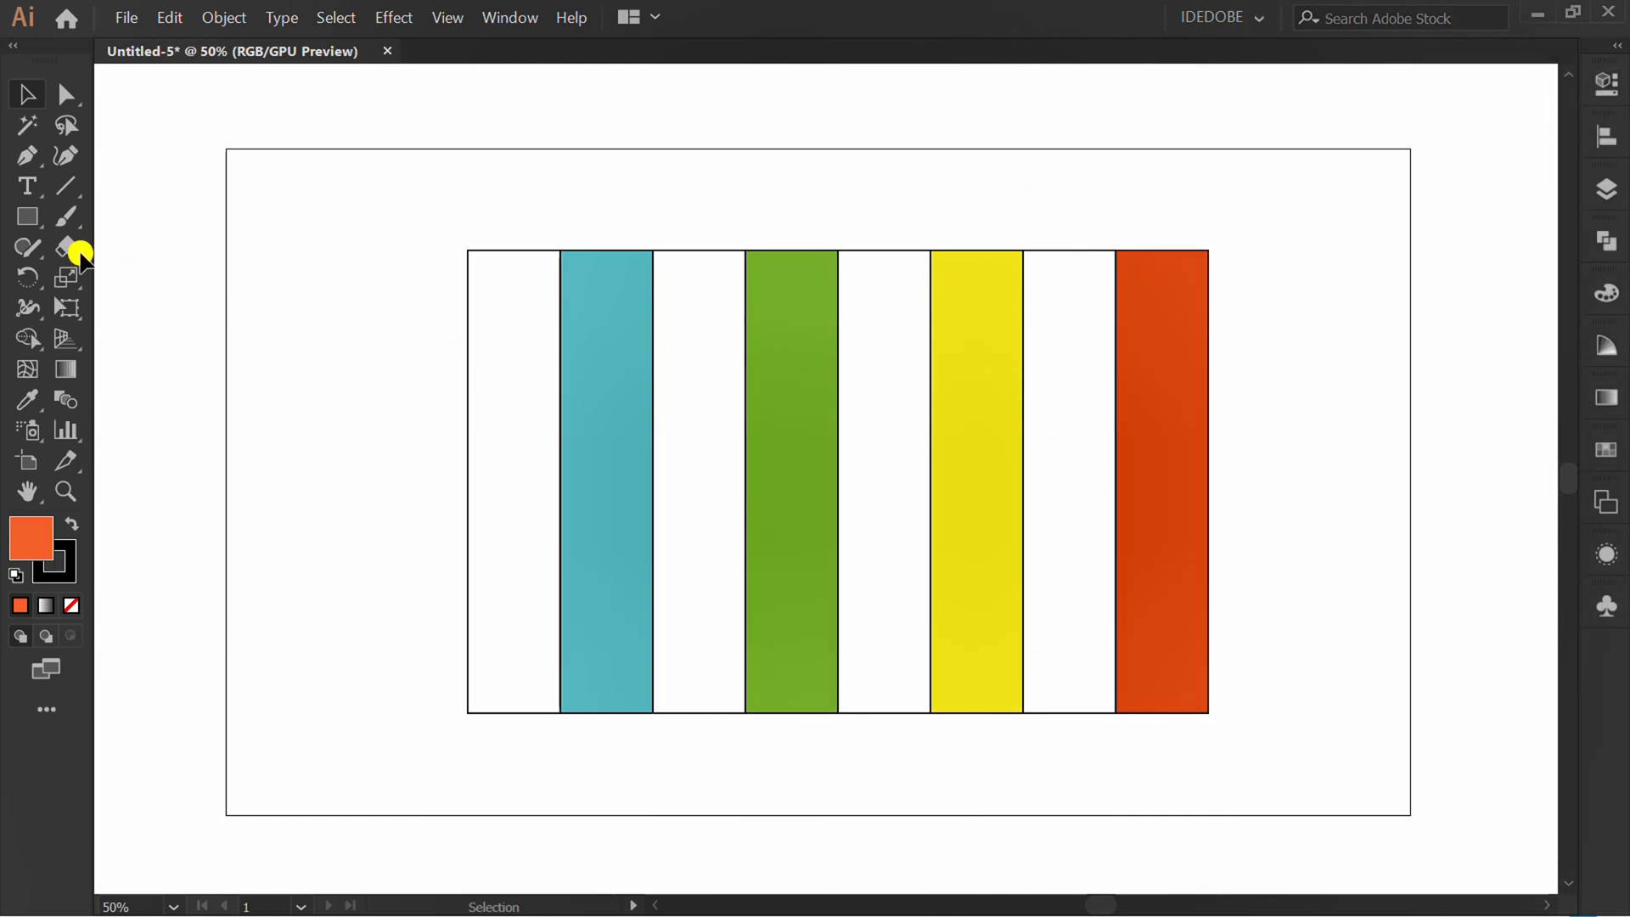
pyautogui.click(26, 216)
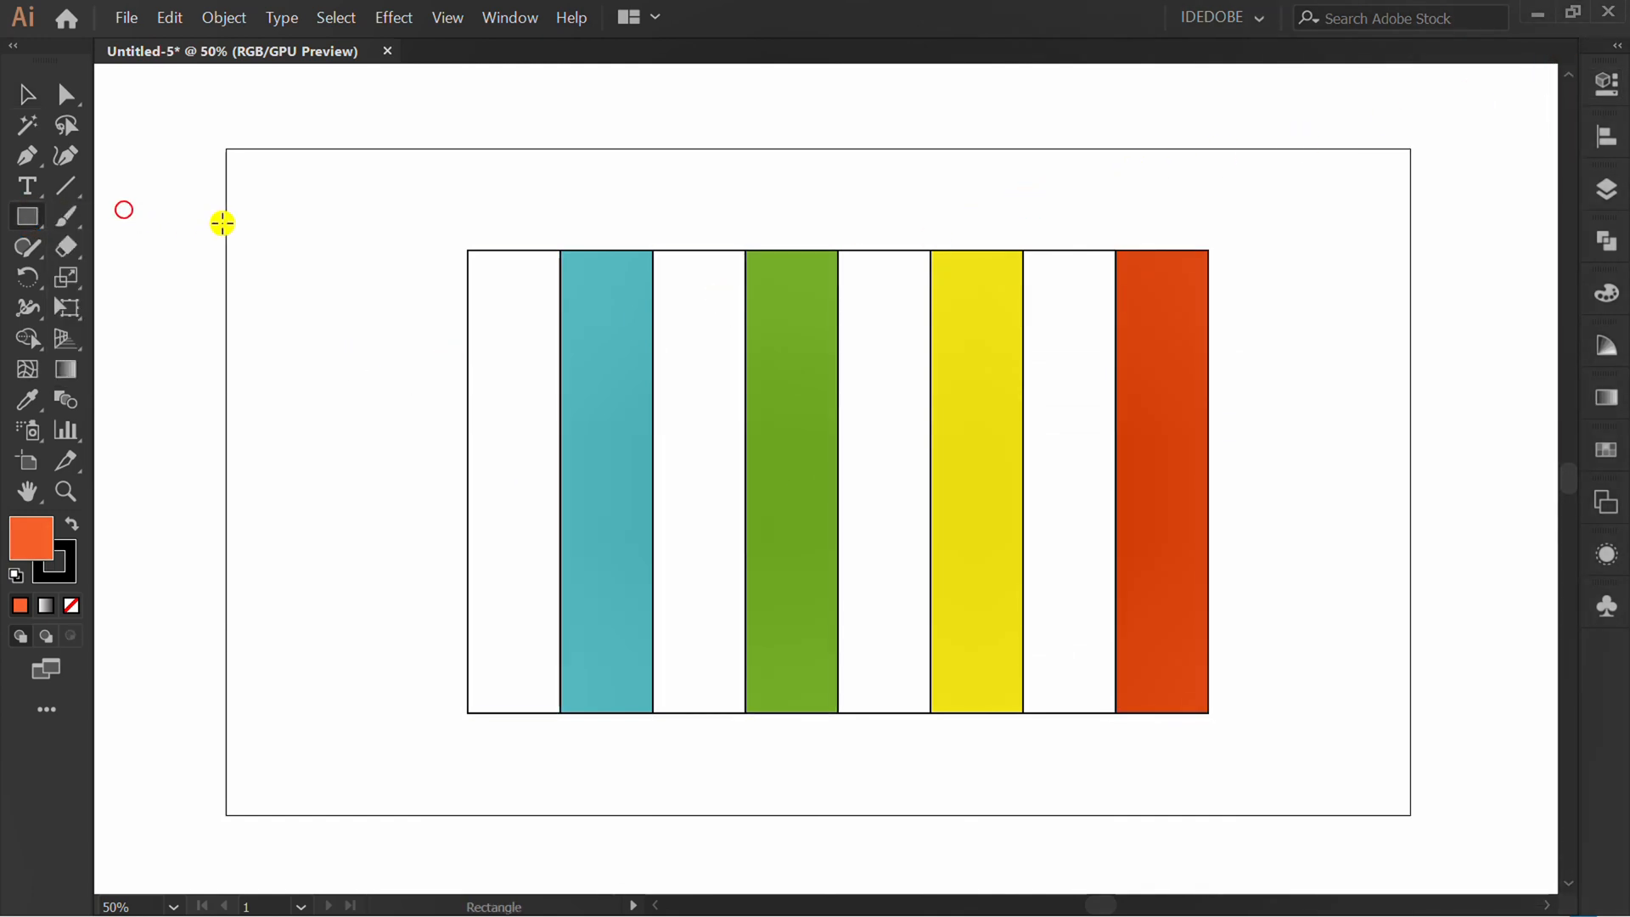
# Step: Add 800 pt wide white bars above and below the striped block
pyautogui.click(222, 223)
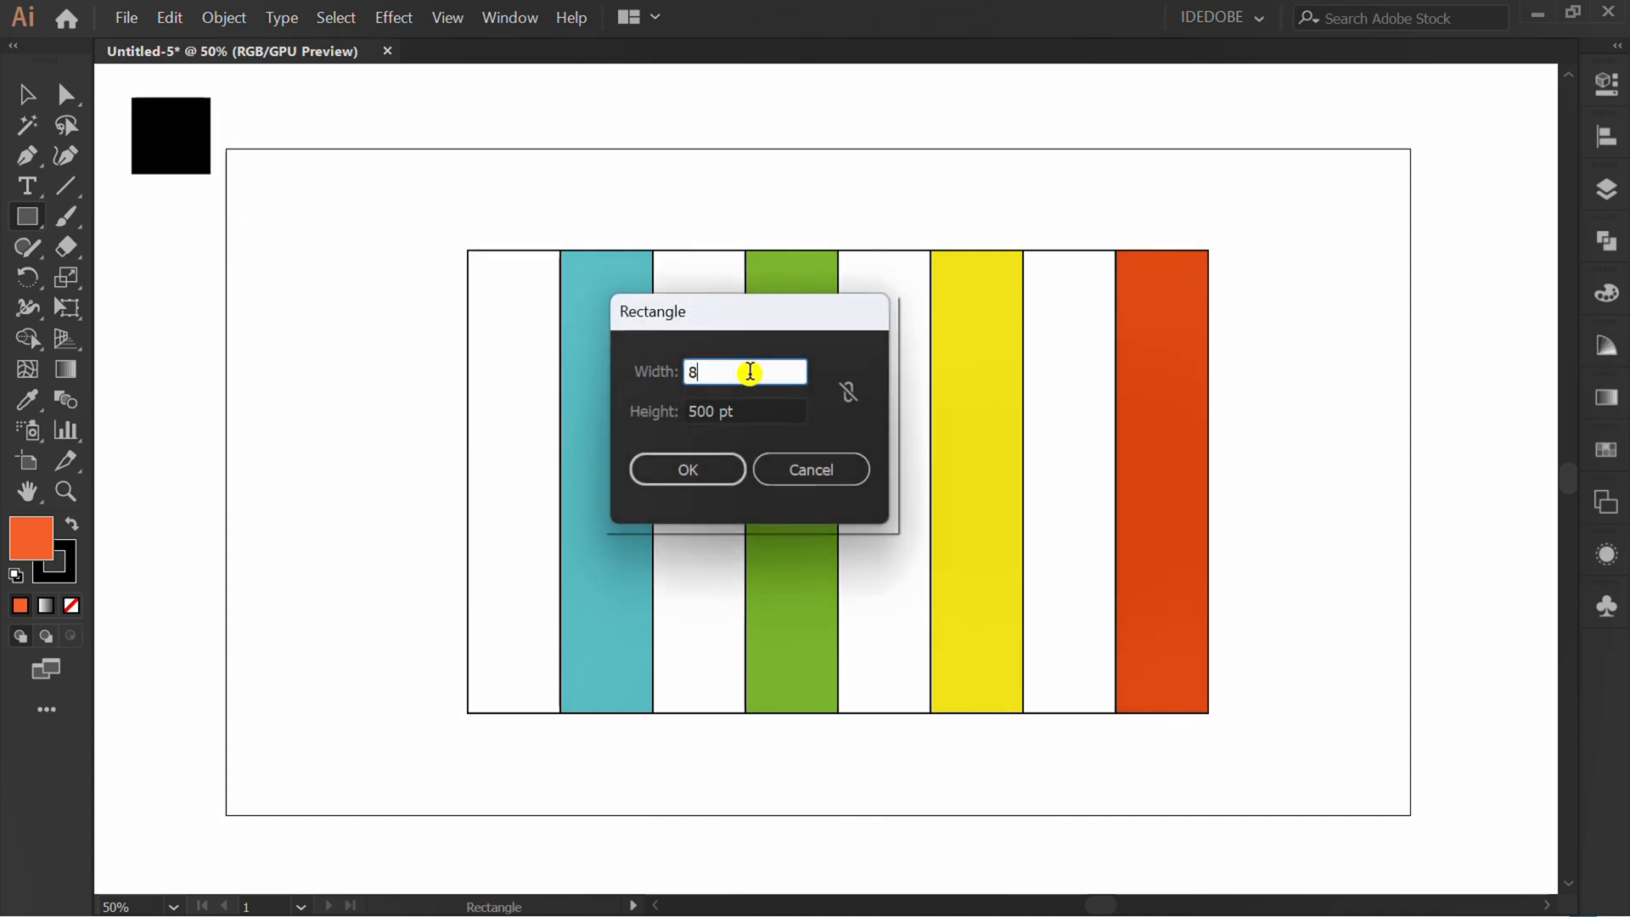
pyautogui.press('Tab')
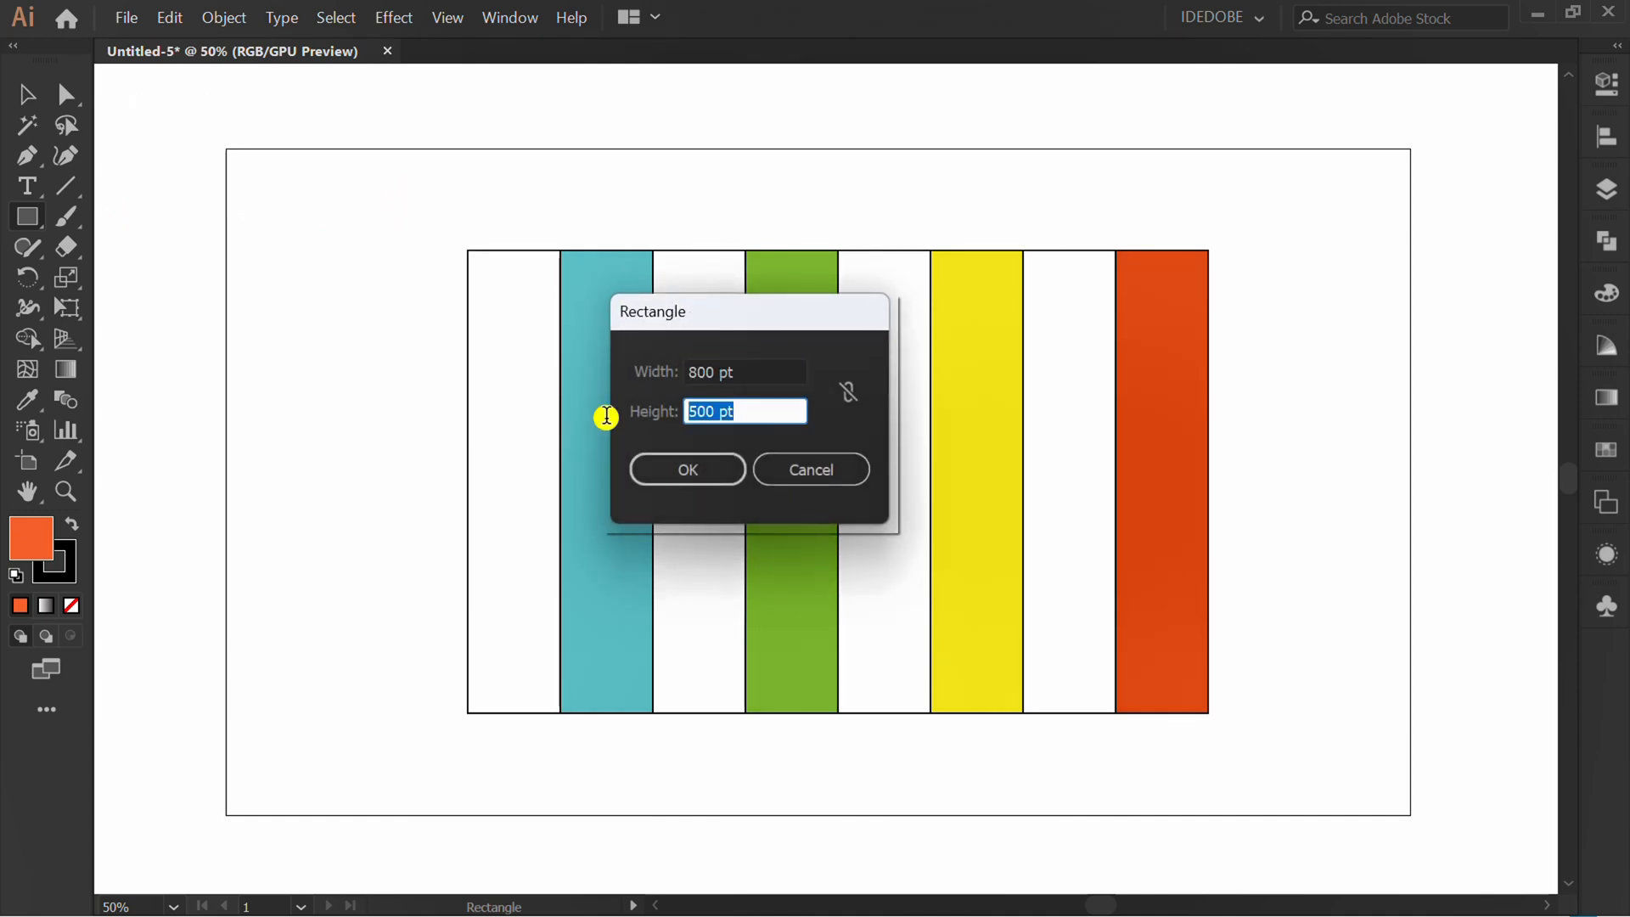
pyautogui.click(686, 469)
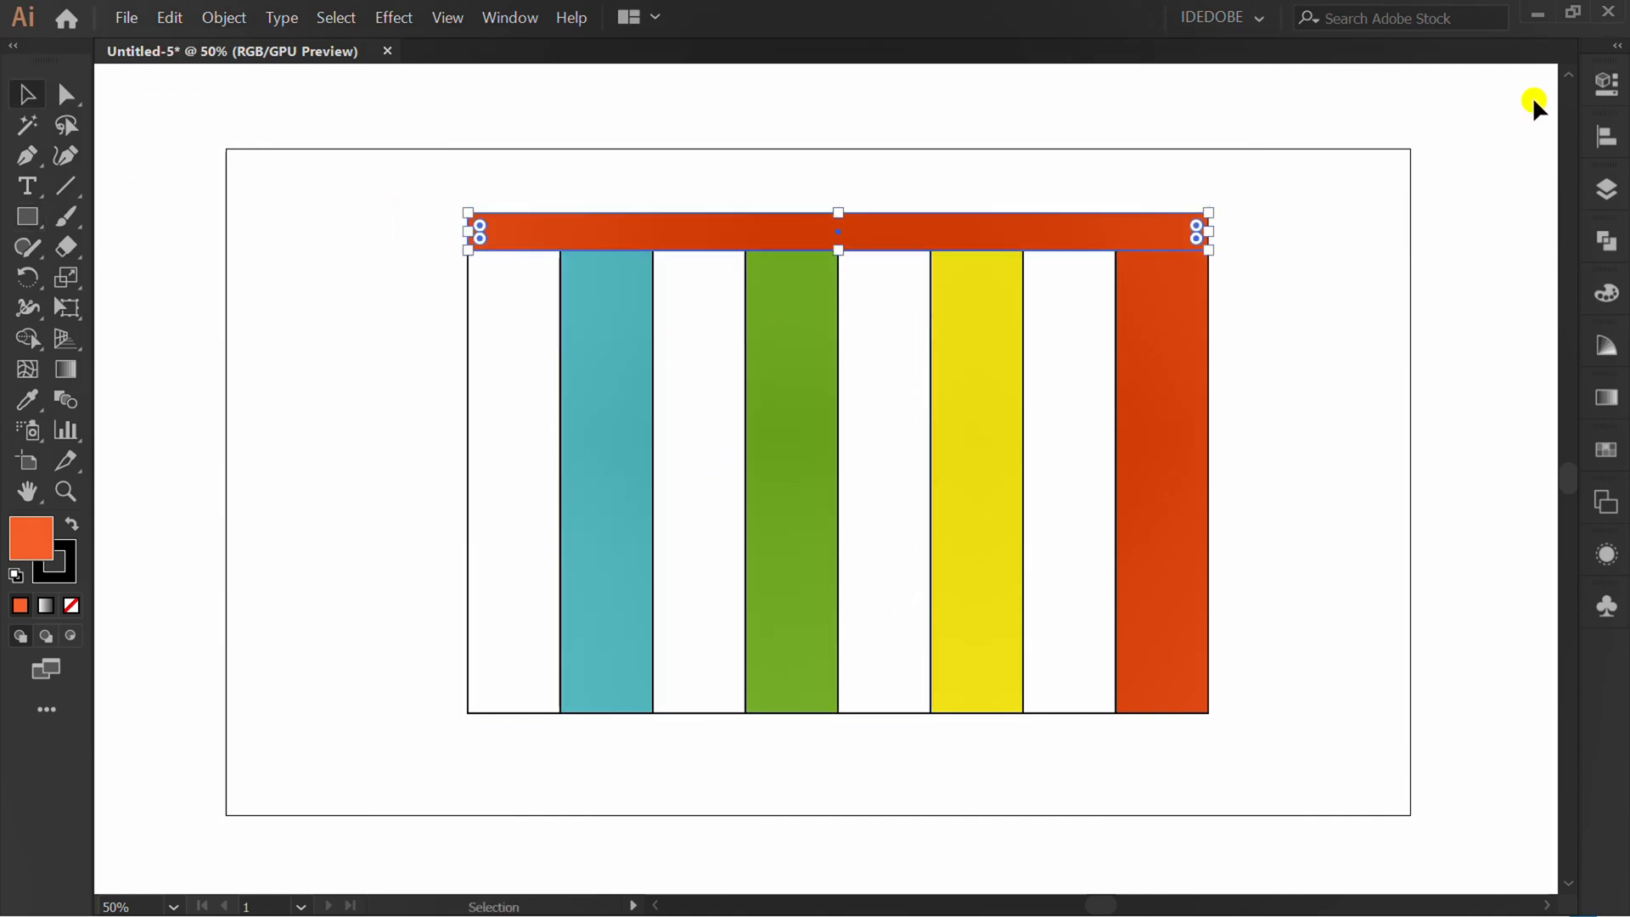
pyautogui.click(1285, 337)
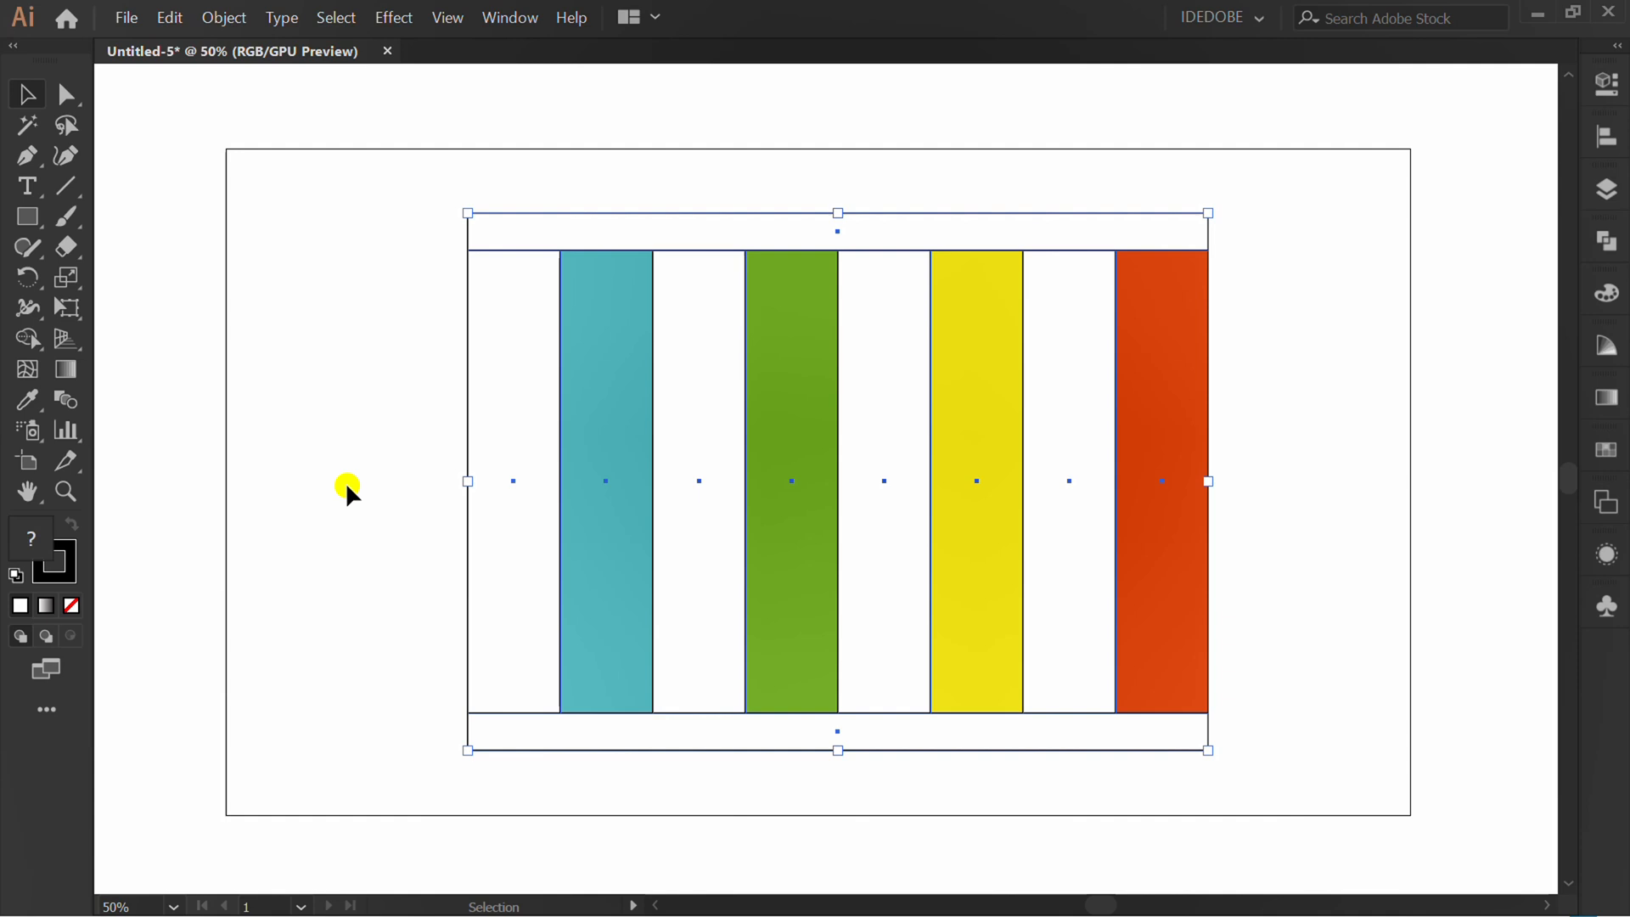
# Step: Remove all outlines and group the stripes and bars together
pyautogui.press('x')
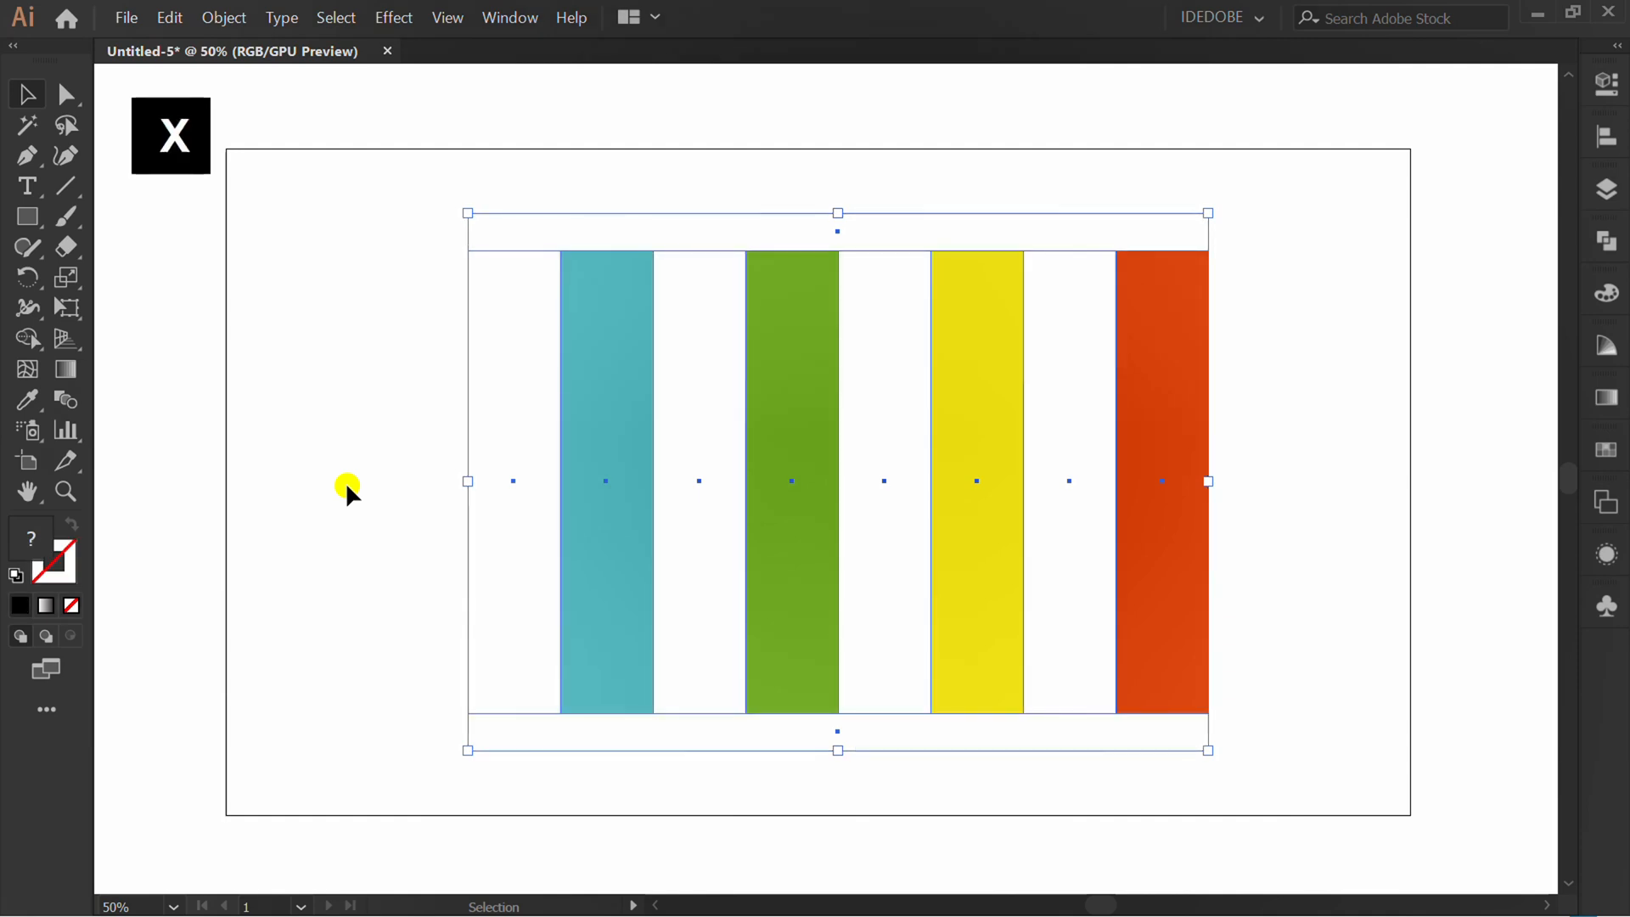
pyautogui.rightClick(489, 381)
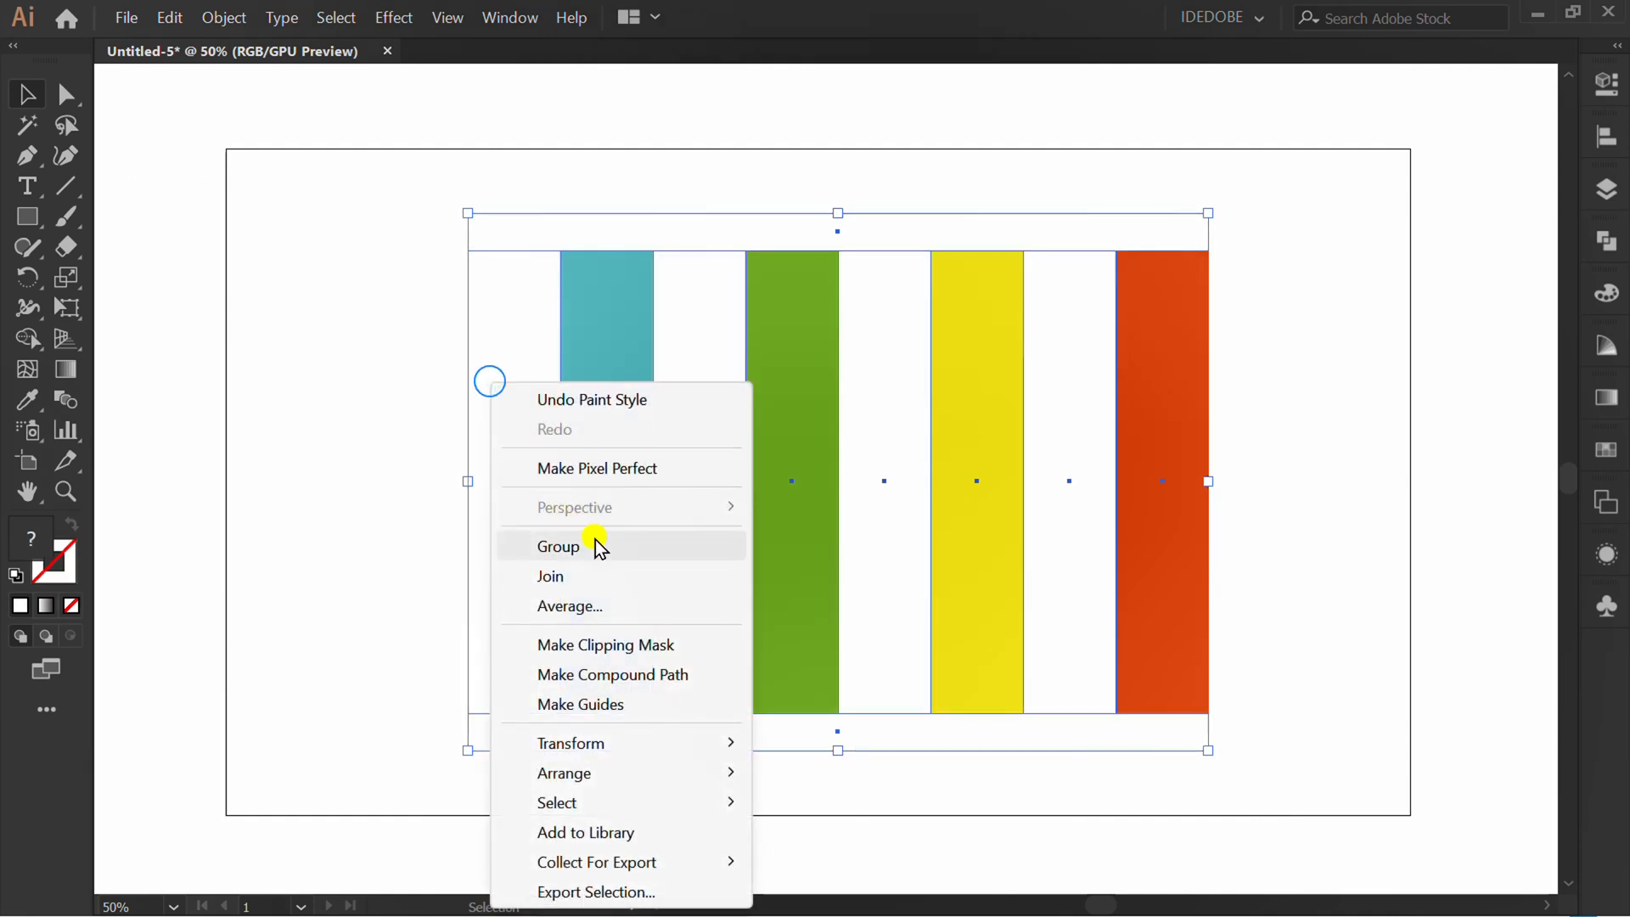
pyautogui.click(558, 547)
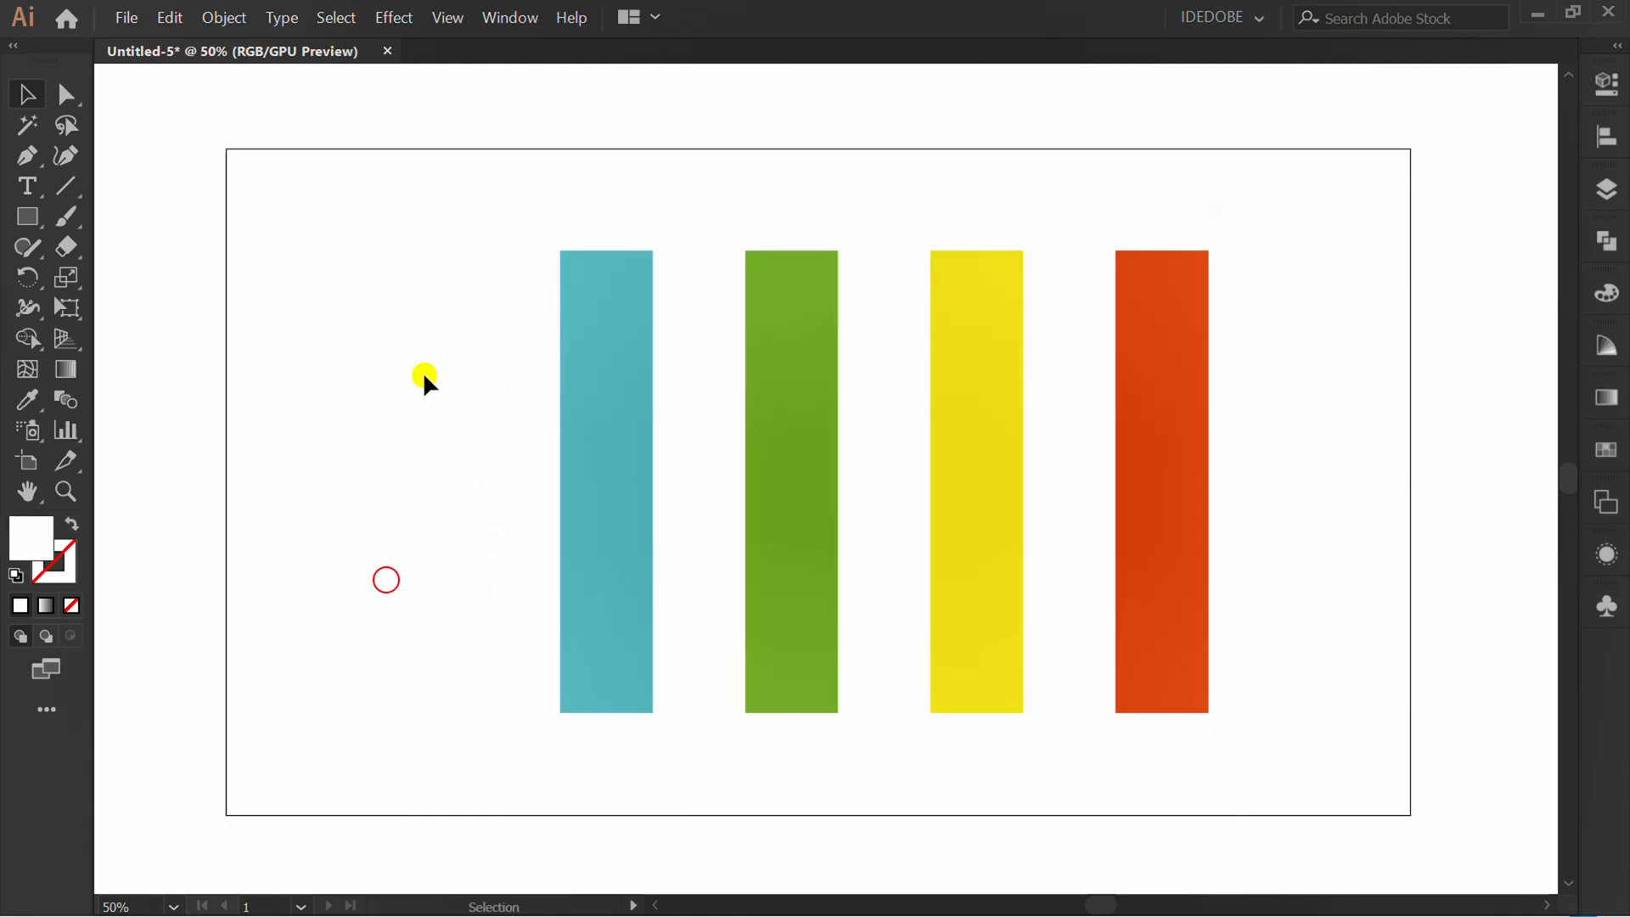
pyautogui.click(509, 17)
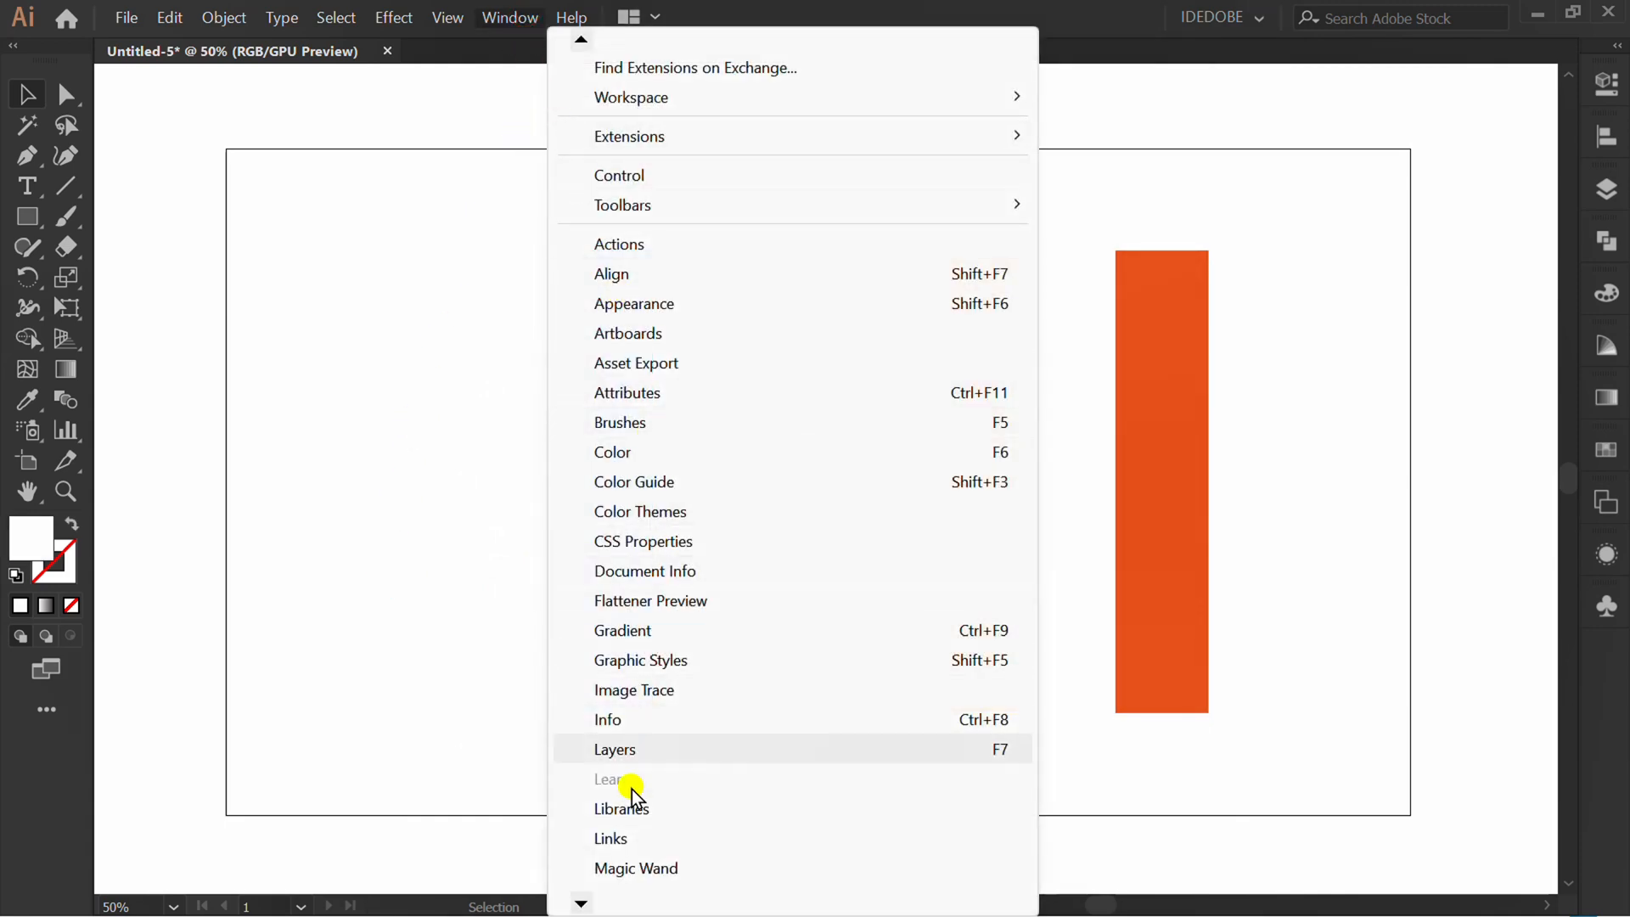
# Step: Save the grouped striped design as a symbol named 'New Symbol'
pyautogui.scroll(-3)
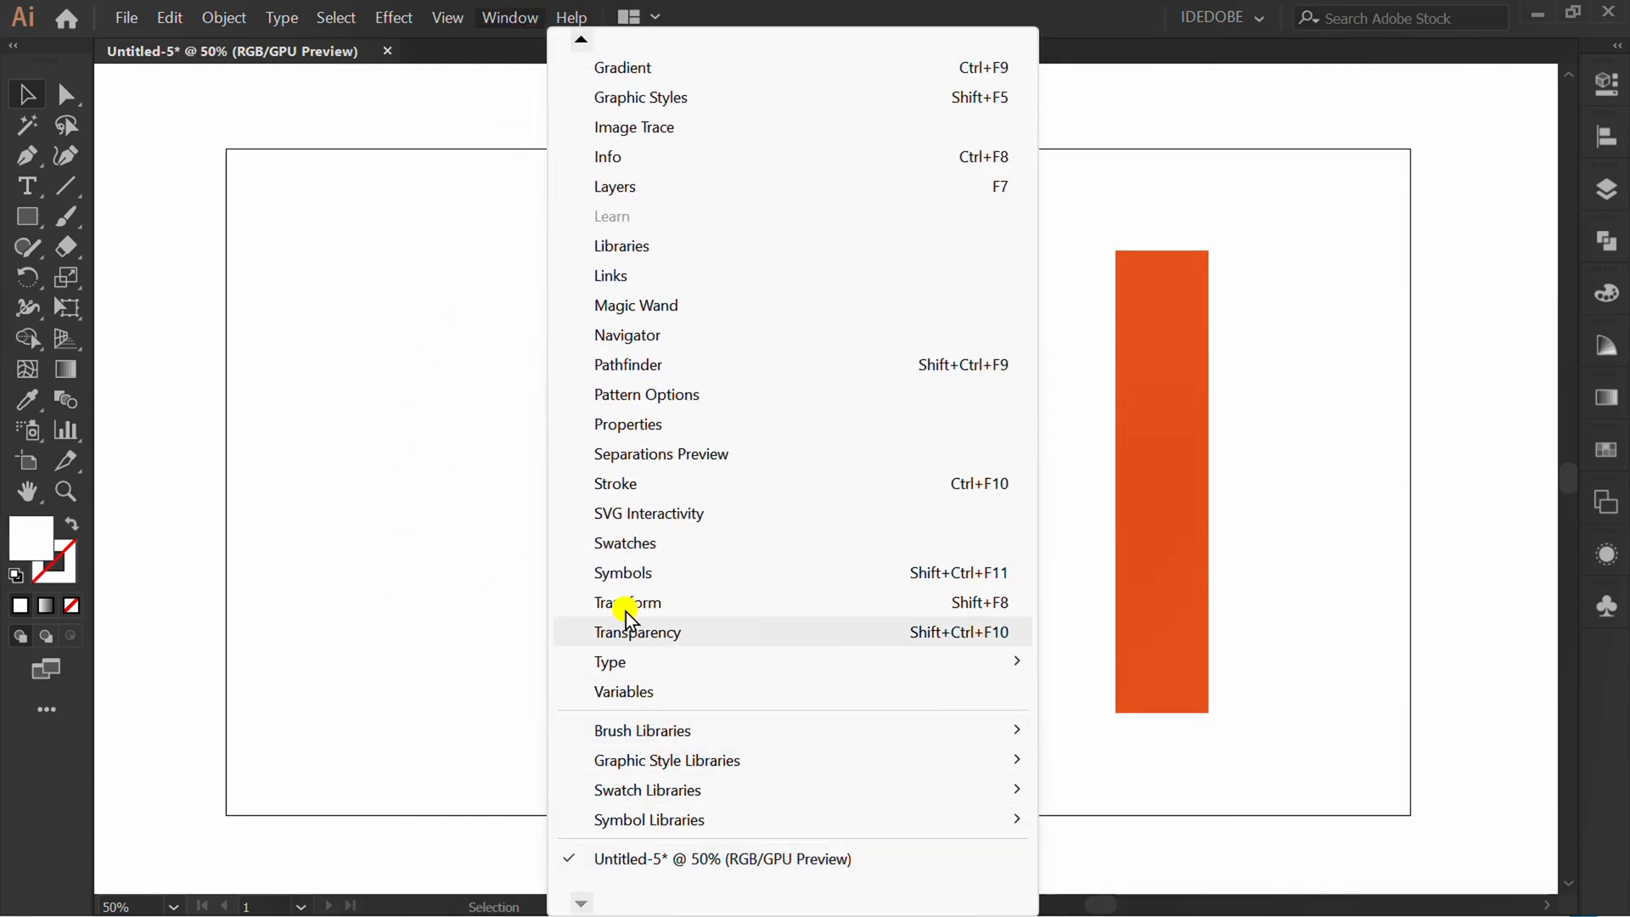
pyautogui.click(622, 573)
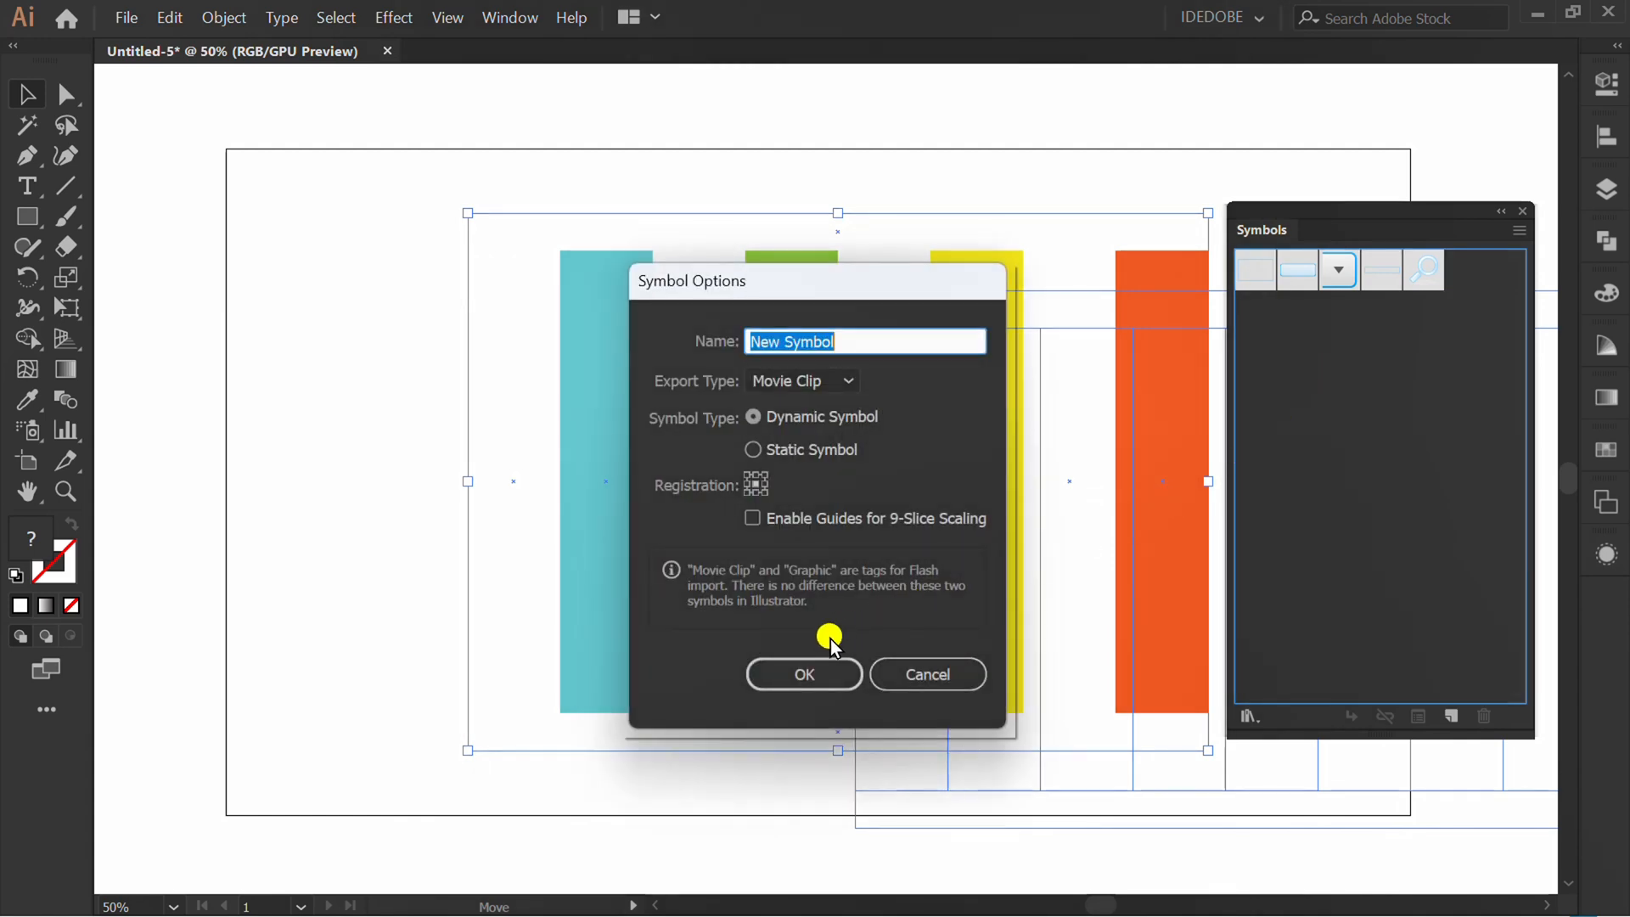
pyautogui.click(804, 673)
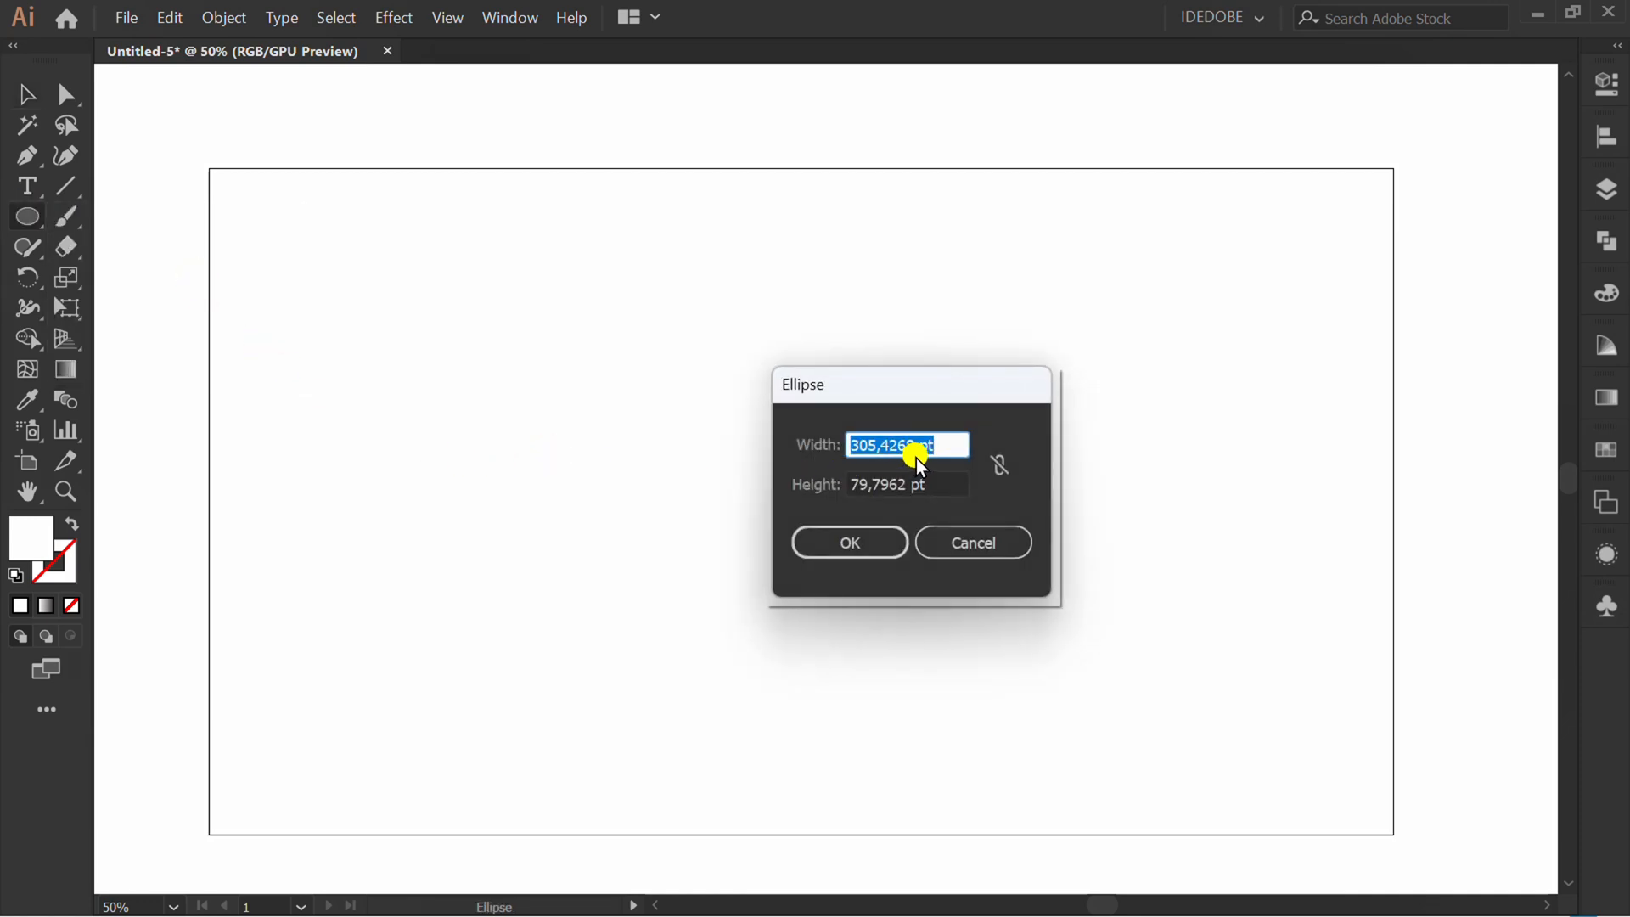
# Step: Draw a 300 × 300 pt circle and remove its left anchor to leave a half arc
pyautogui.write('300')
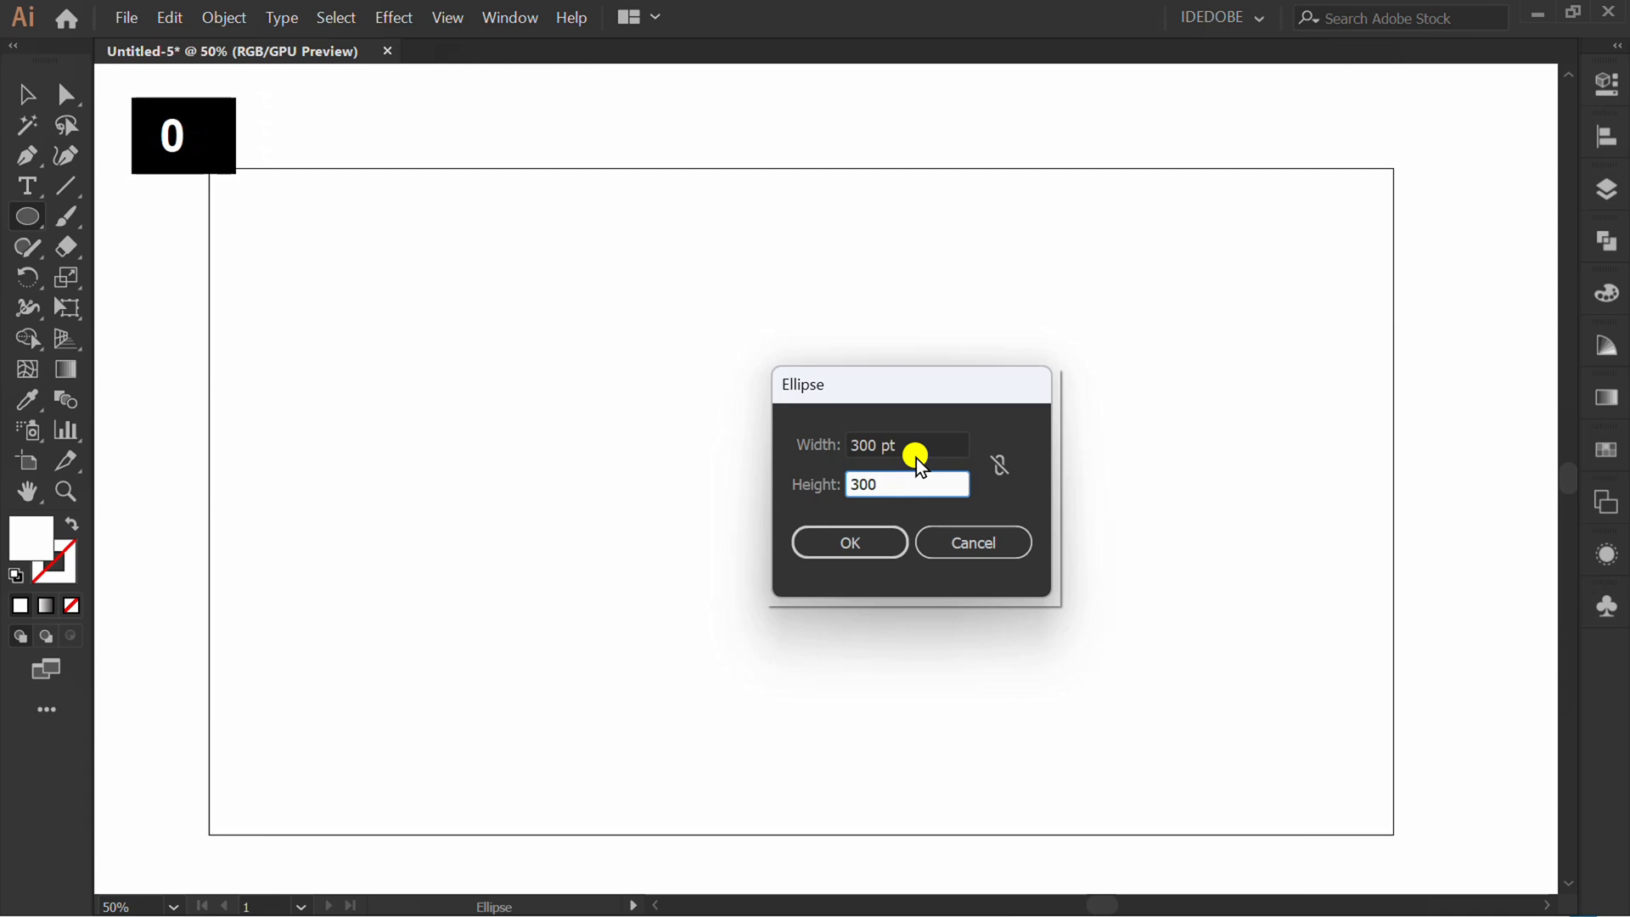
pyautogui.click(848, 542)
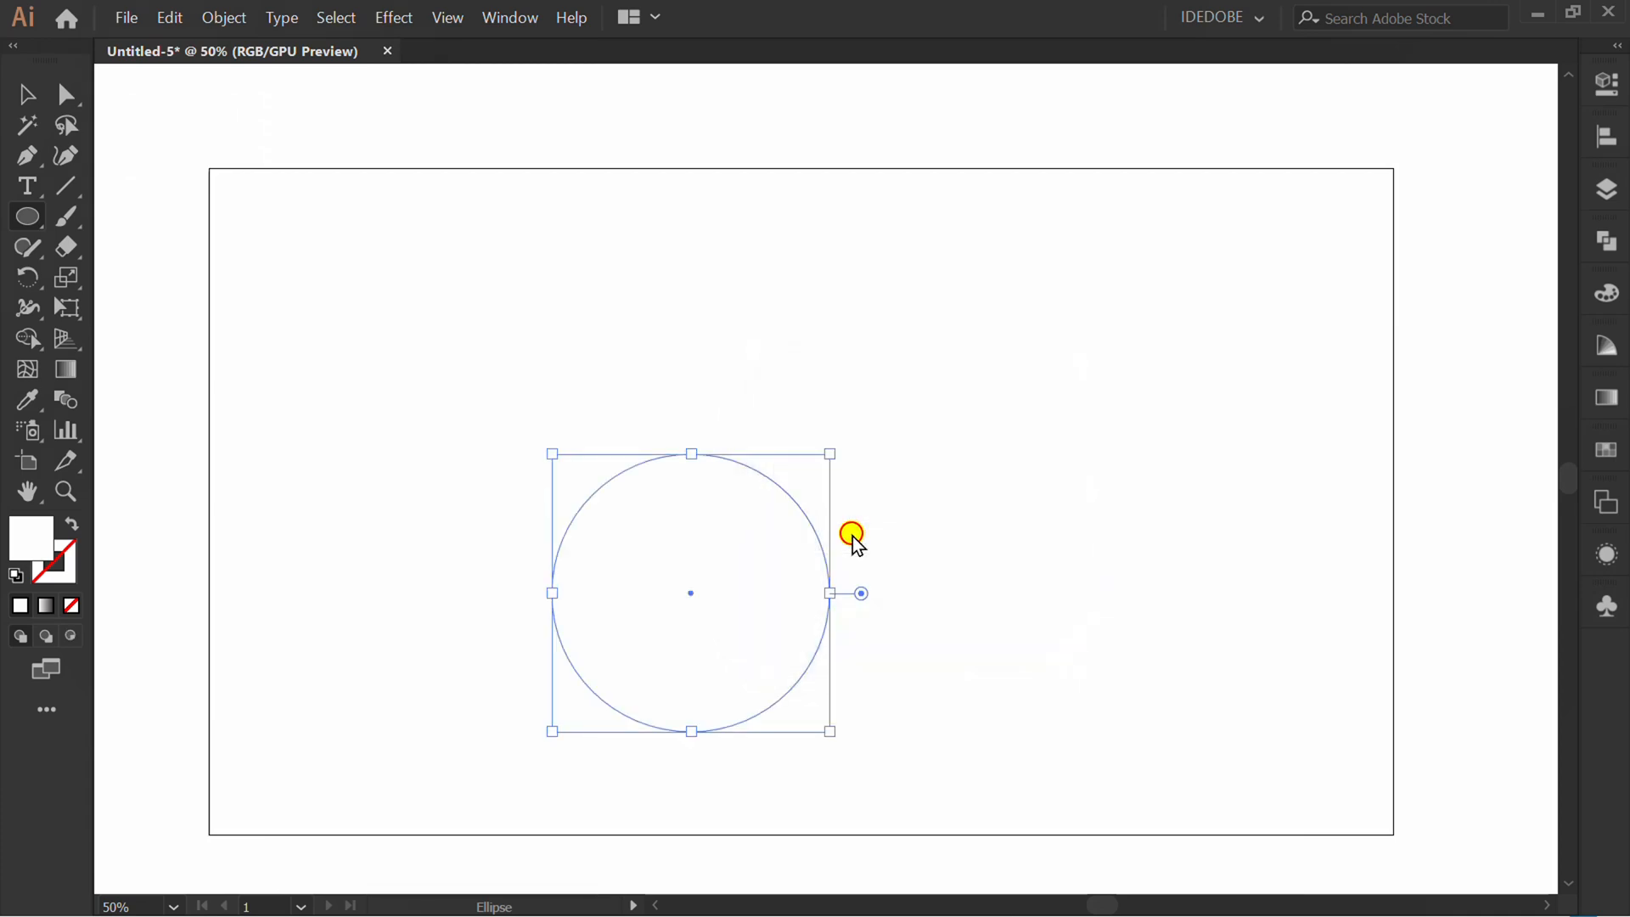
pyautogui.click(65, 94)
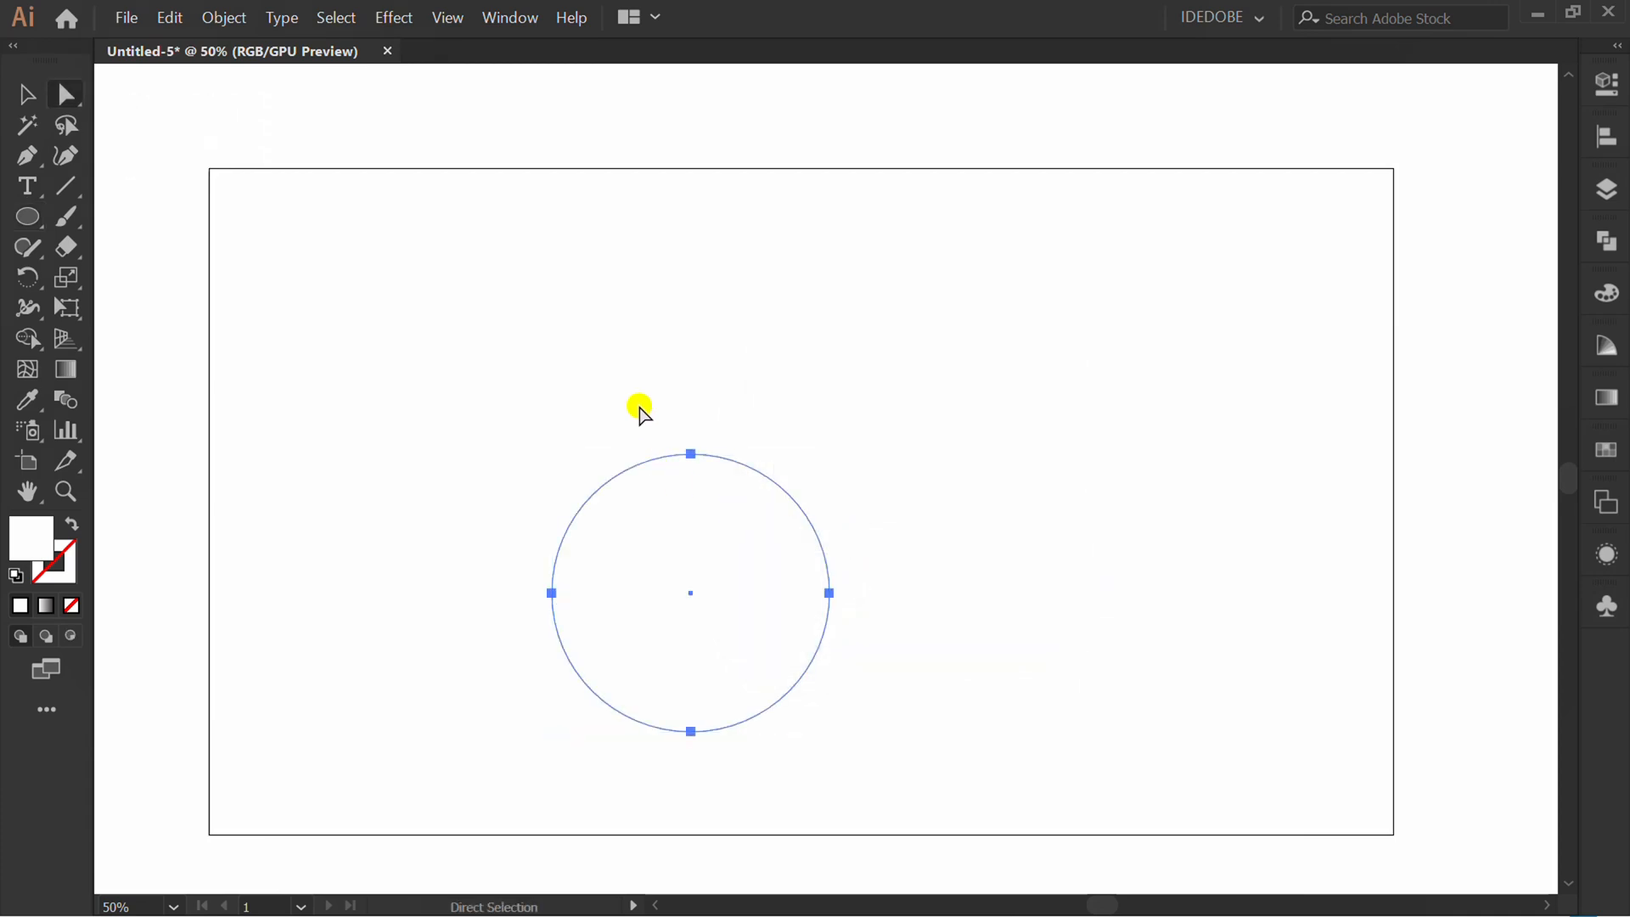
pyautogui.click(551, 594)
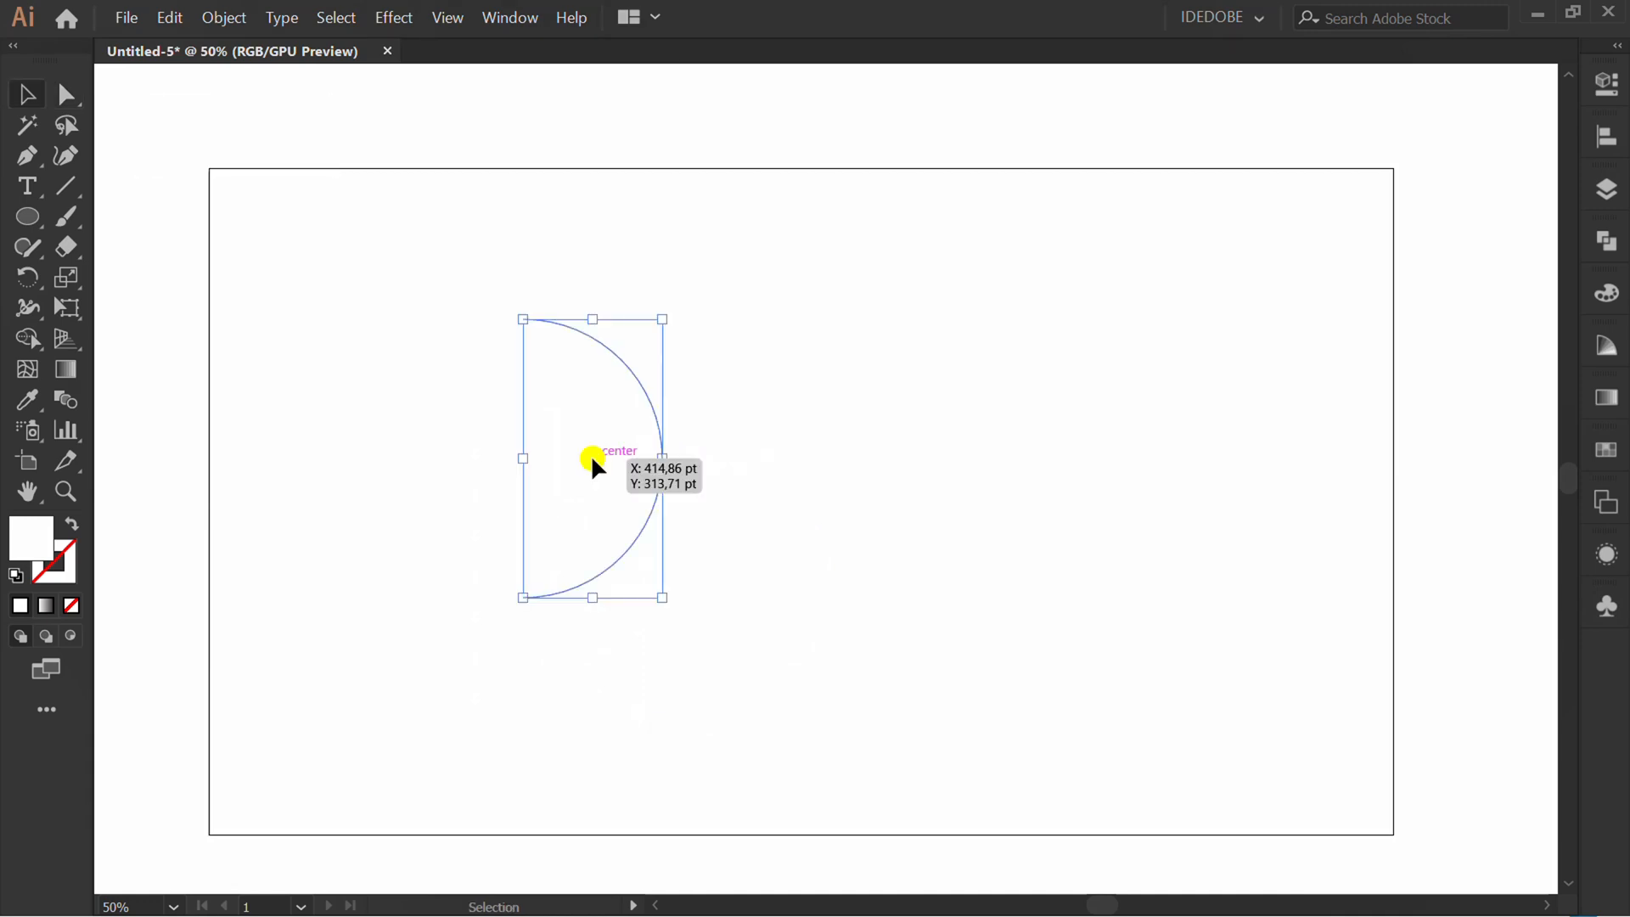
pyautogui.moveTo(70, 577)
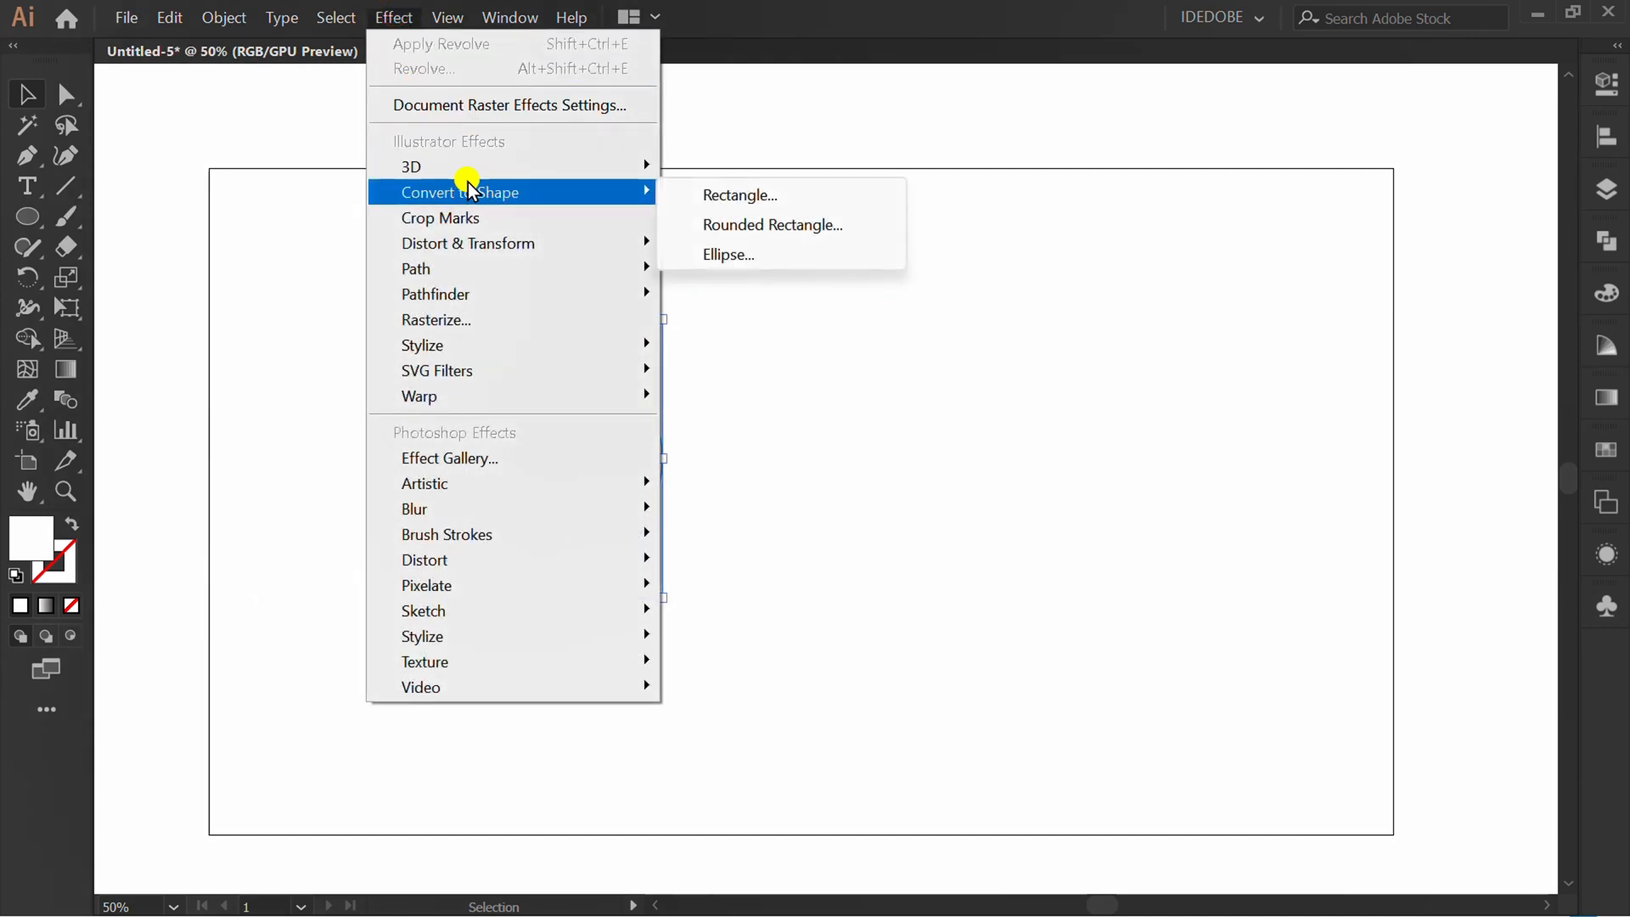
pyautogui.moveTo(409, 166)
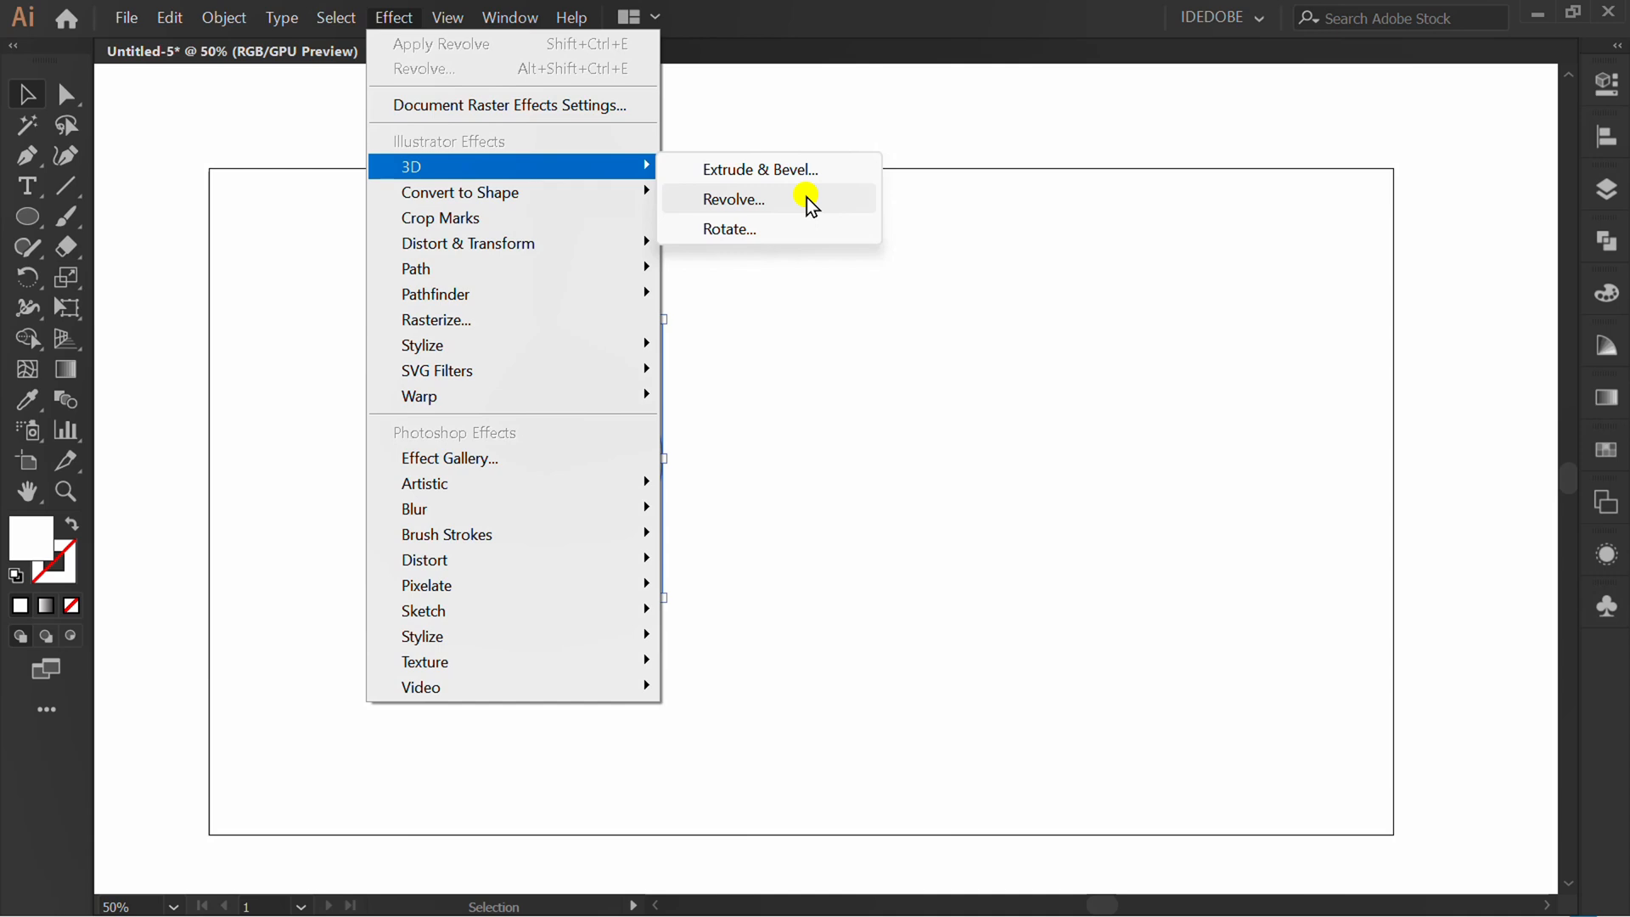
# Step: Apply Effect > 3D > Revolve to the half arc to form a sphere
pyautogui.click(732, 199)
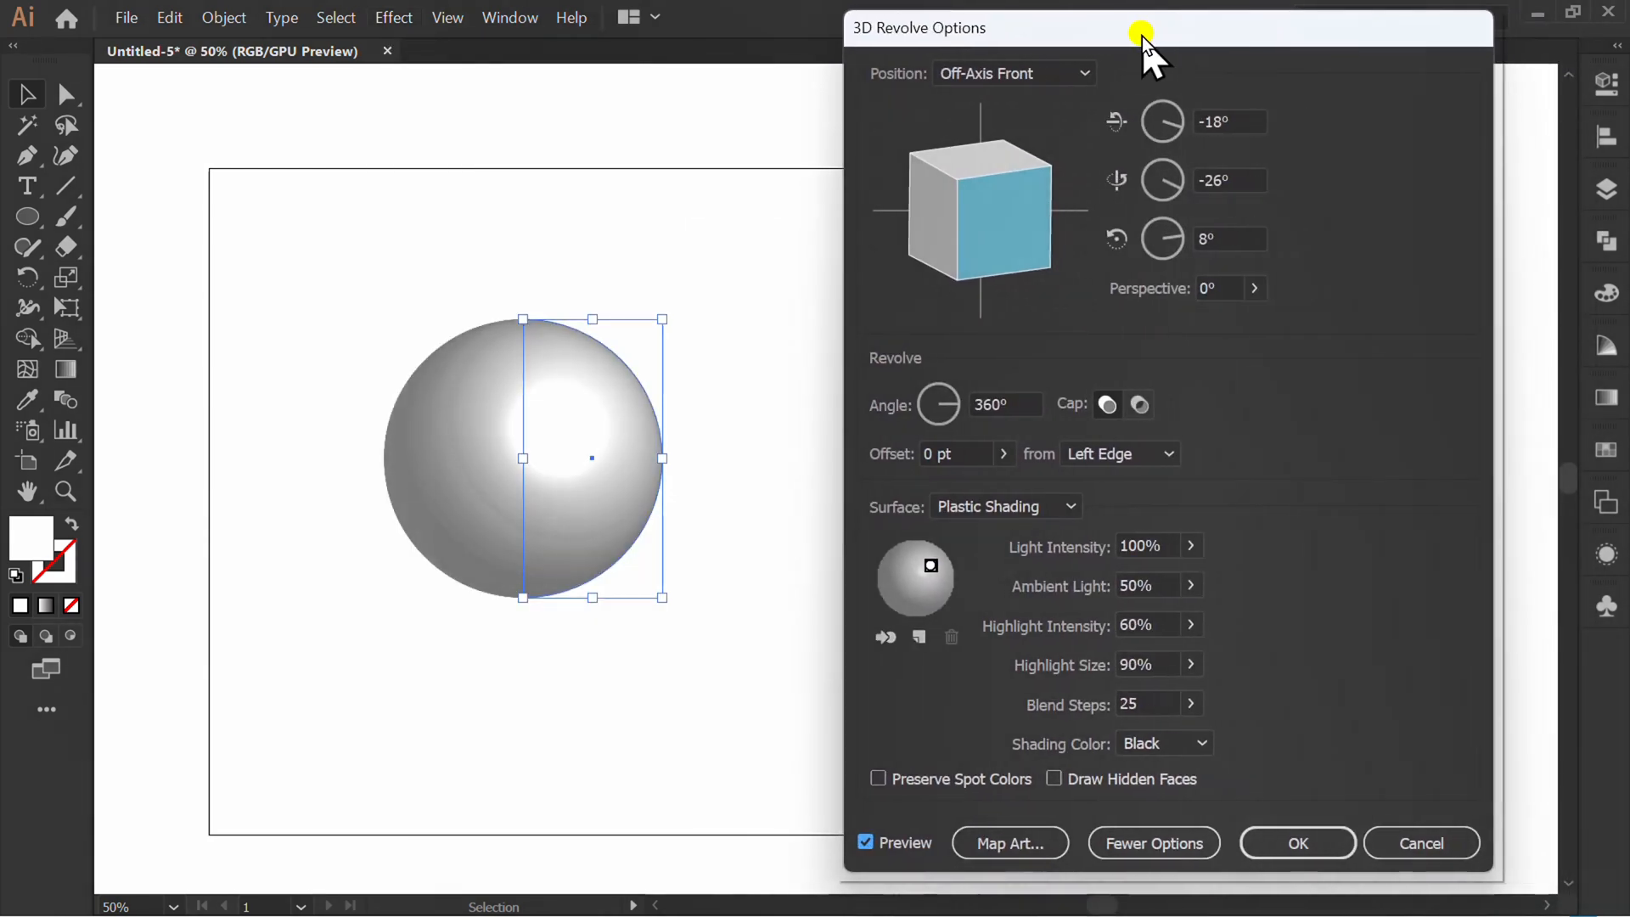
pyautogui.moveTo(1325, 455)
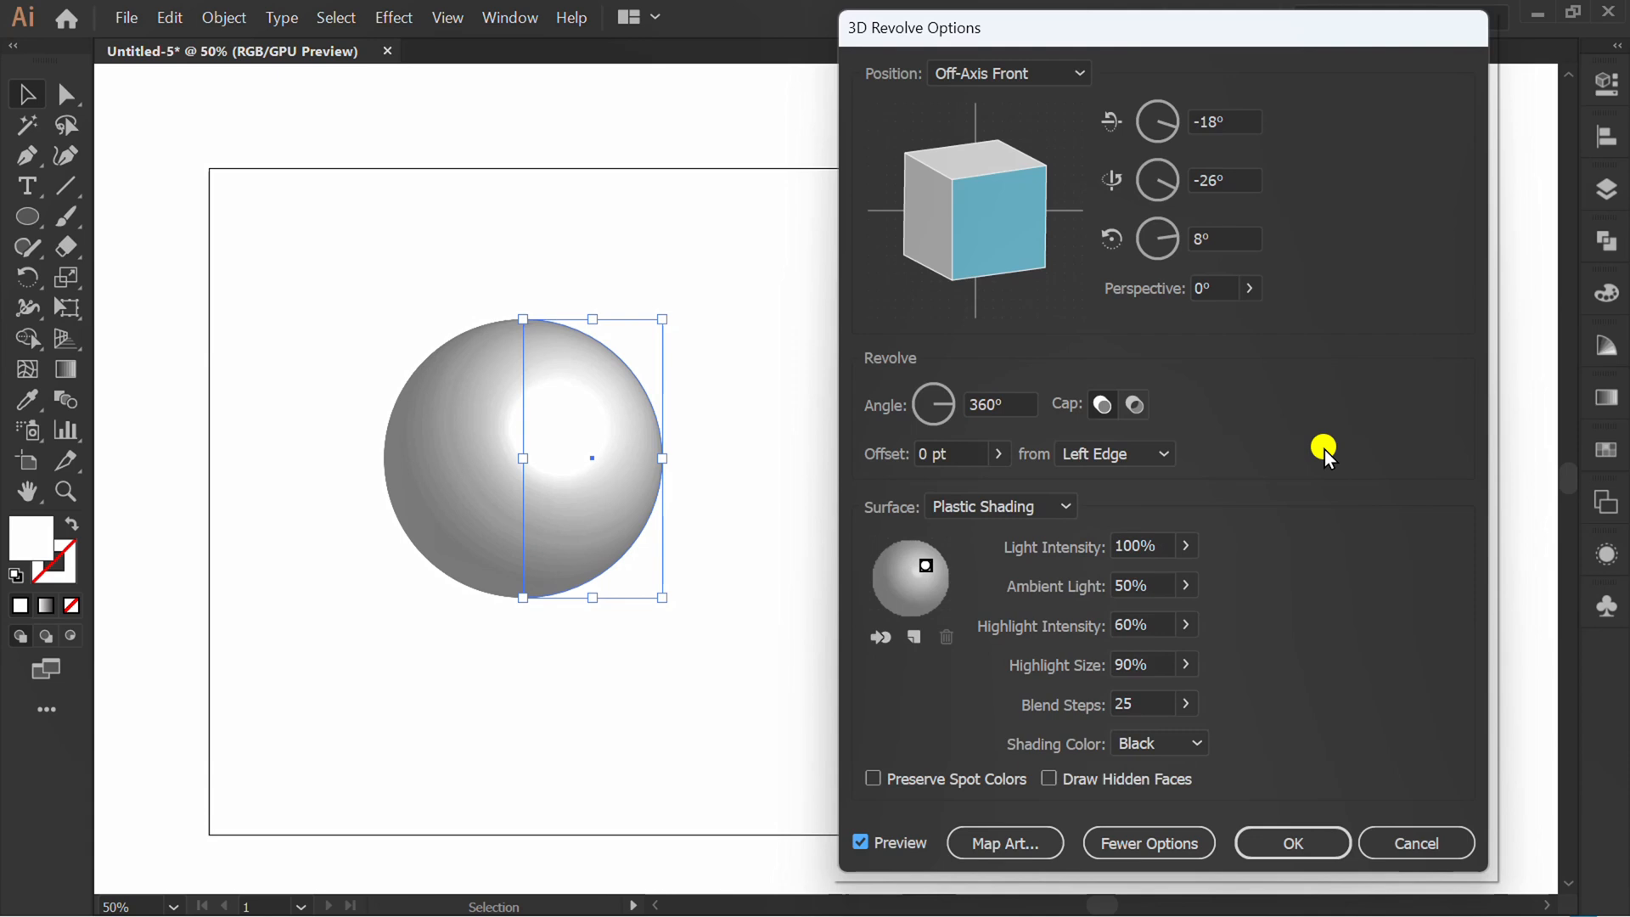
pyautogui.click(1003, 843)
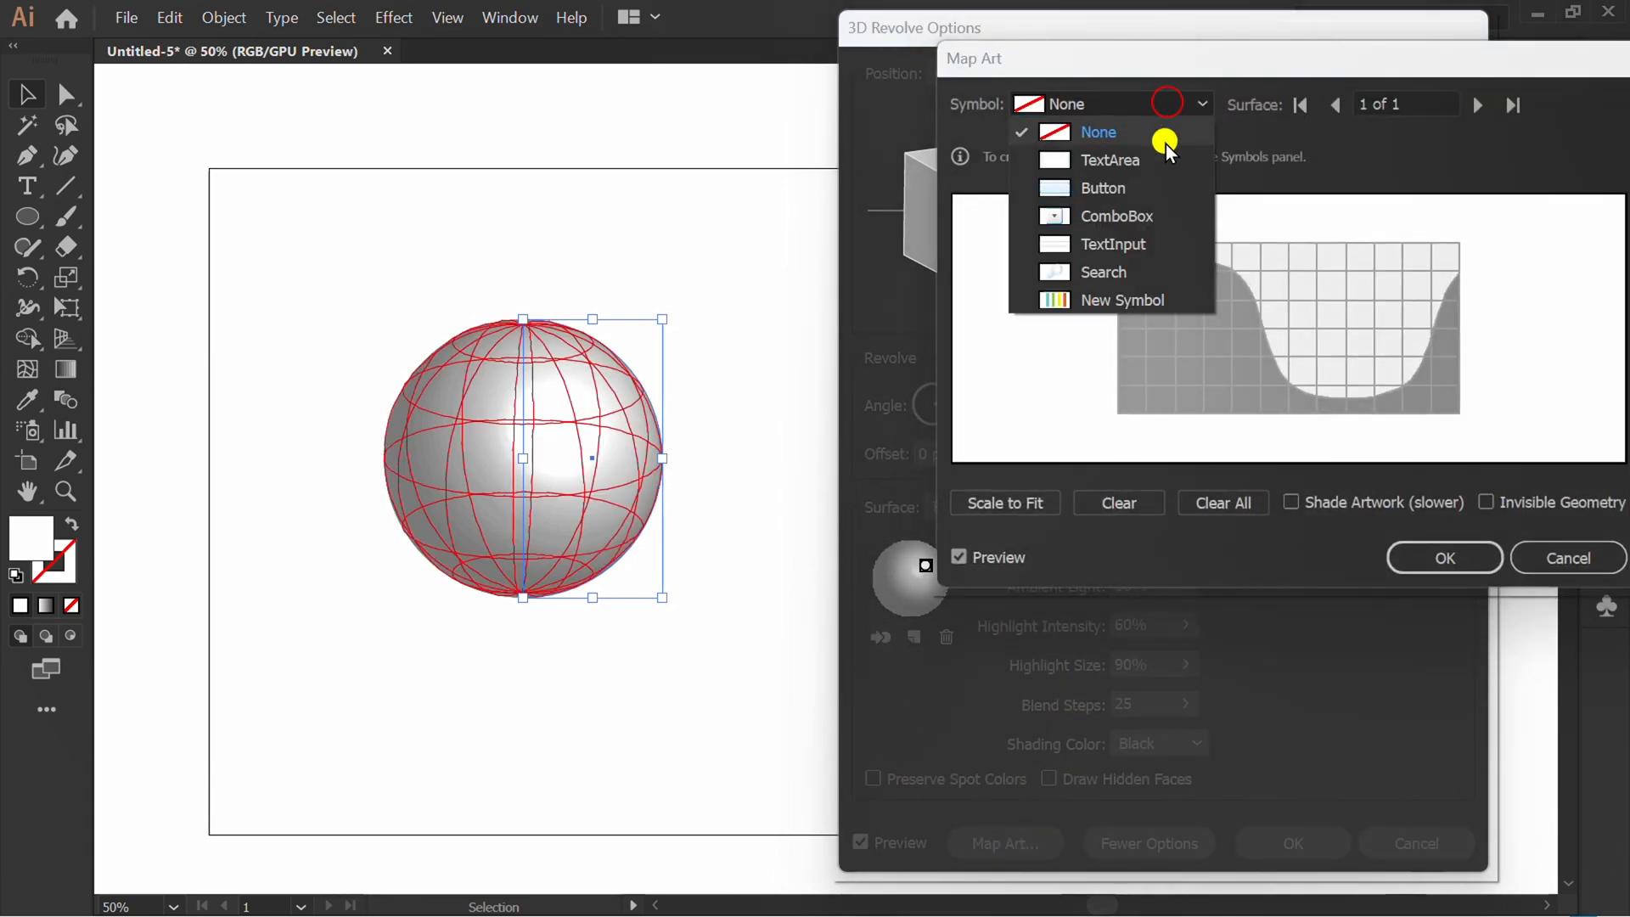
# Step: Map 'New Symbol' onto the sphere, scaled to fit, with Shade Artwork enabled
pyautogui.click(1123, 300)
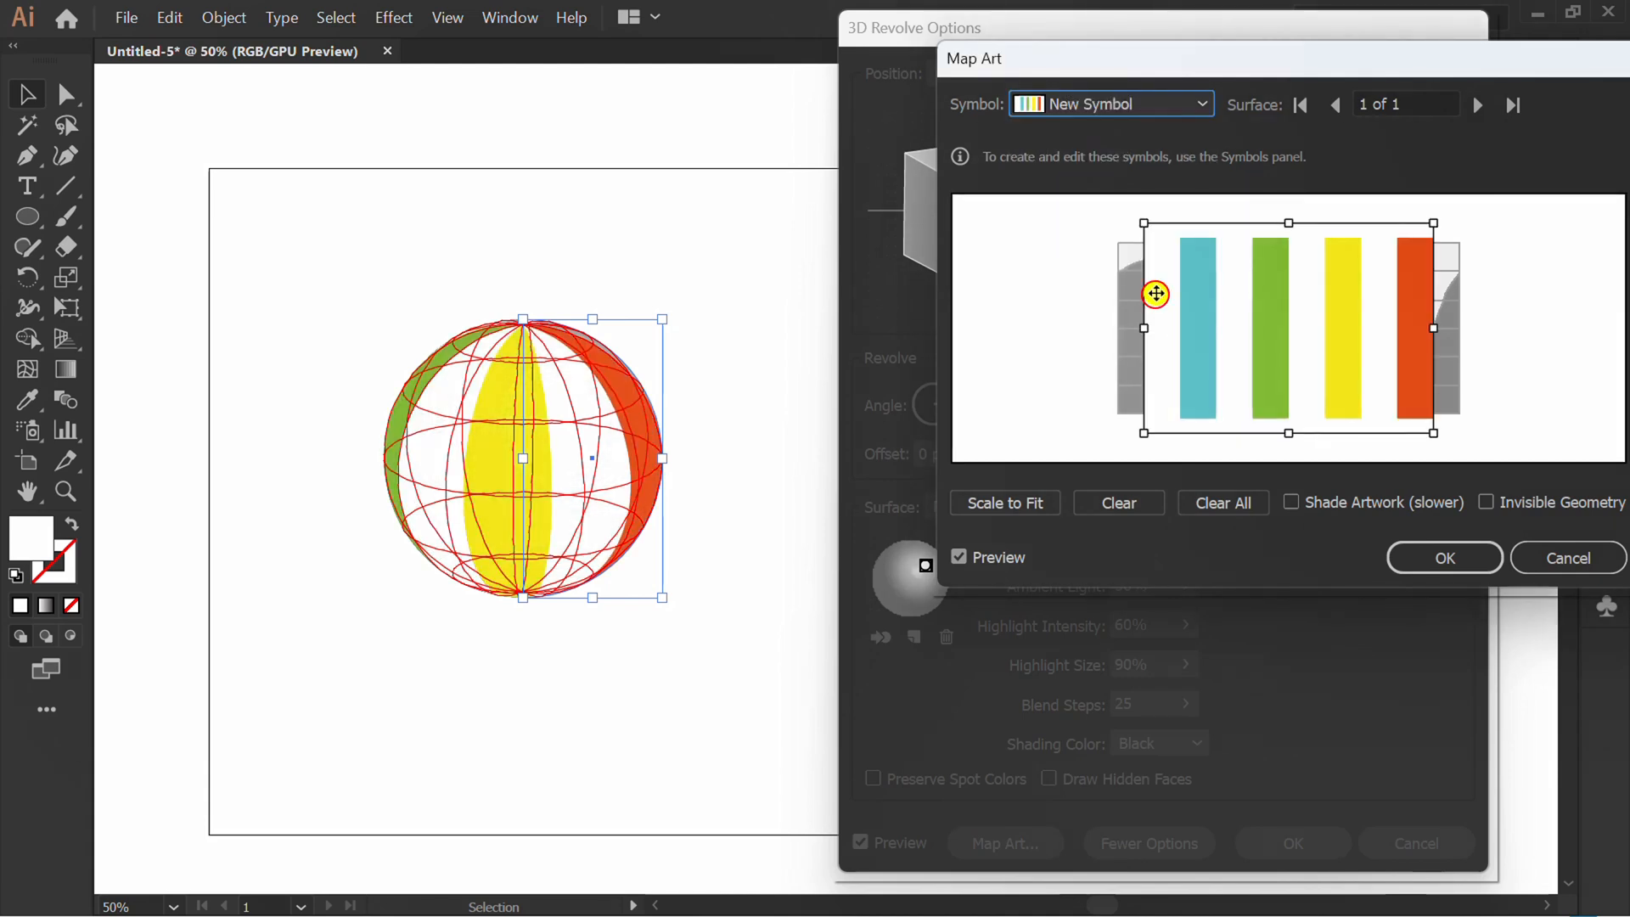
pyautogui.click(1002, 504)
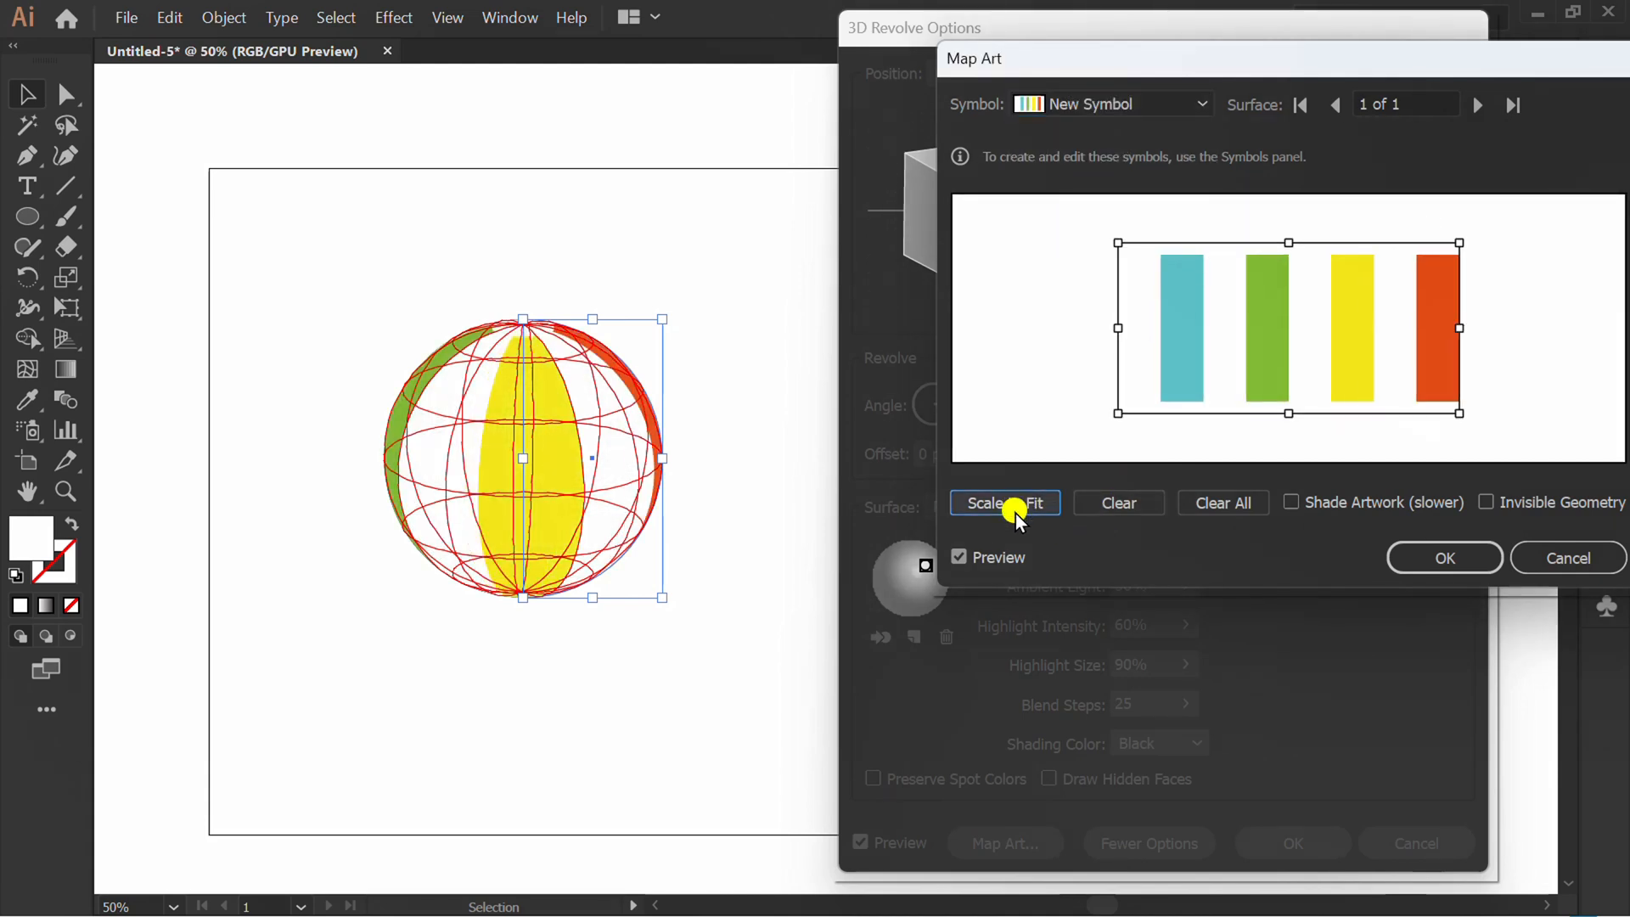
pyautogui.click(1291, 502)
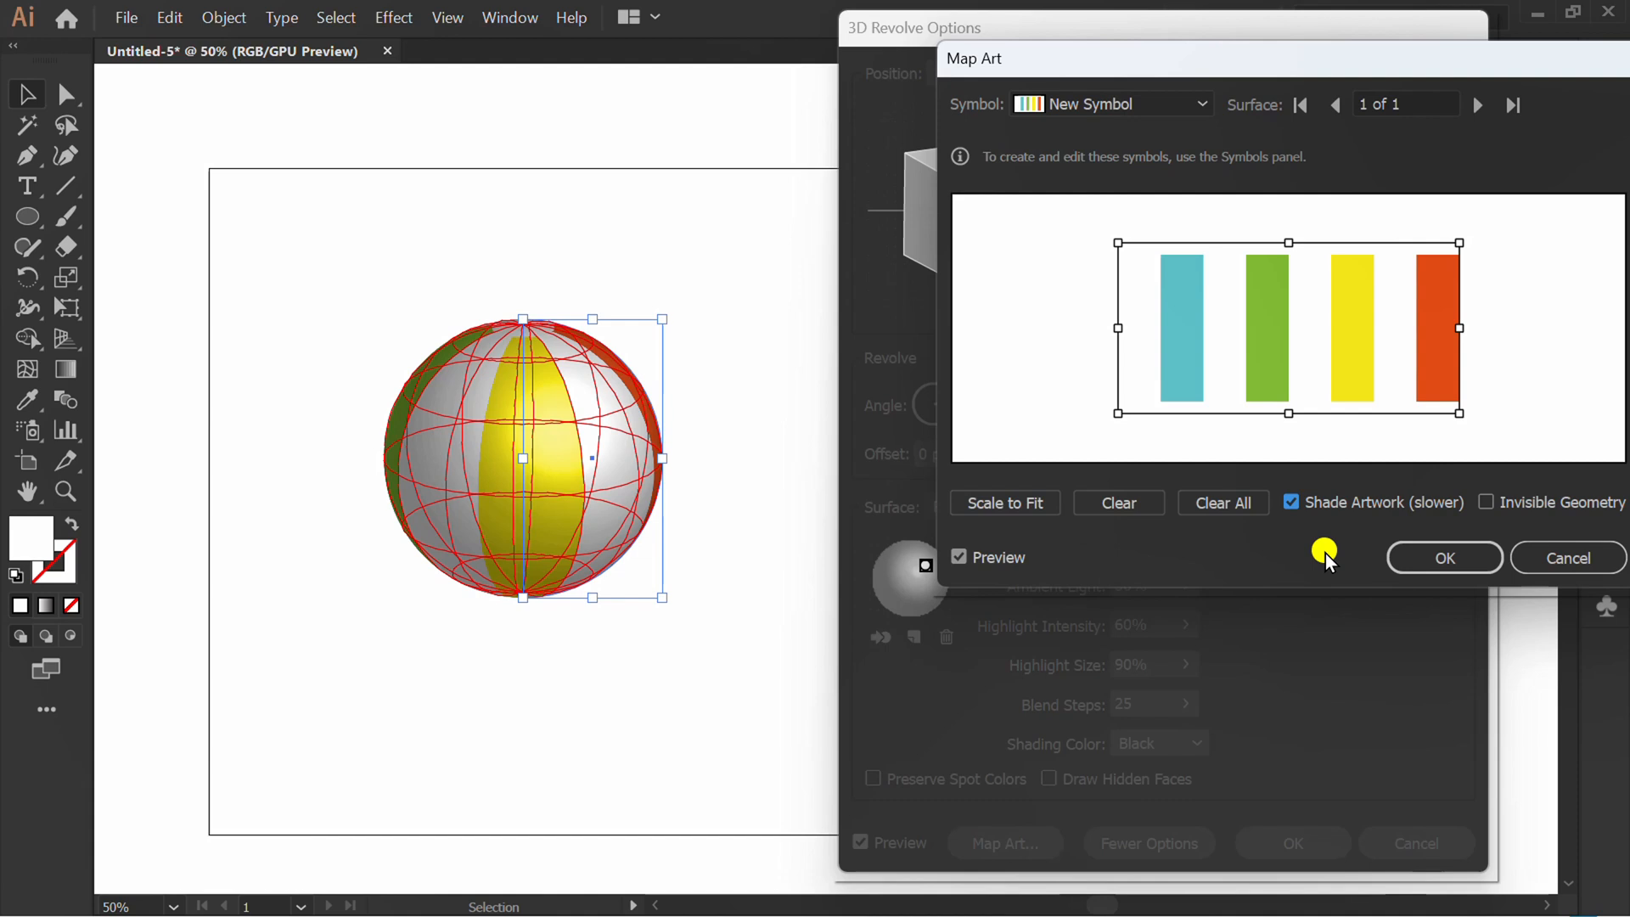
pyautogui.click(1443, 557)
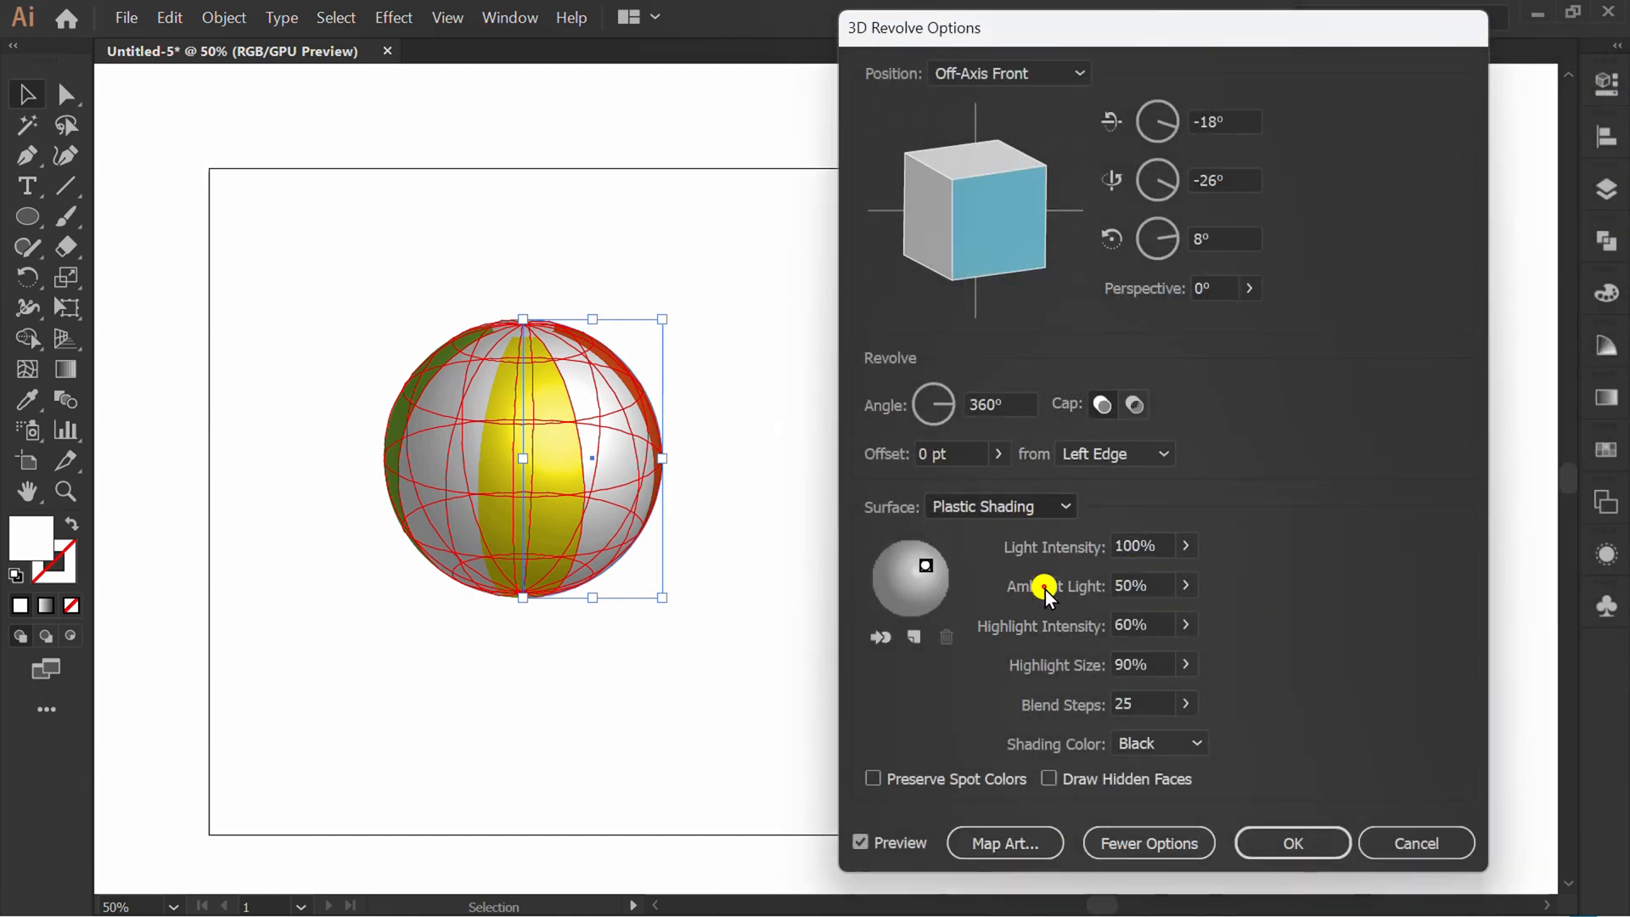
# Step: Set ambient light to 70% and apply the 3D Revolve settings
pyautogui.click(998, 506)
pyautogui.write('70')
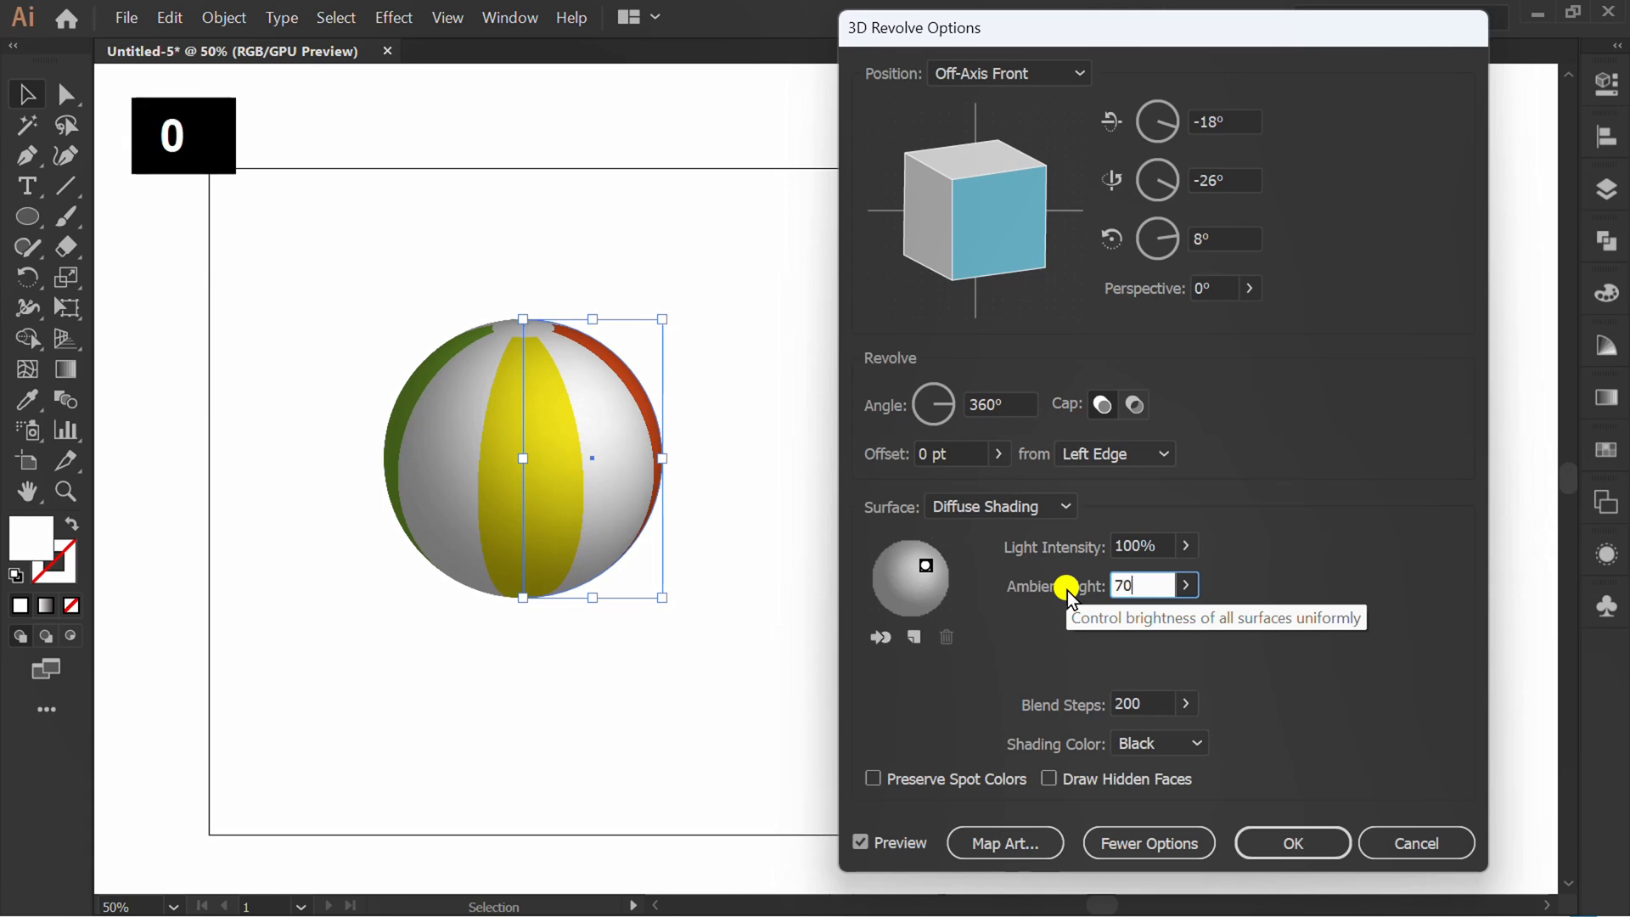
pyautogui.click(1143, 545)
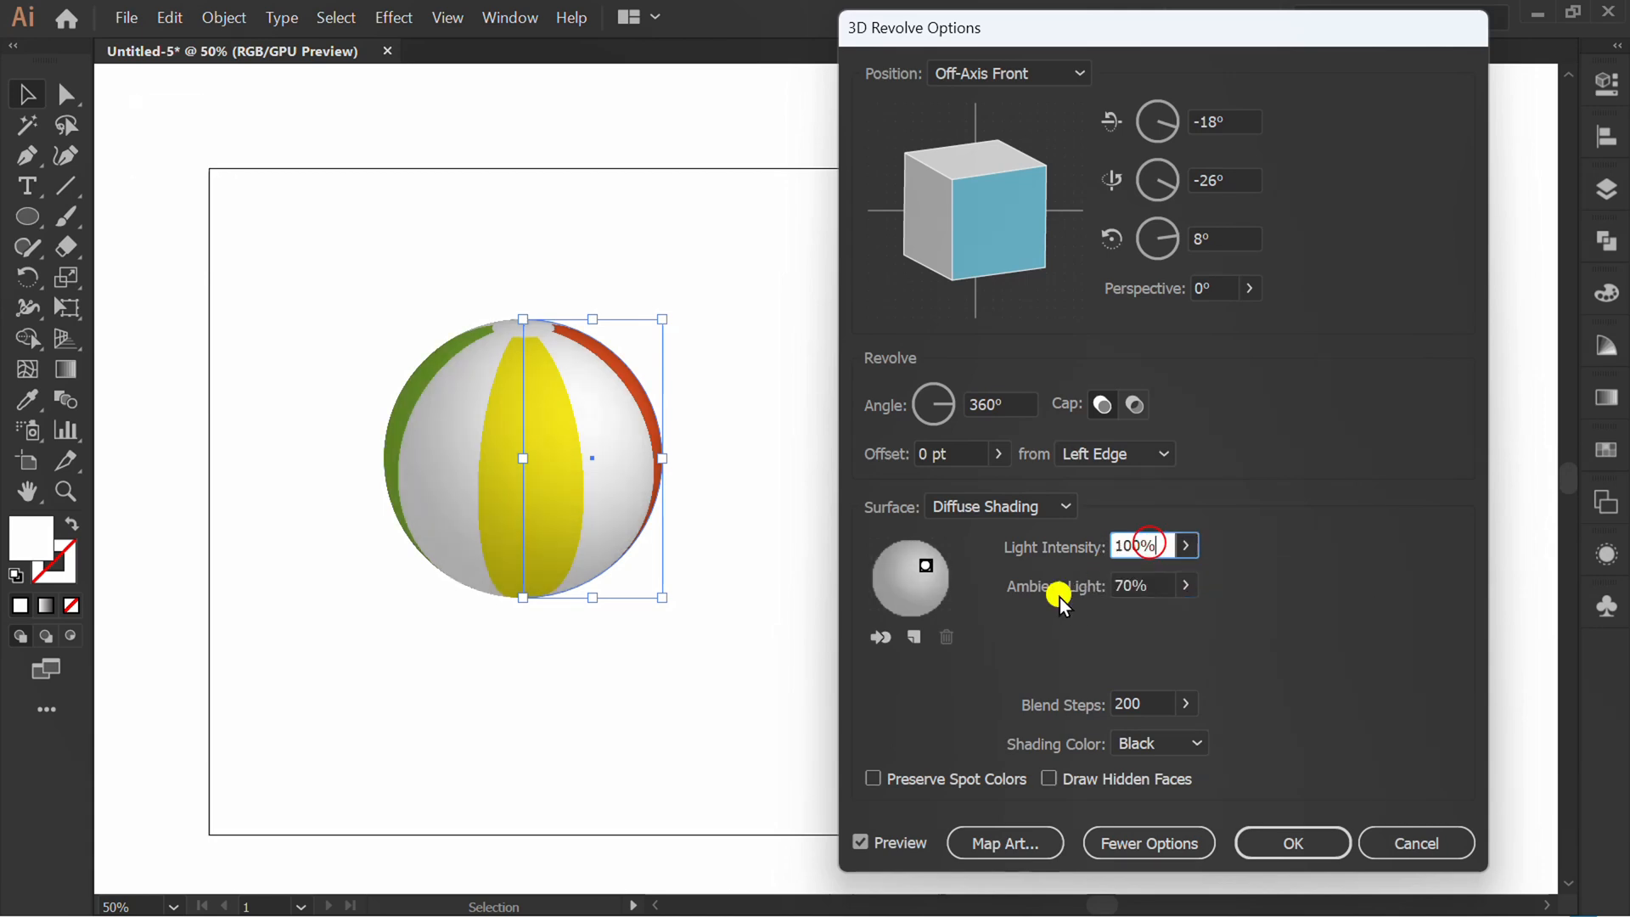
pyautogui.moveTo(992, 159)
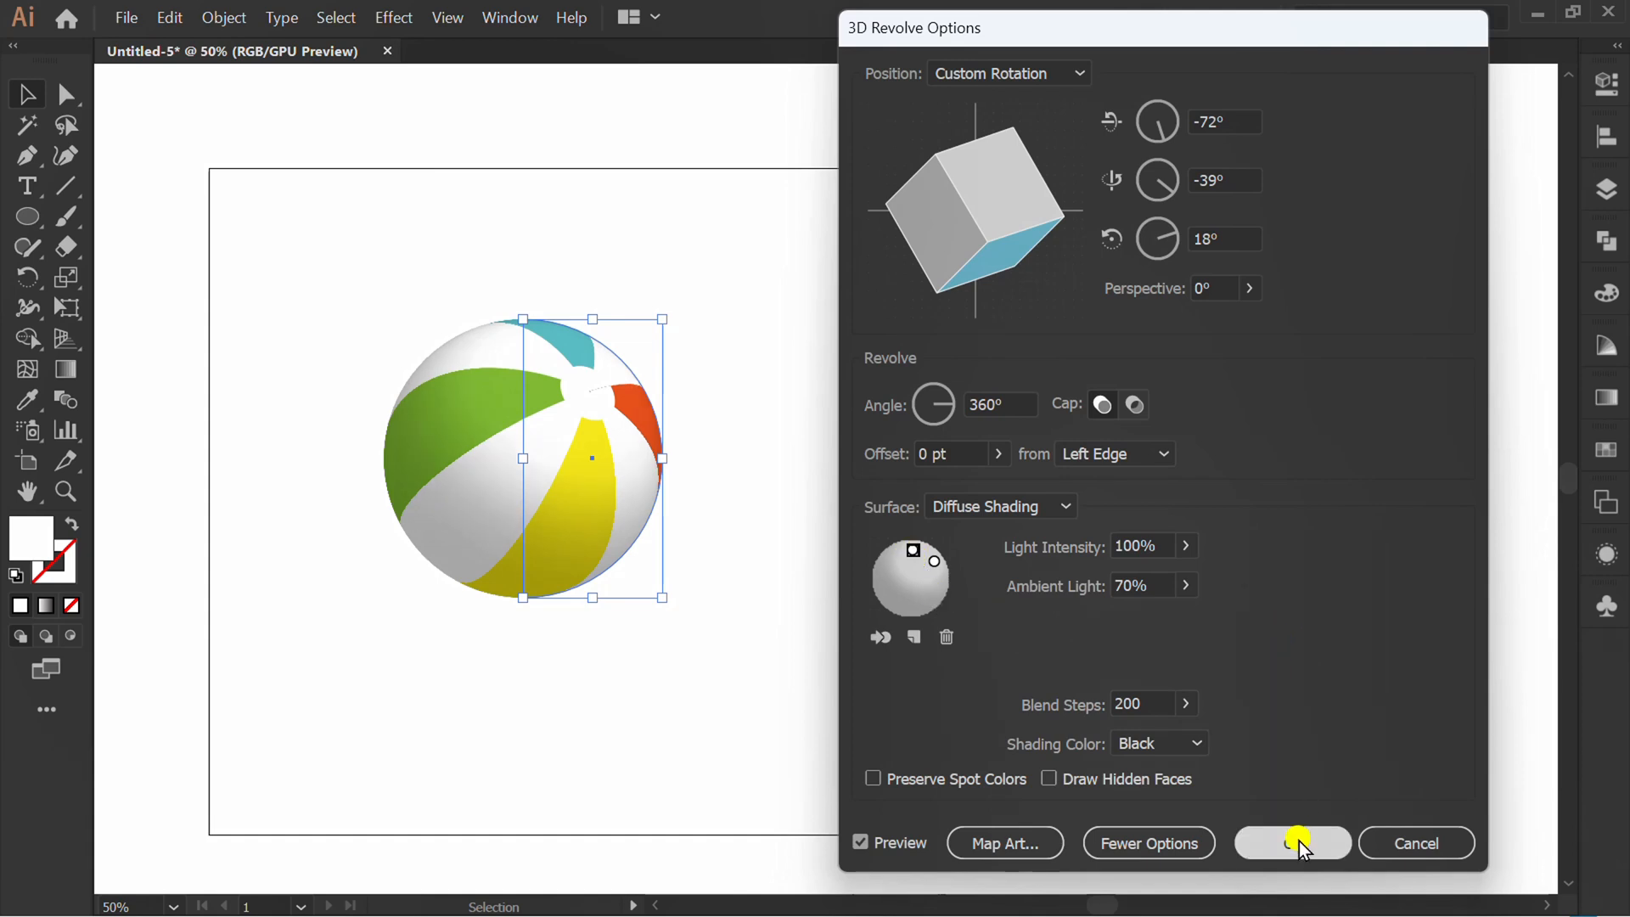
pyautogui.click(1293, 843)
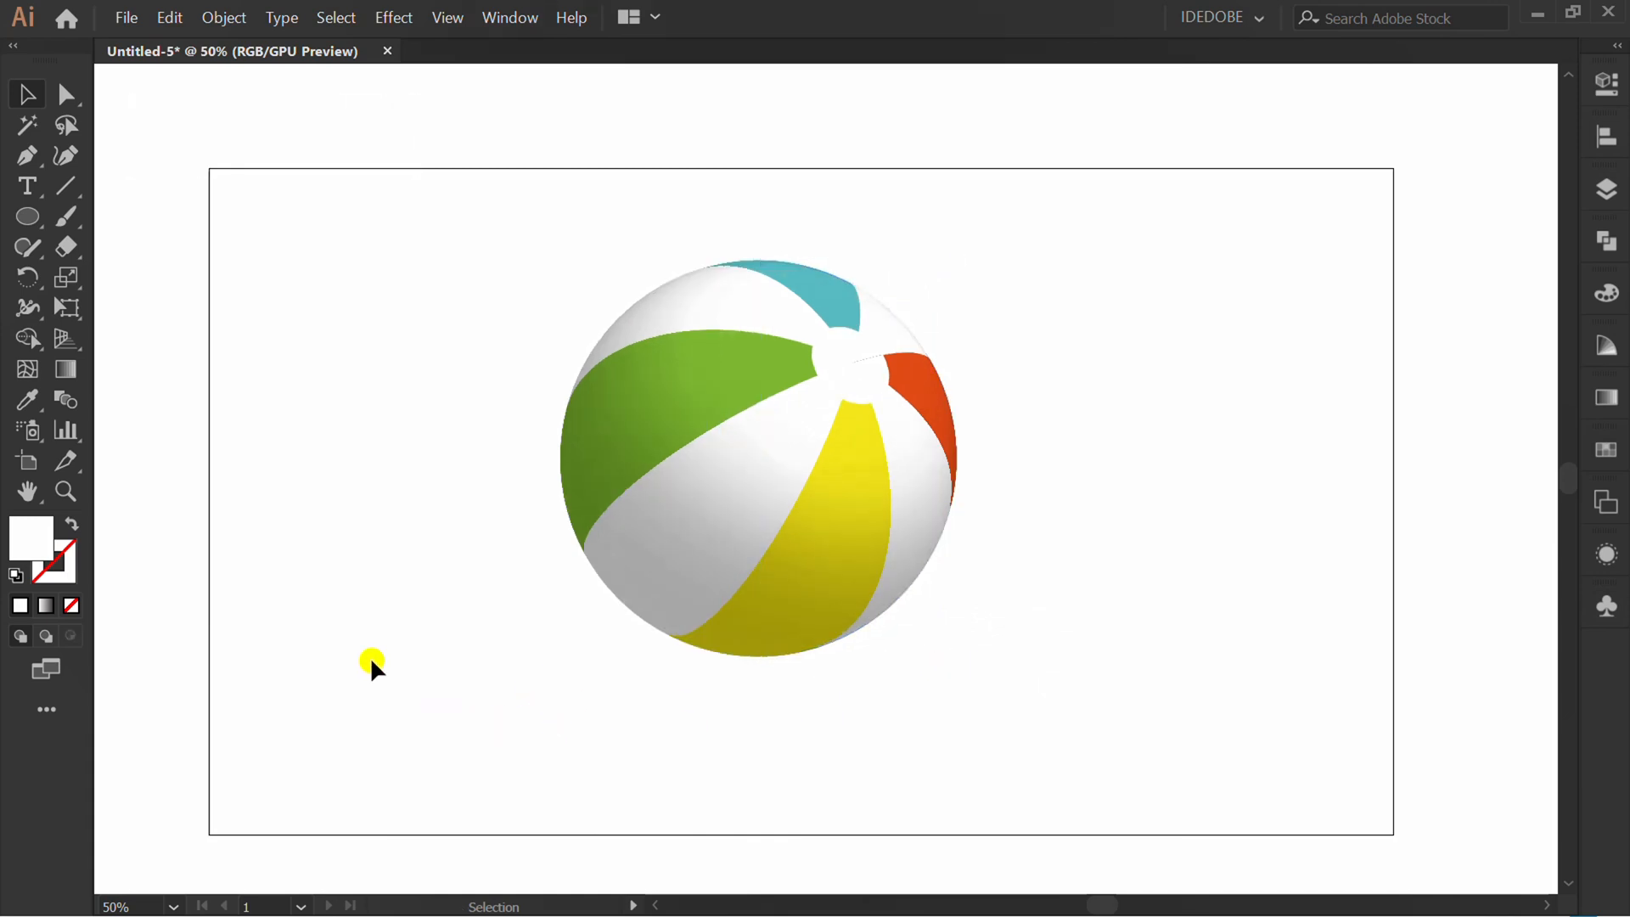
# Step: Draw an ellipse filled with a black radial gradient, setting the outer stop to 0% opacity
pyautogui.click(27, 217)
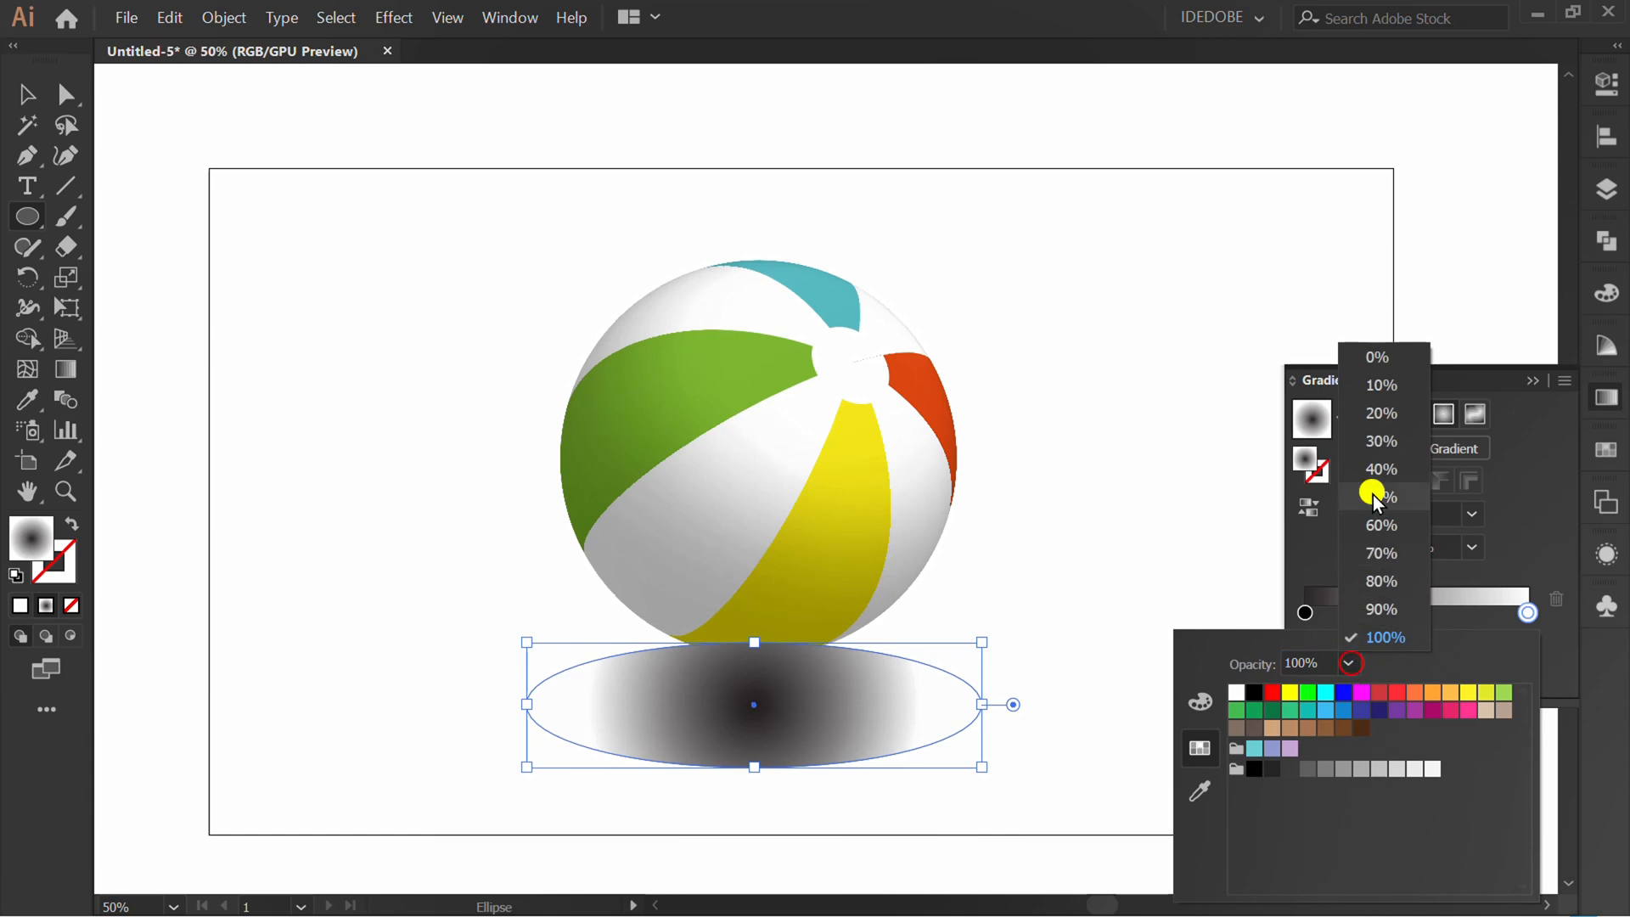
pyautogui.click(1376, 356)
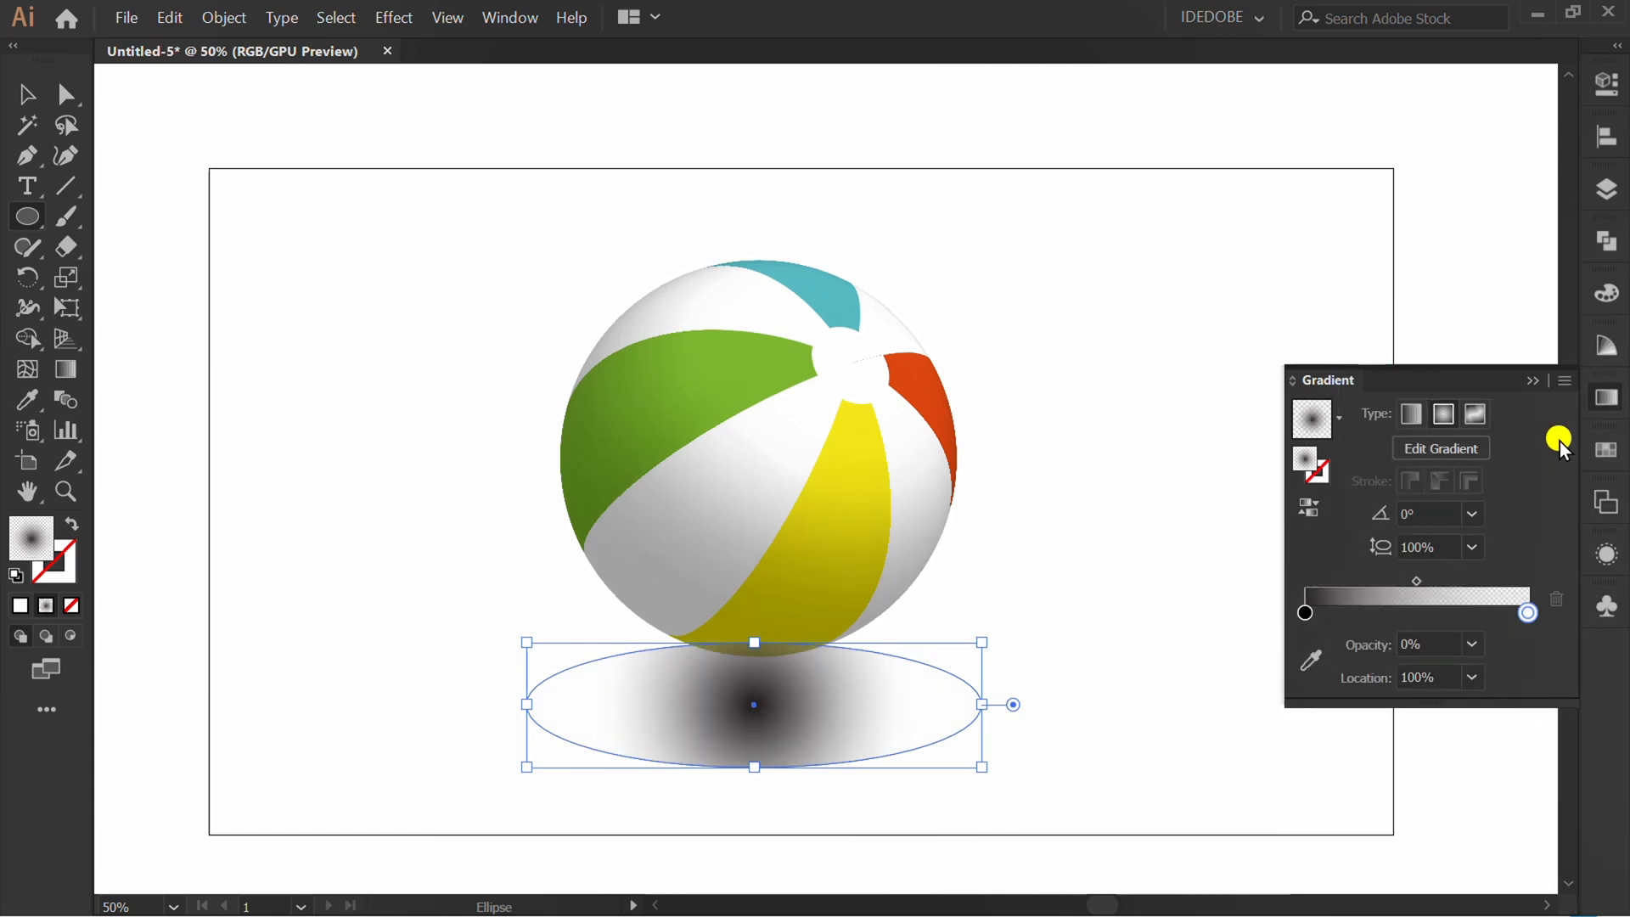
pyautogui.press('g')
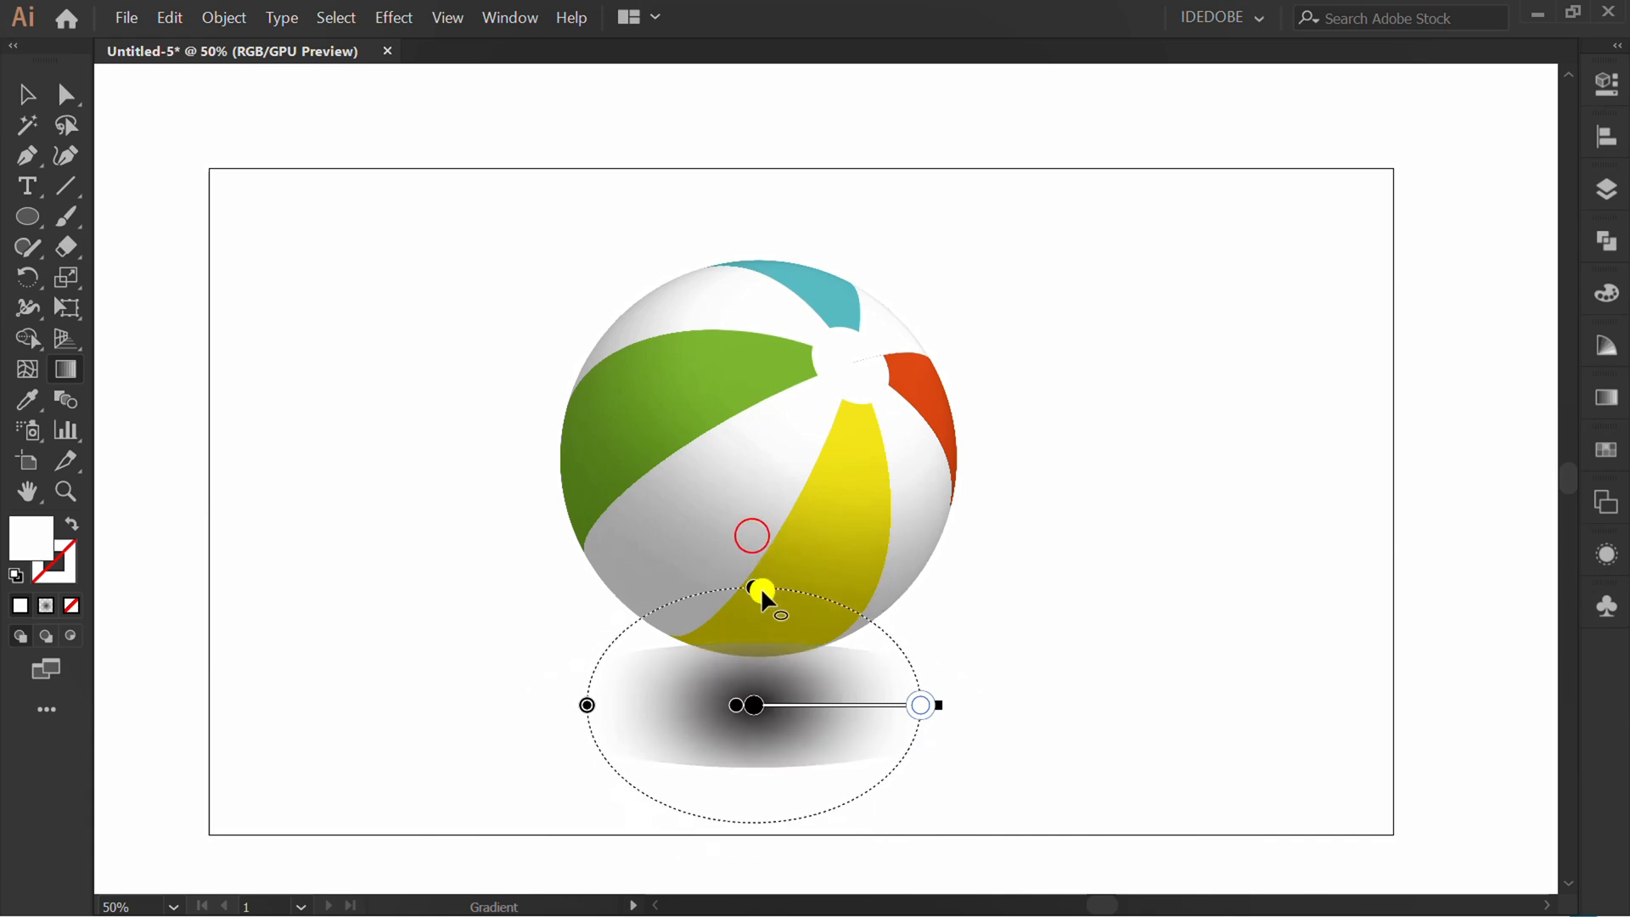
# Step: Nudge the shadow ellipse up under the ball and refine its gradient stops
pyautogui.press('v')
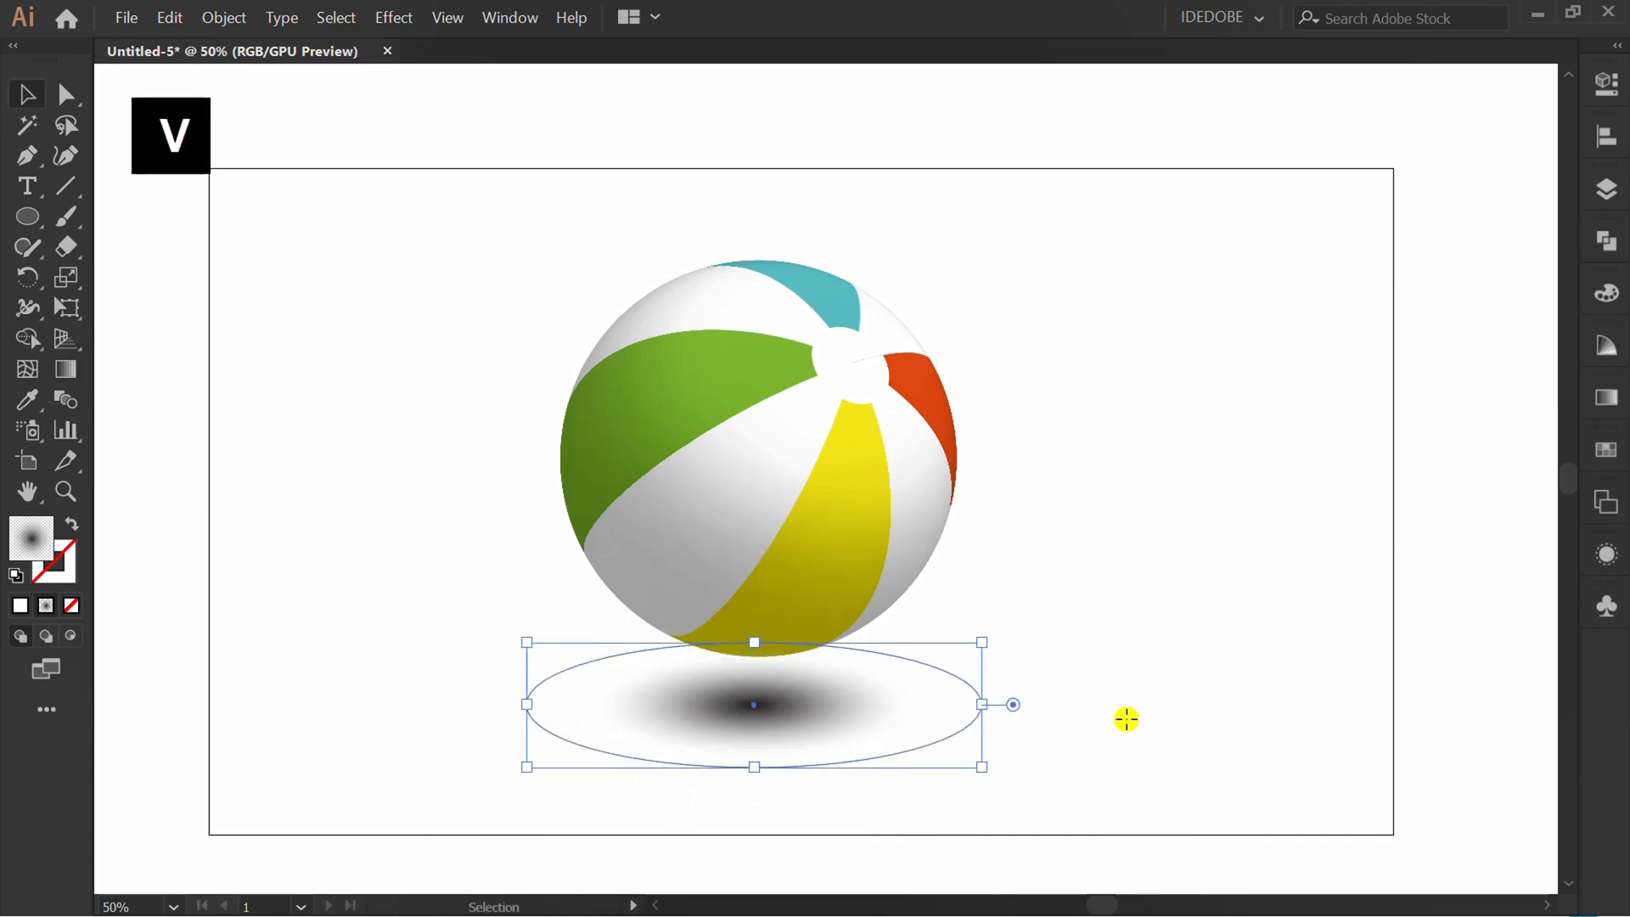
pyautogui.press('up')
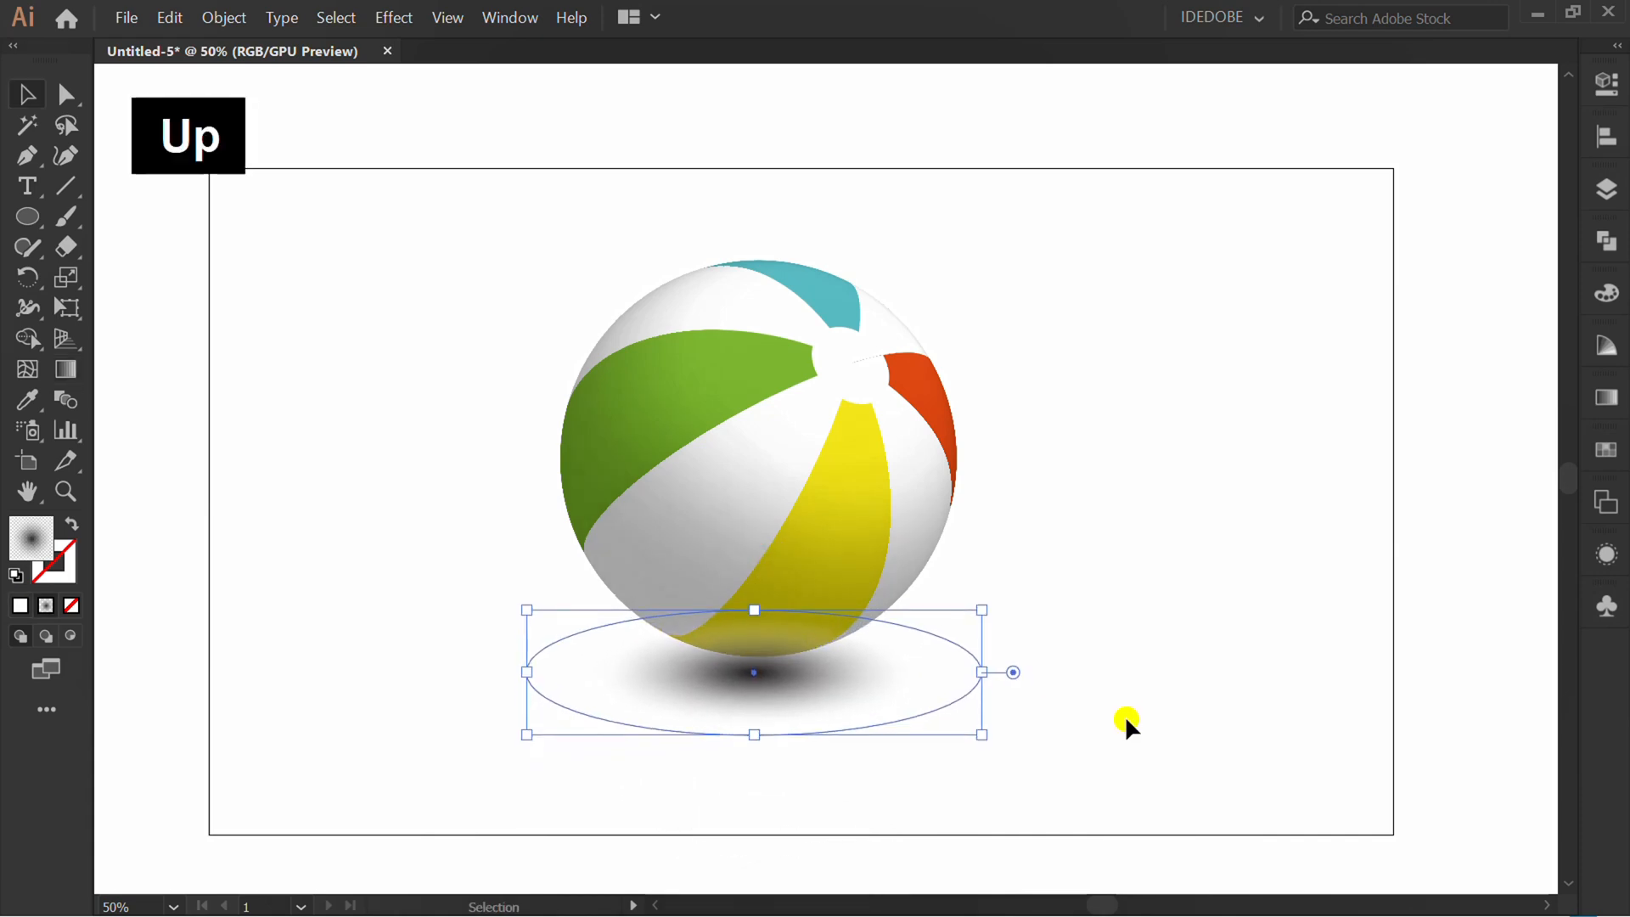
pyautogui.press('ctrl')
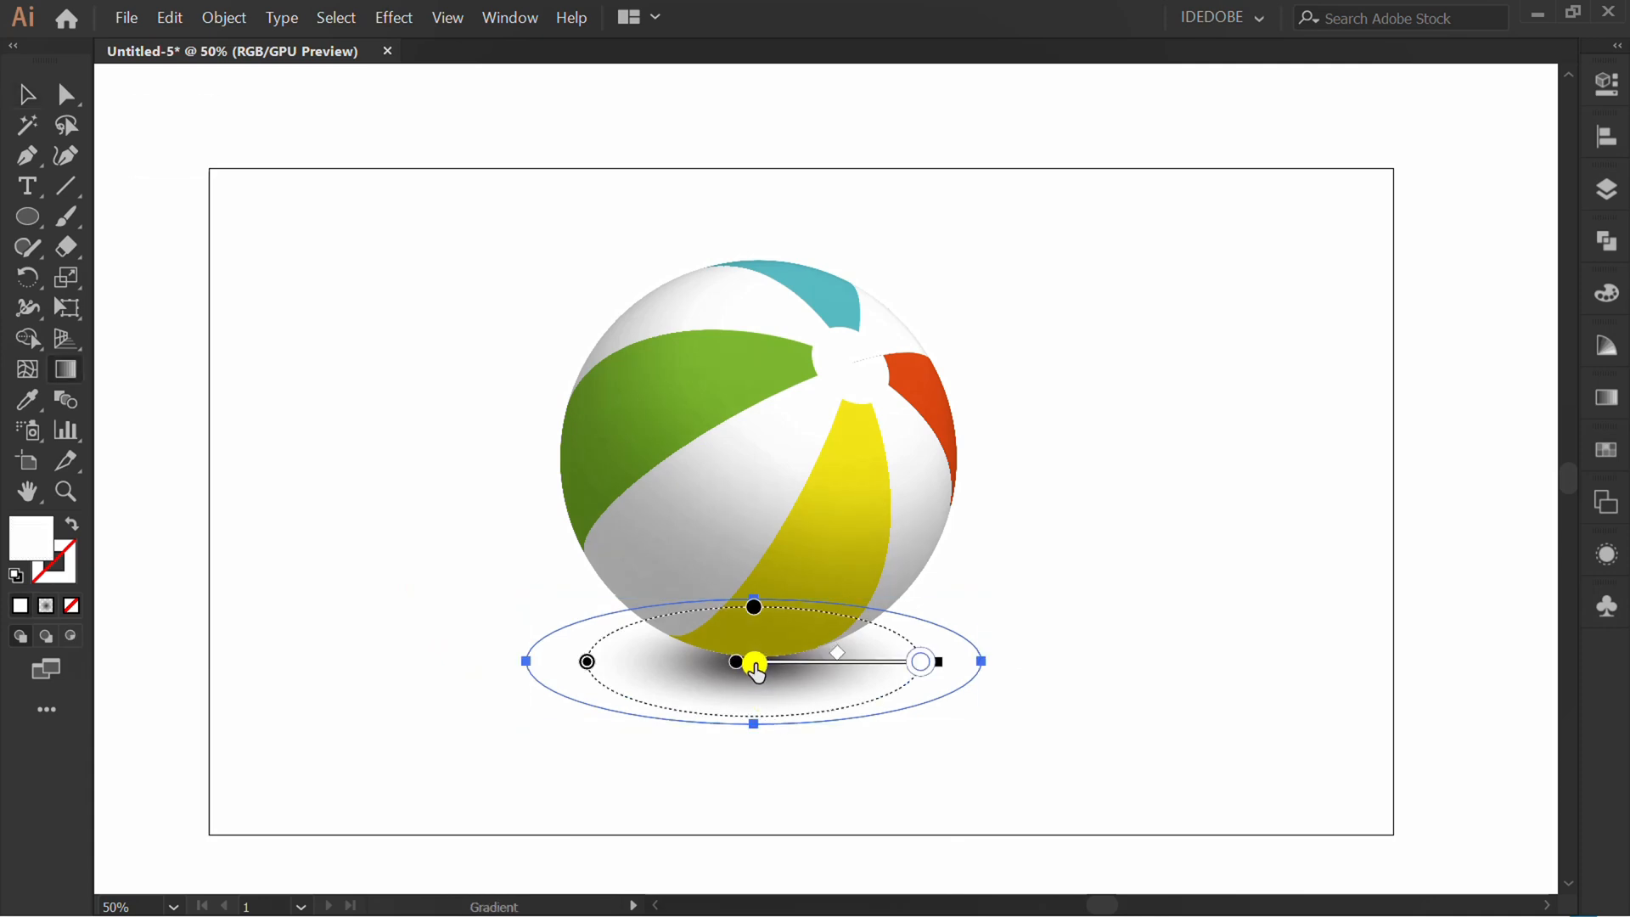
pyautogui.doubleClick(754, 662)
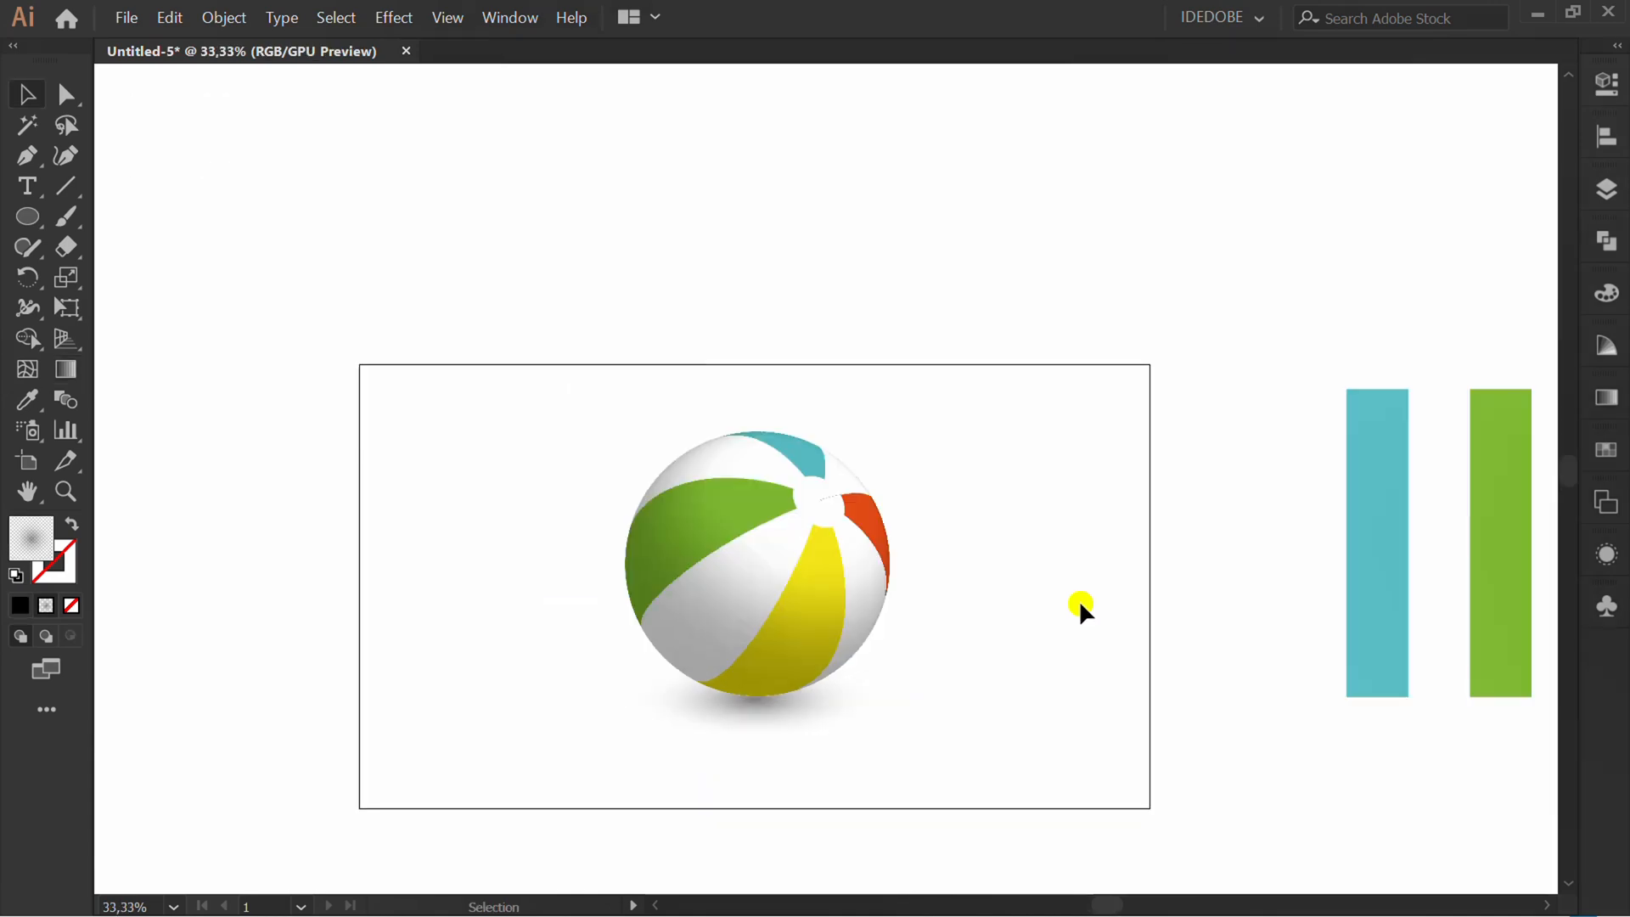
pyautogui.press('space')
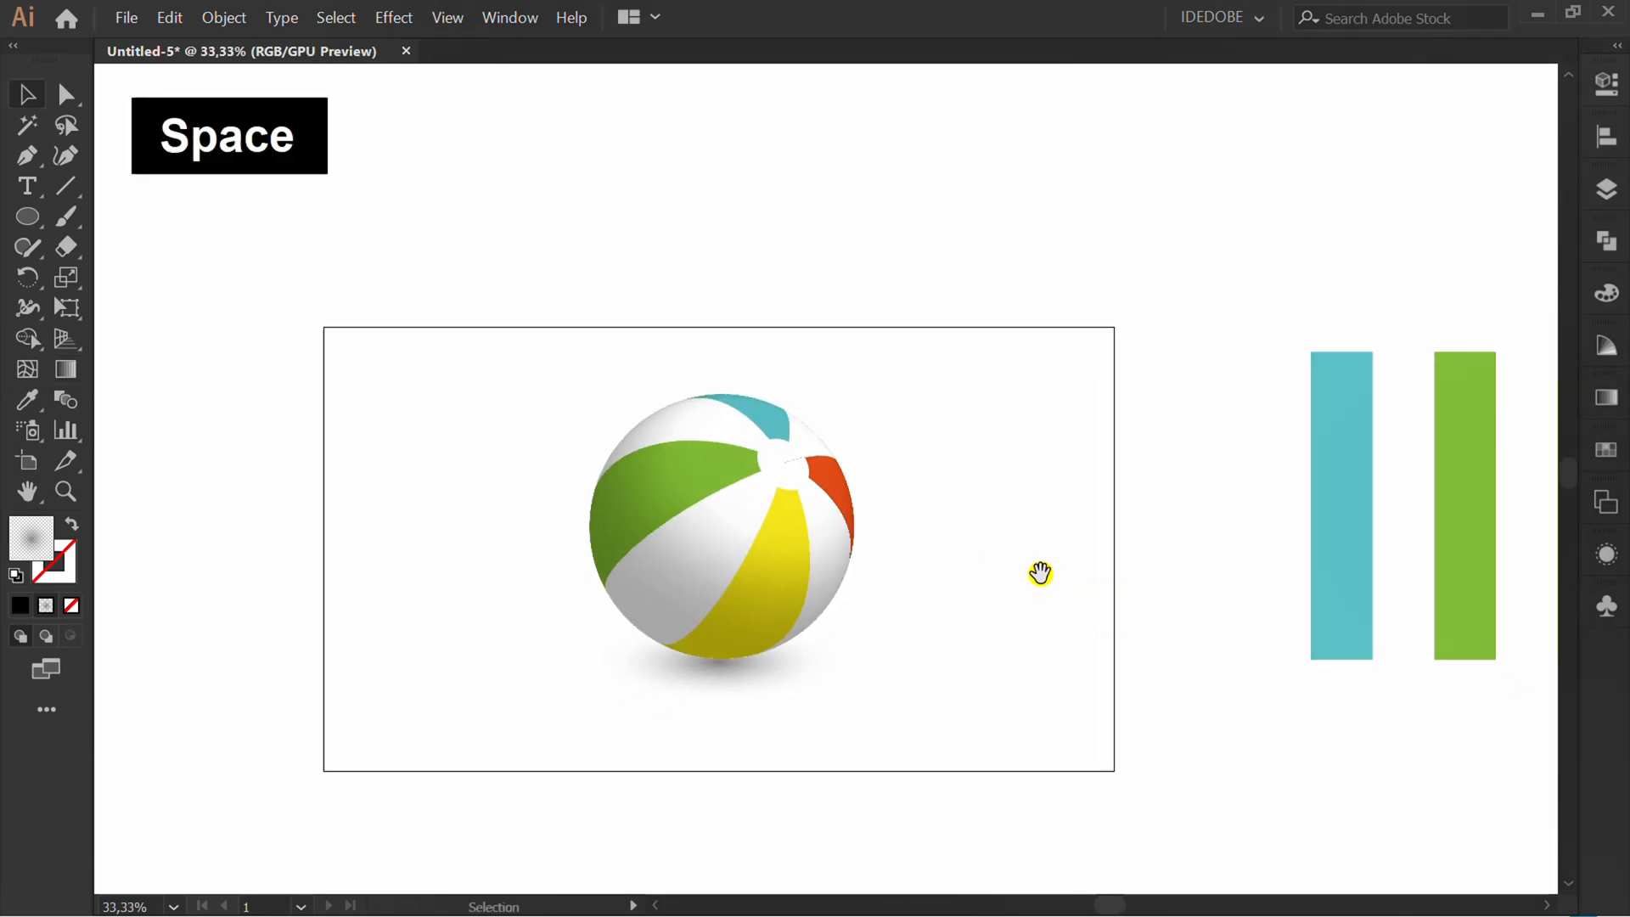